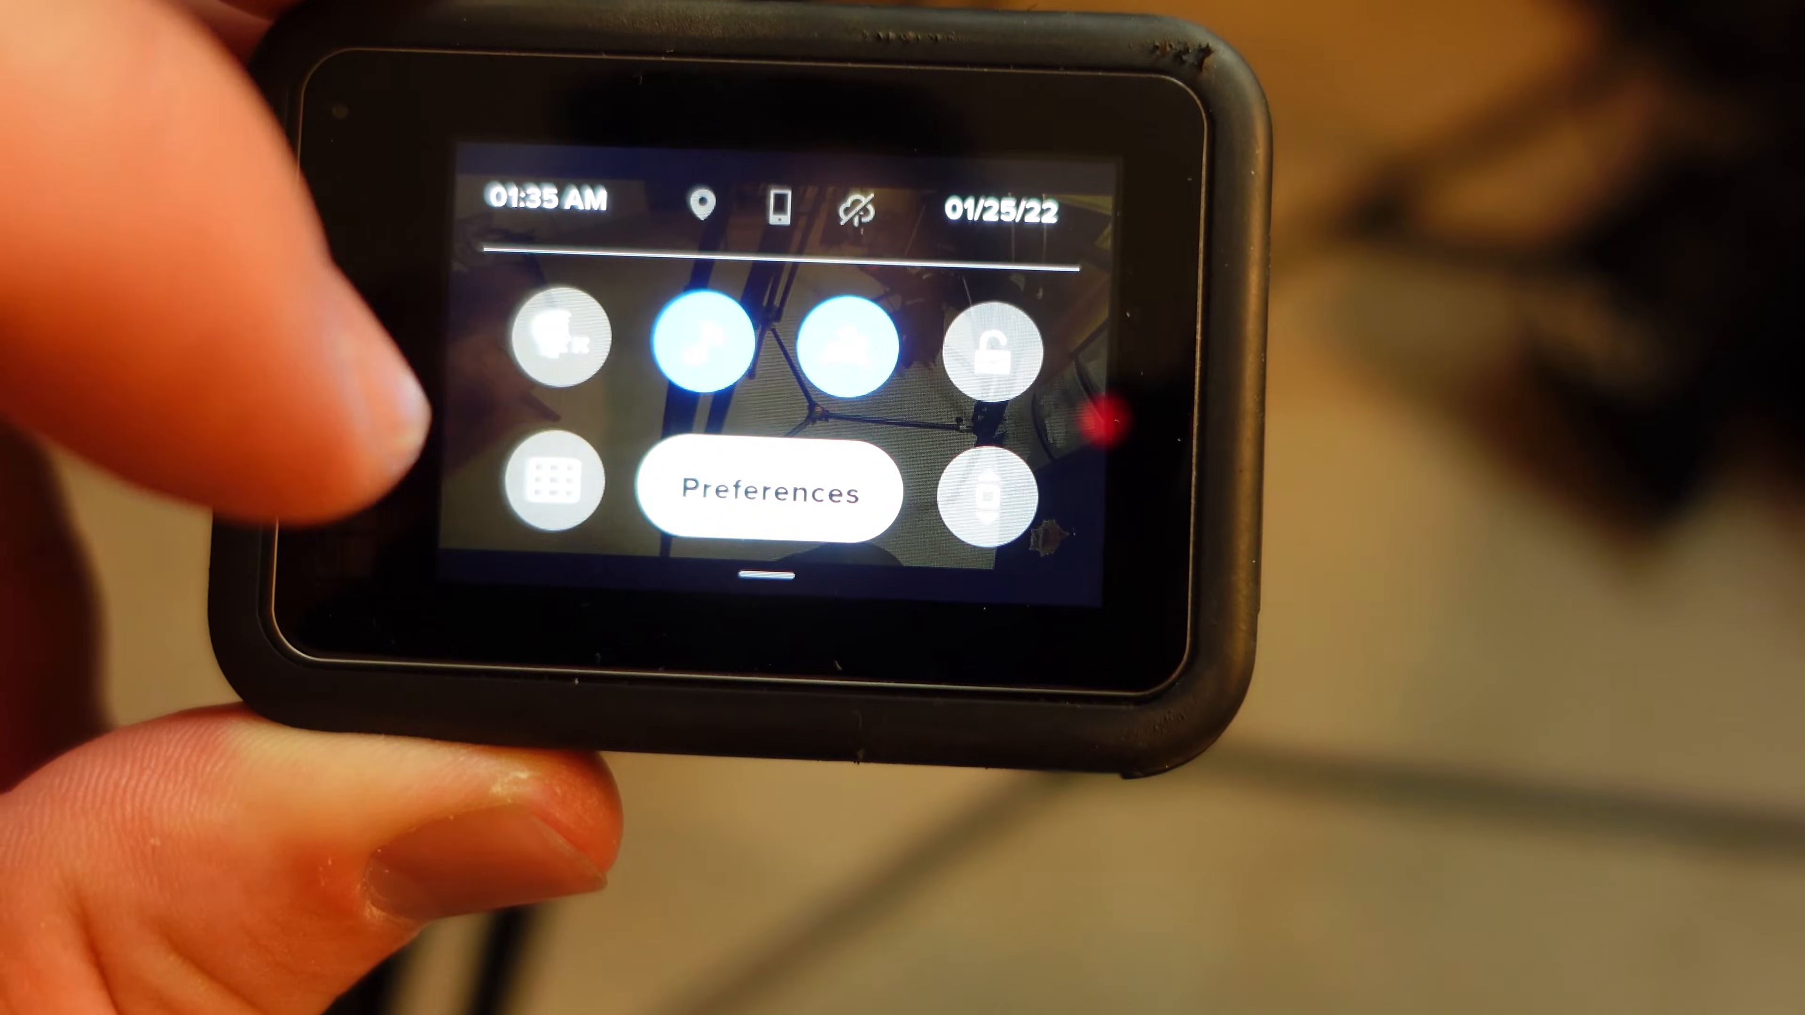
Show the camera's Regional preferences with the GPS setting confirmed On.
click(770, 487)
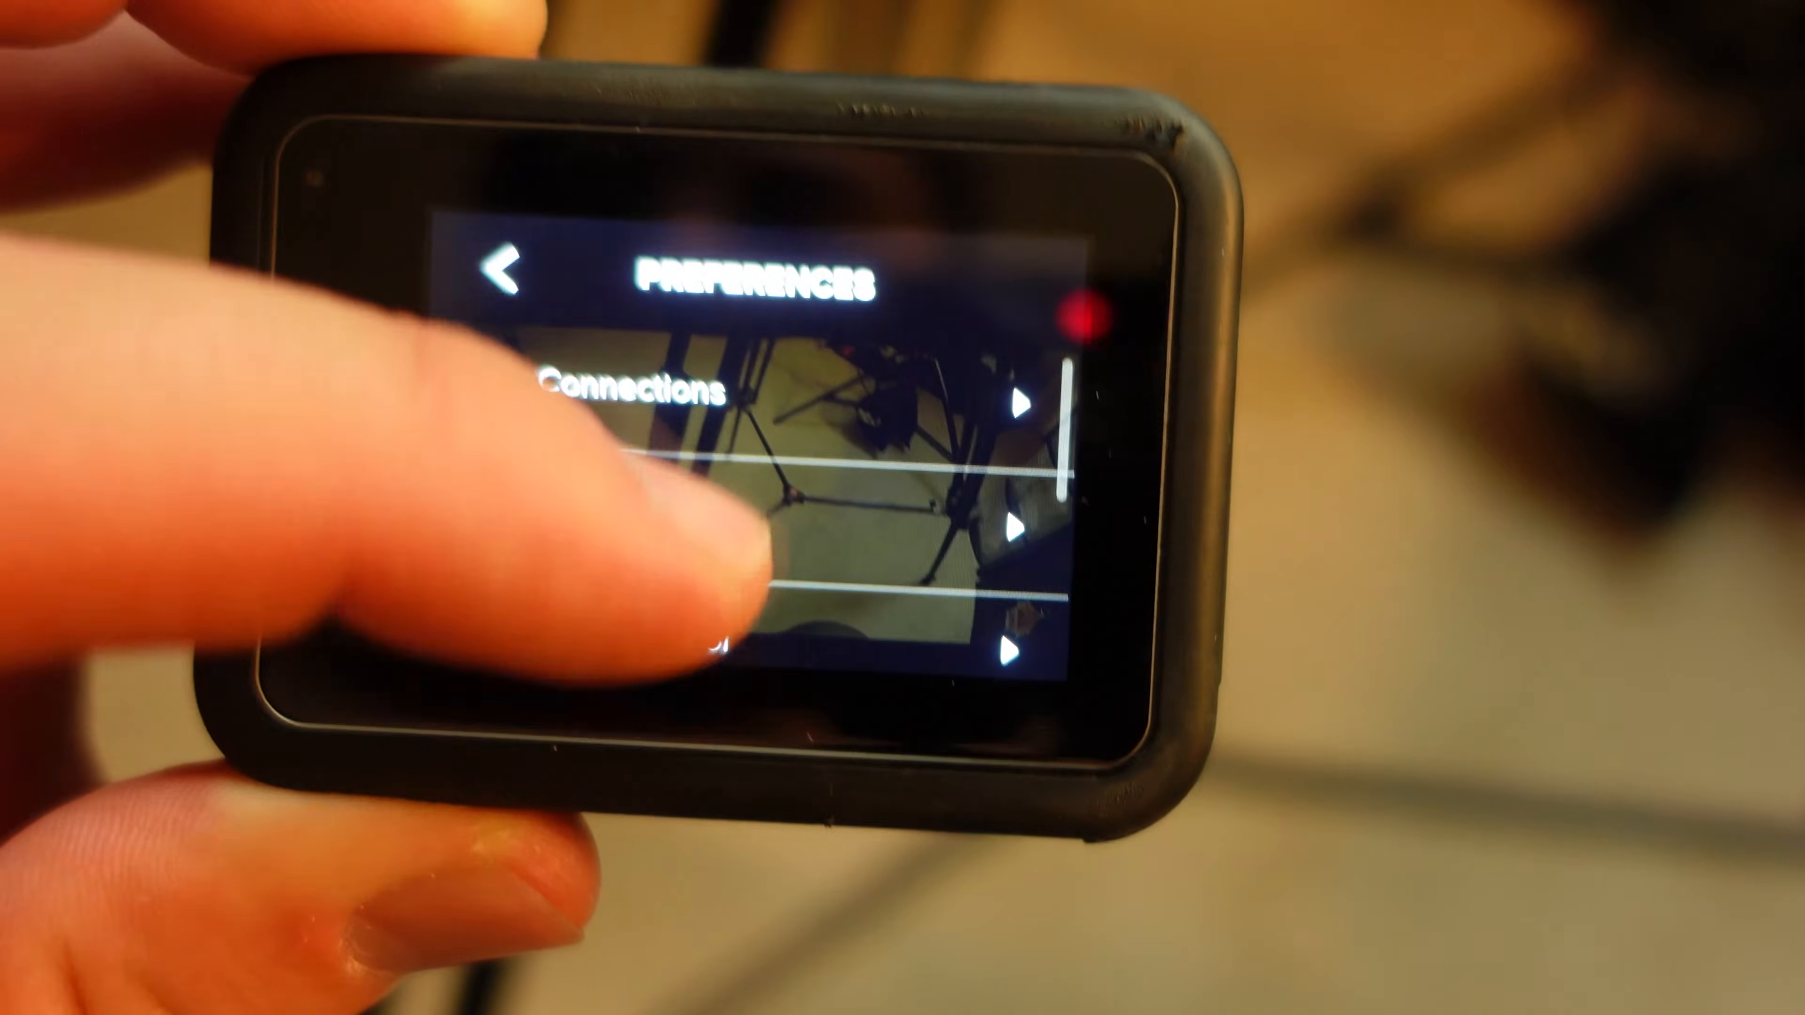
scroll(down, 3)
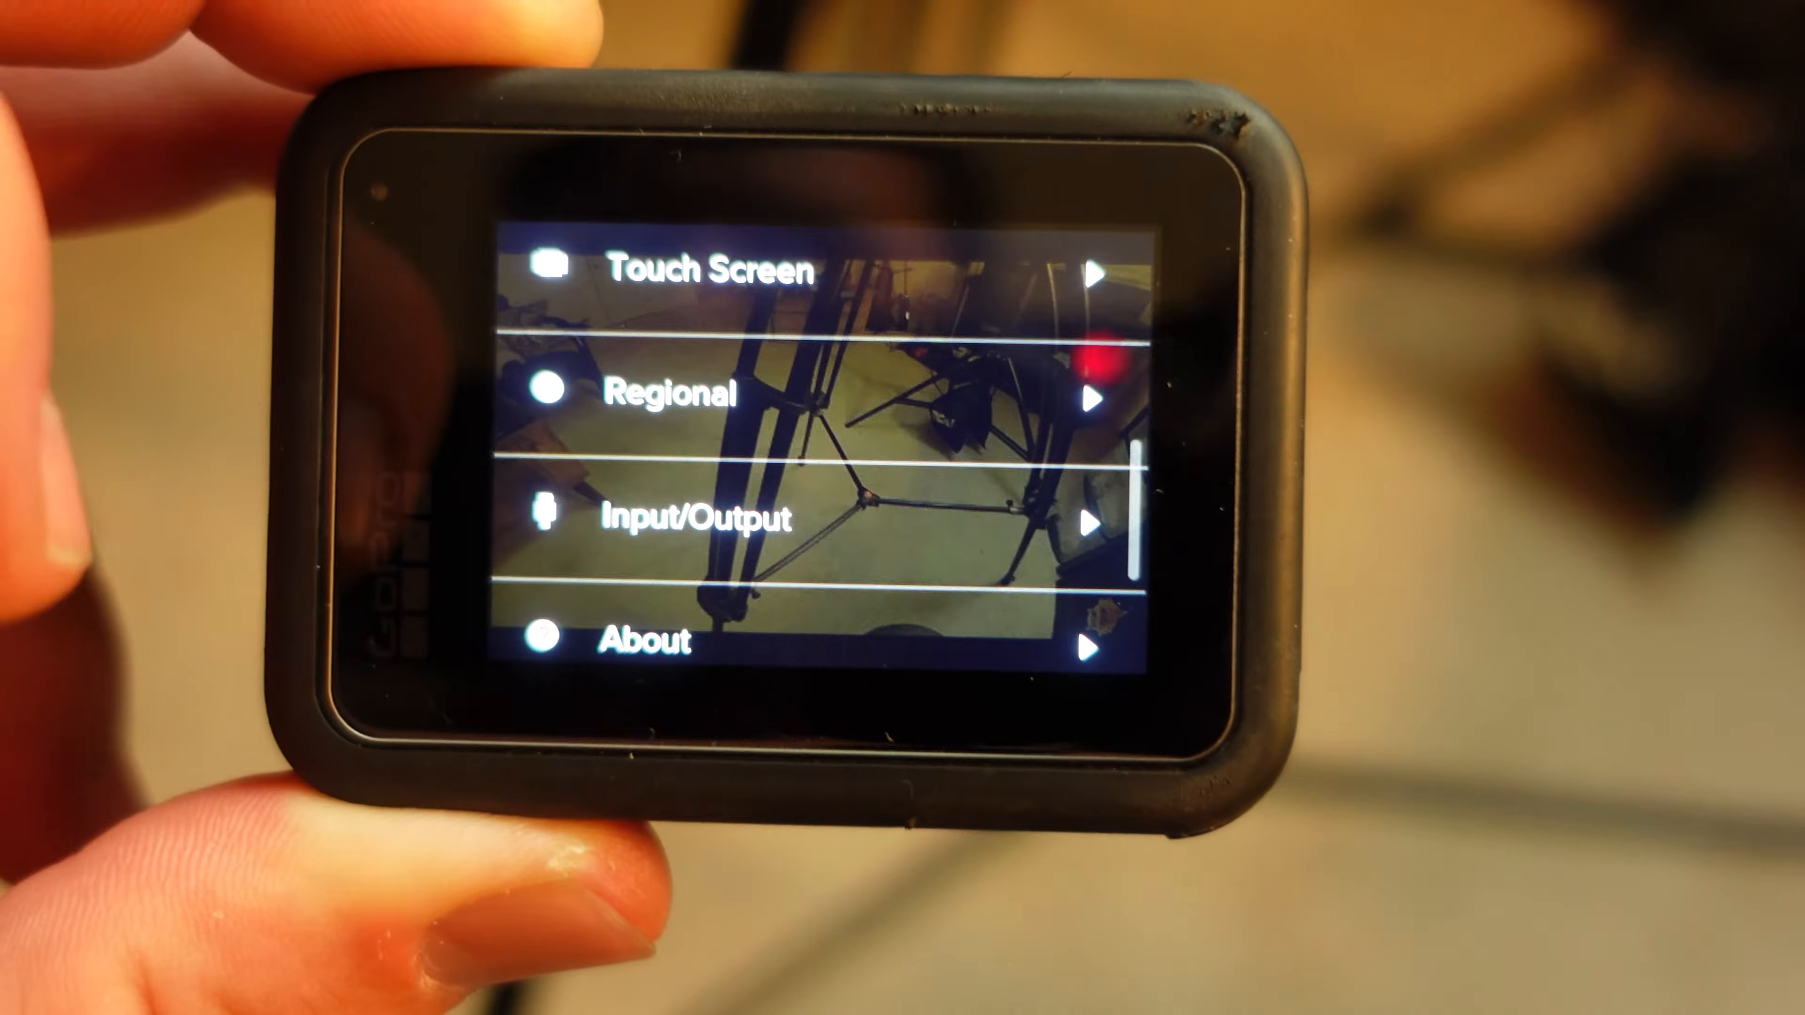
click(679, 395)
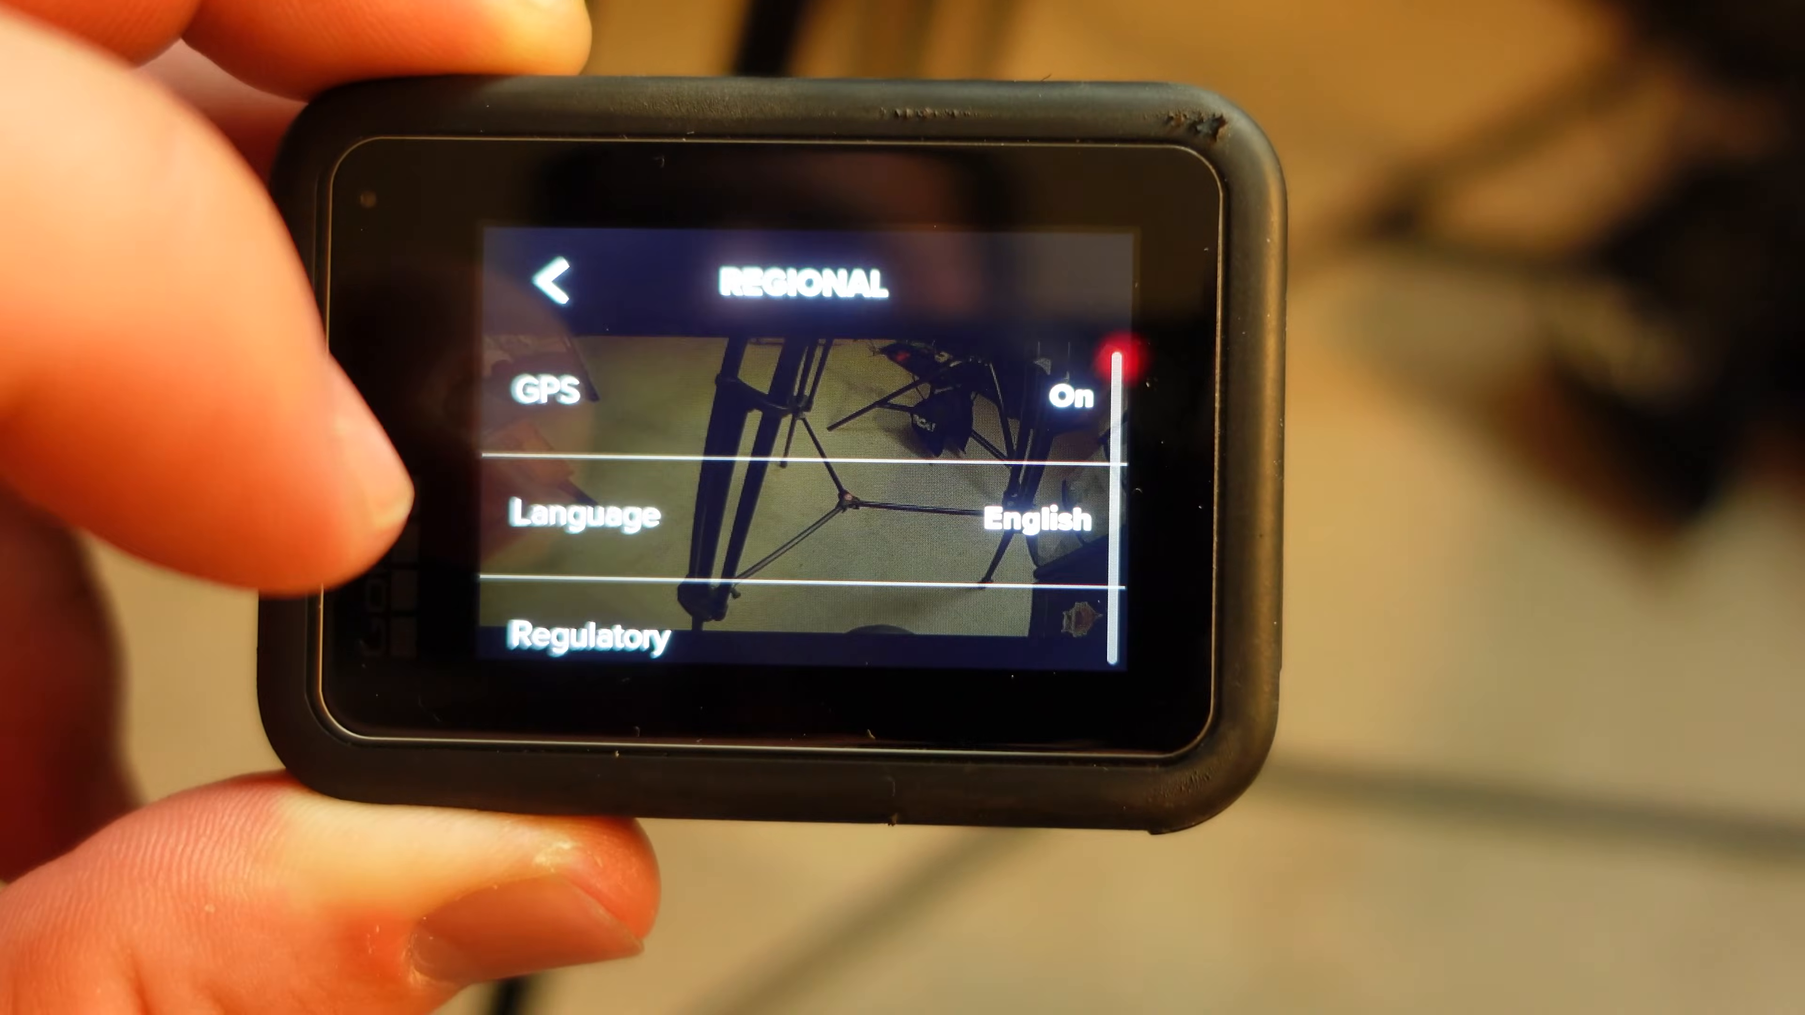
click(564, 394)
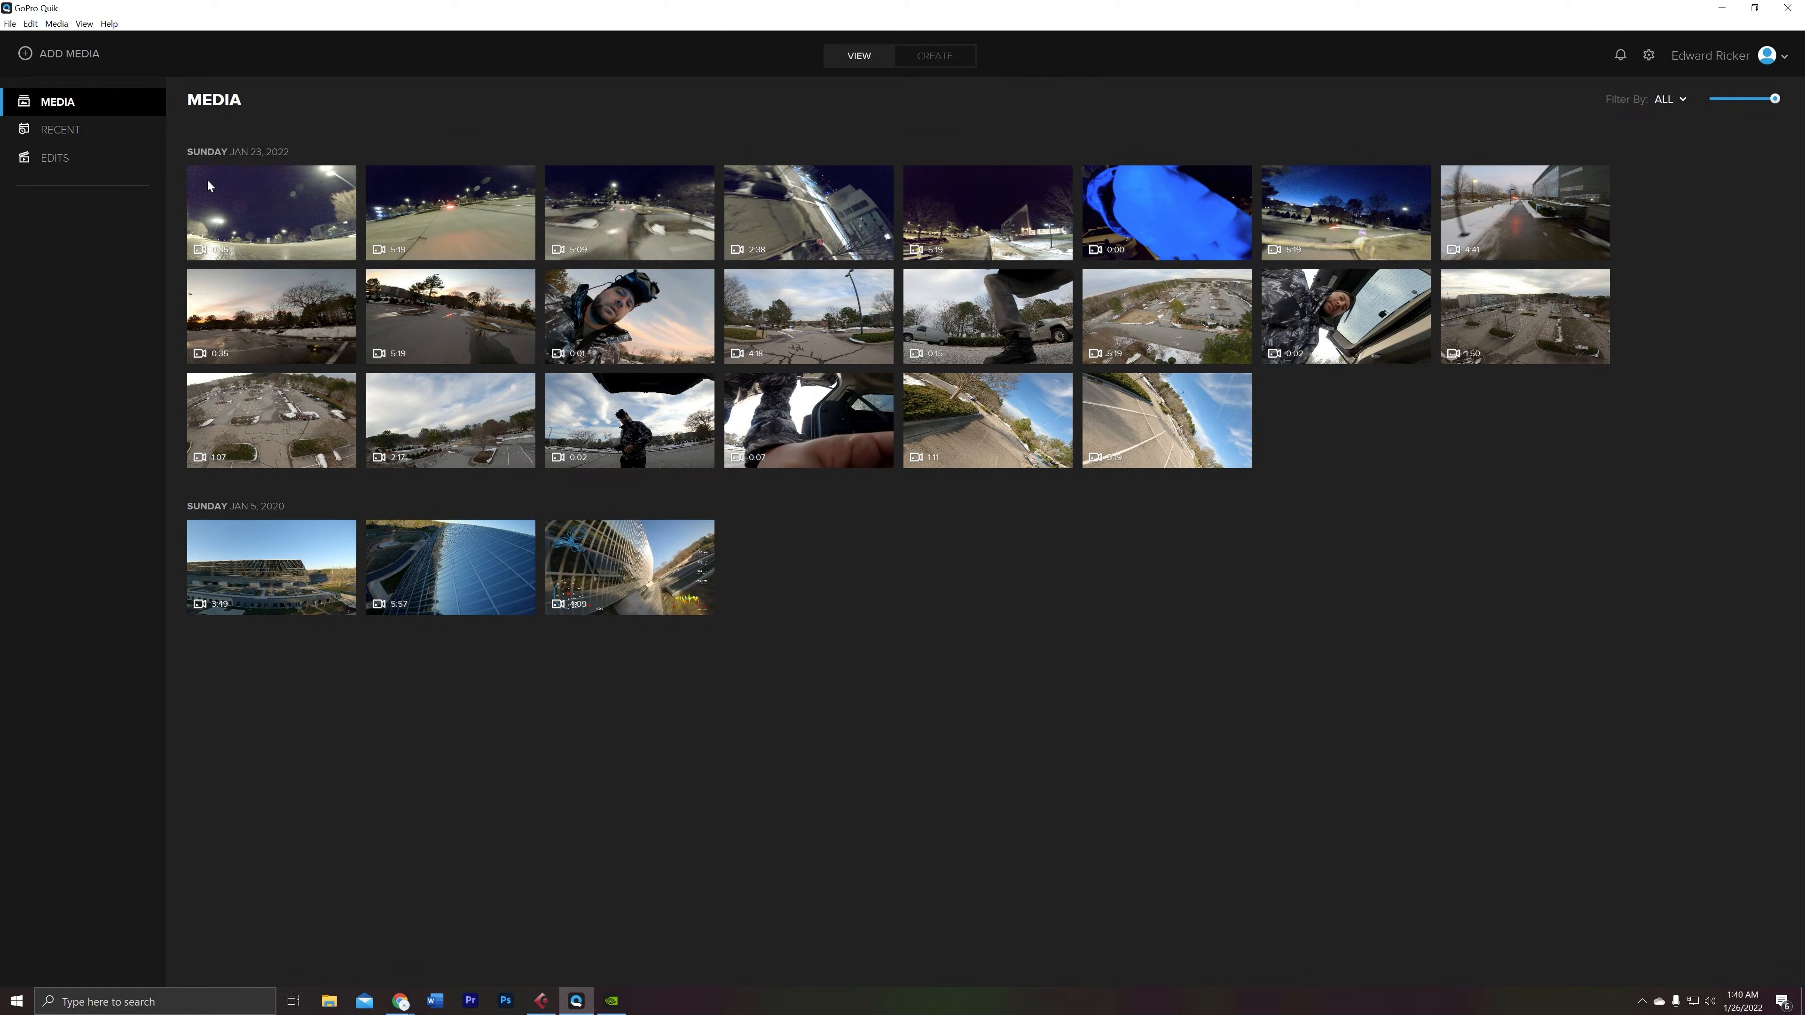
mouse_move(890, 631)
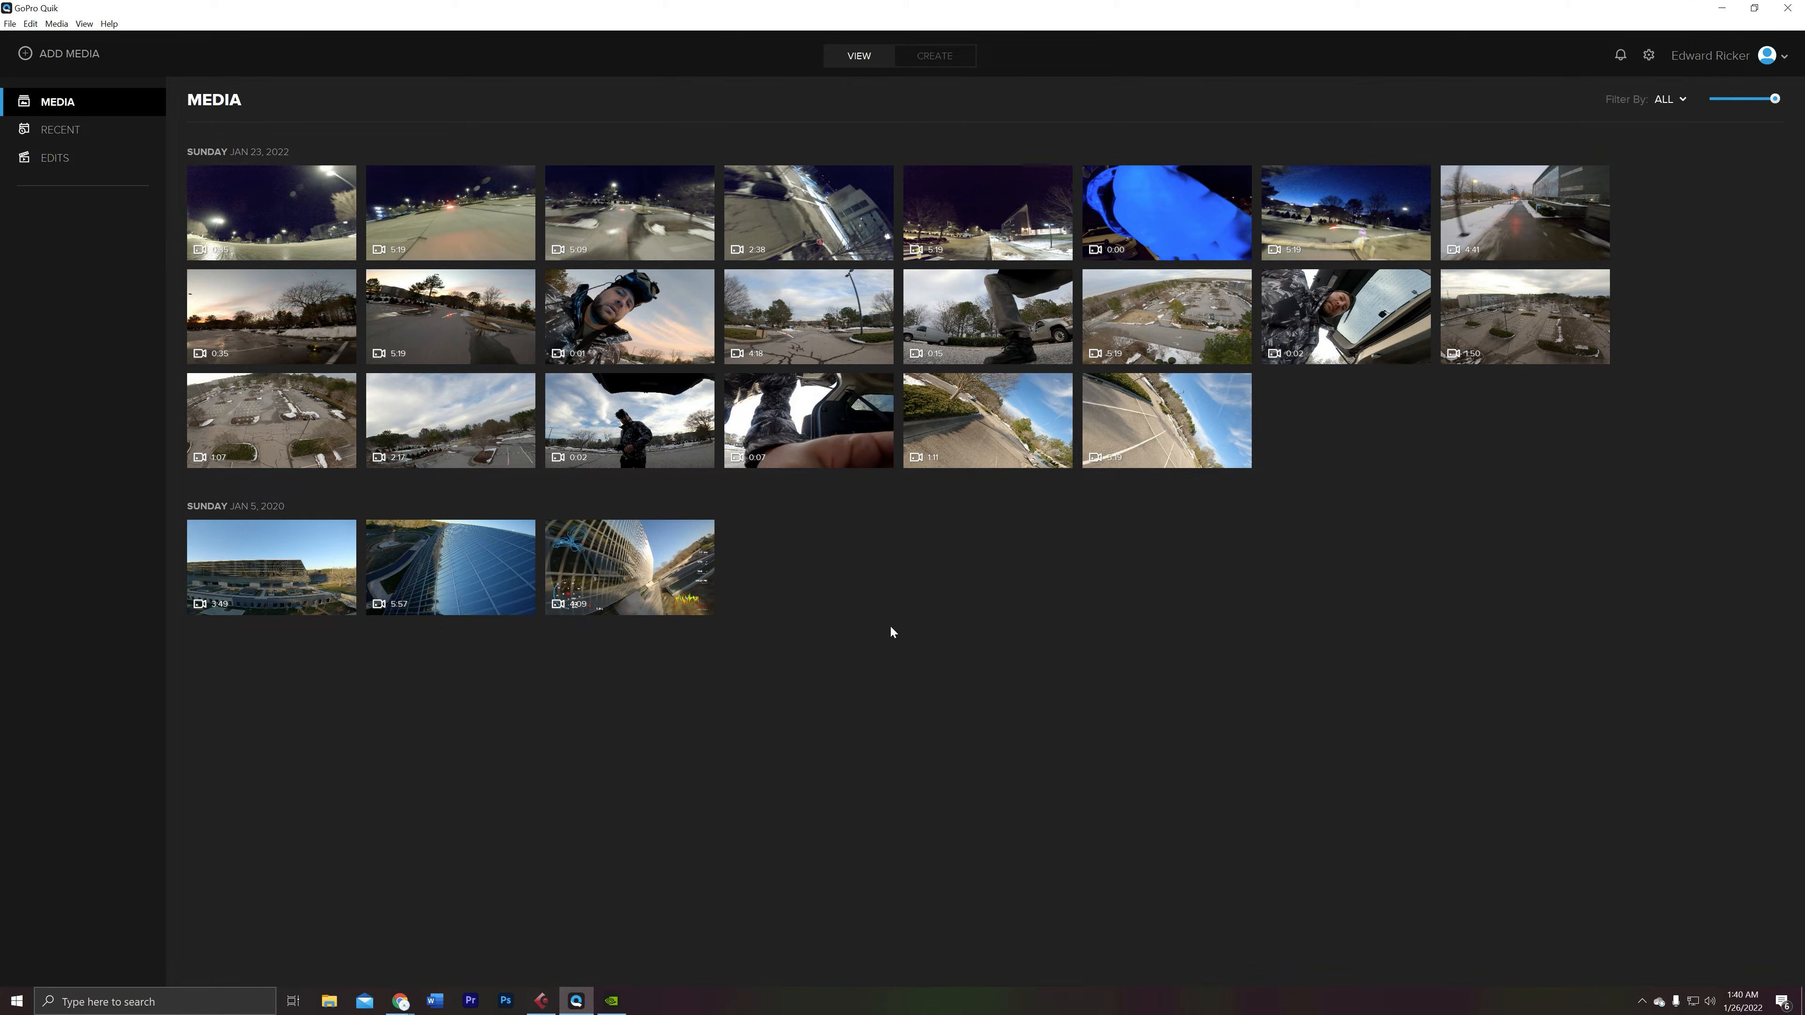
mouse_move(630, 639)
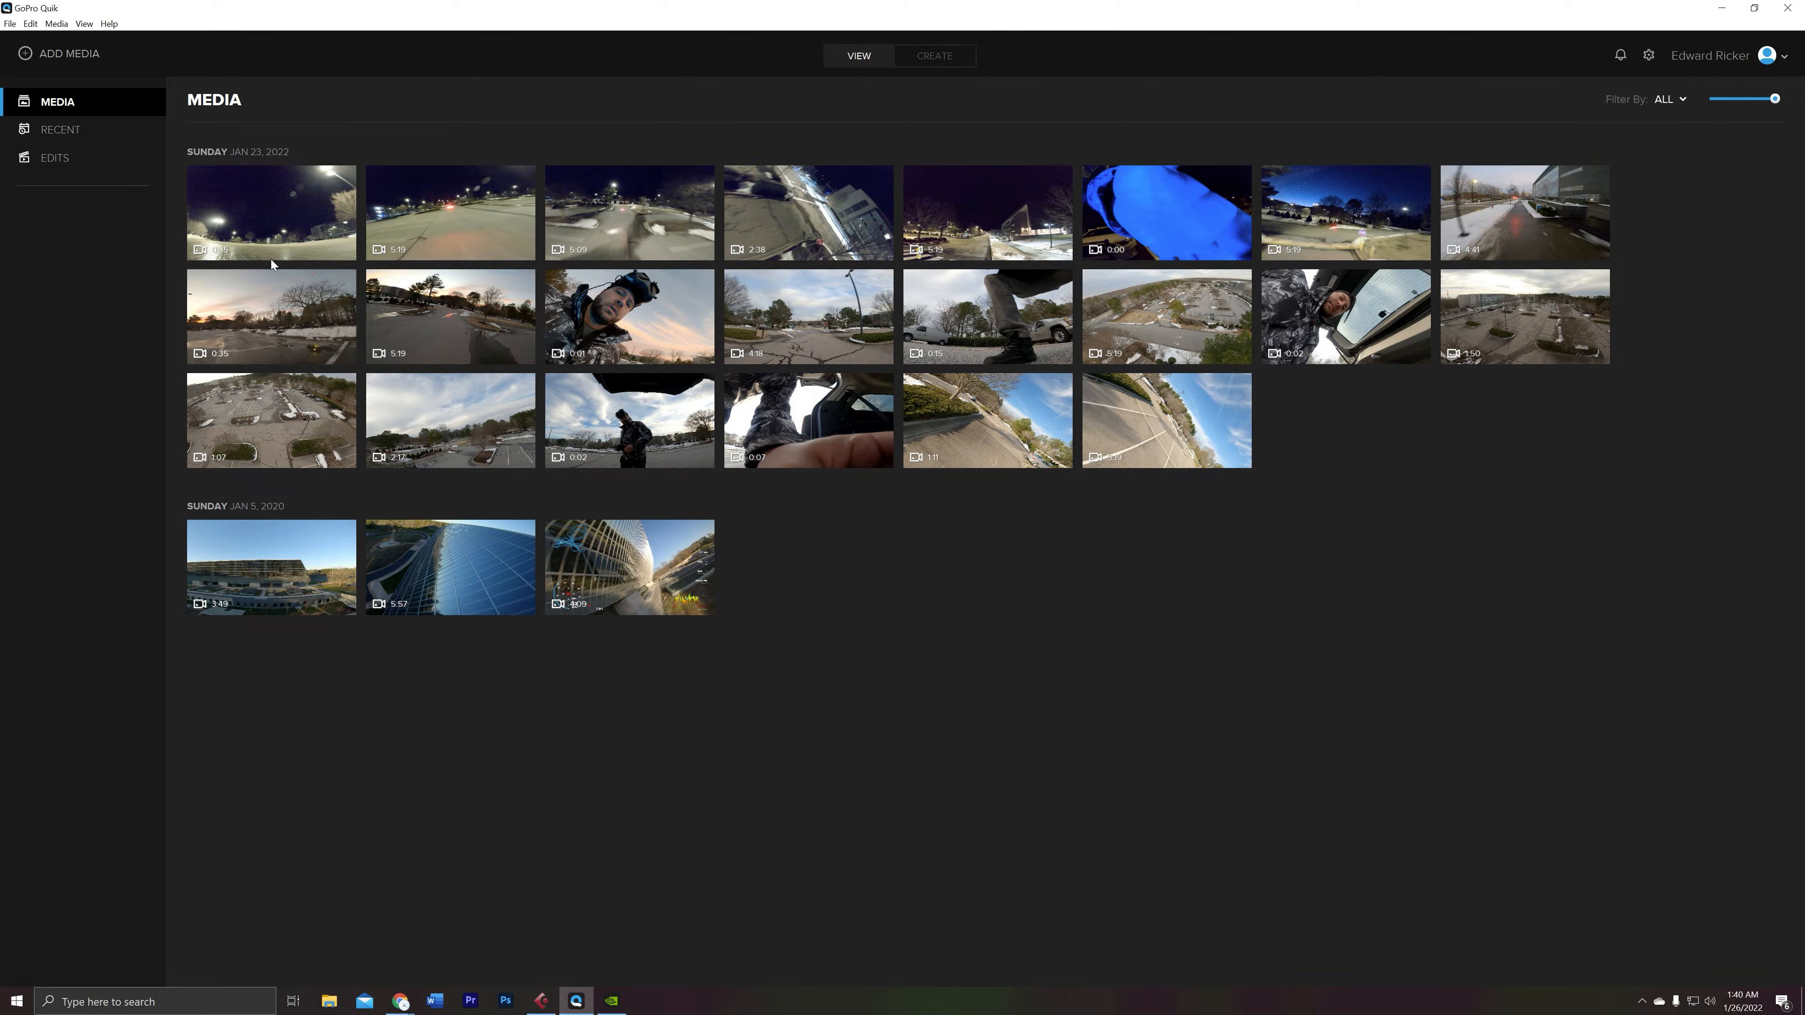
click(66, 52)
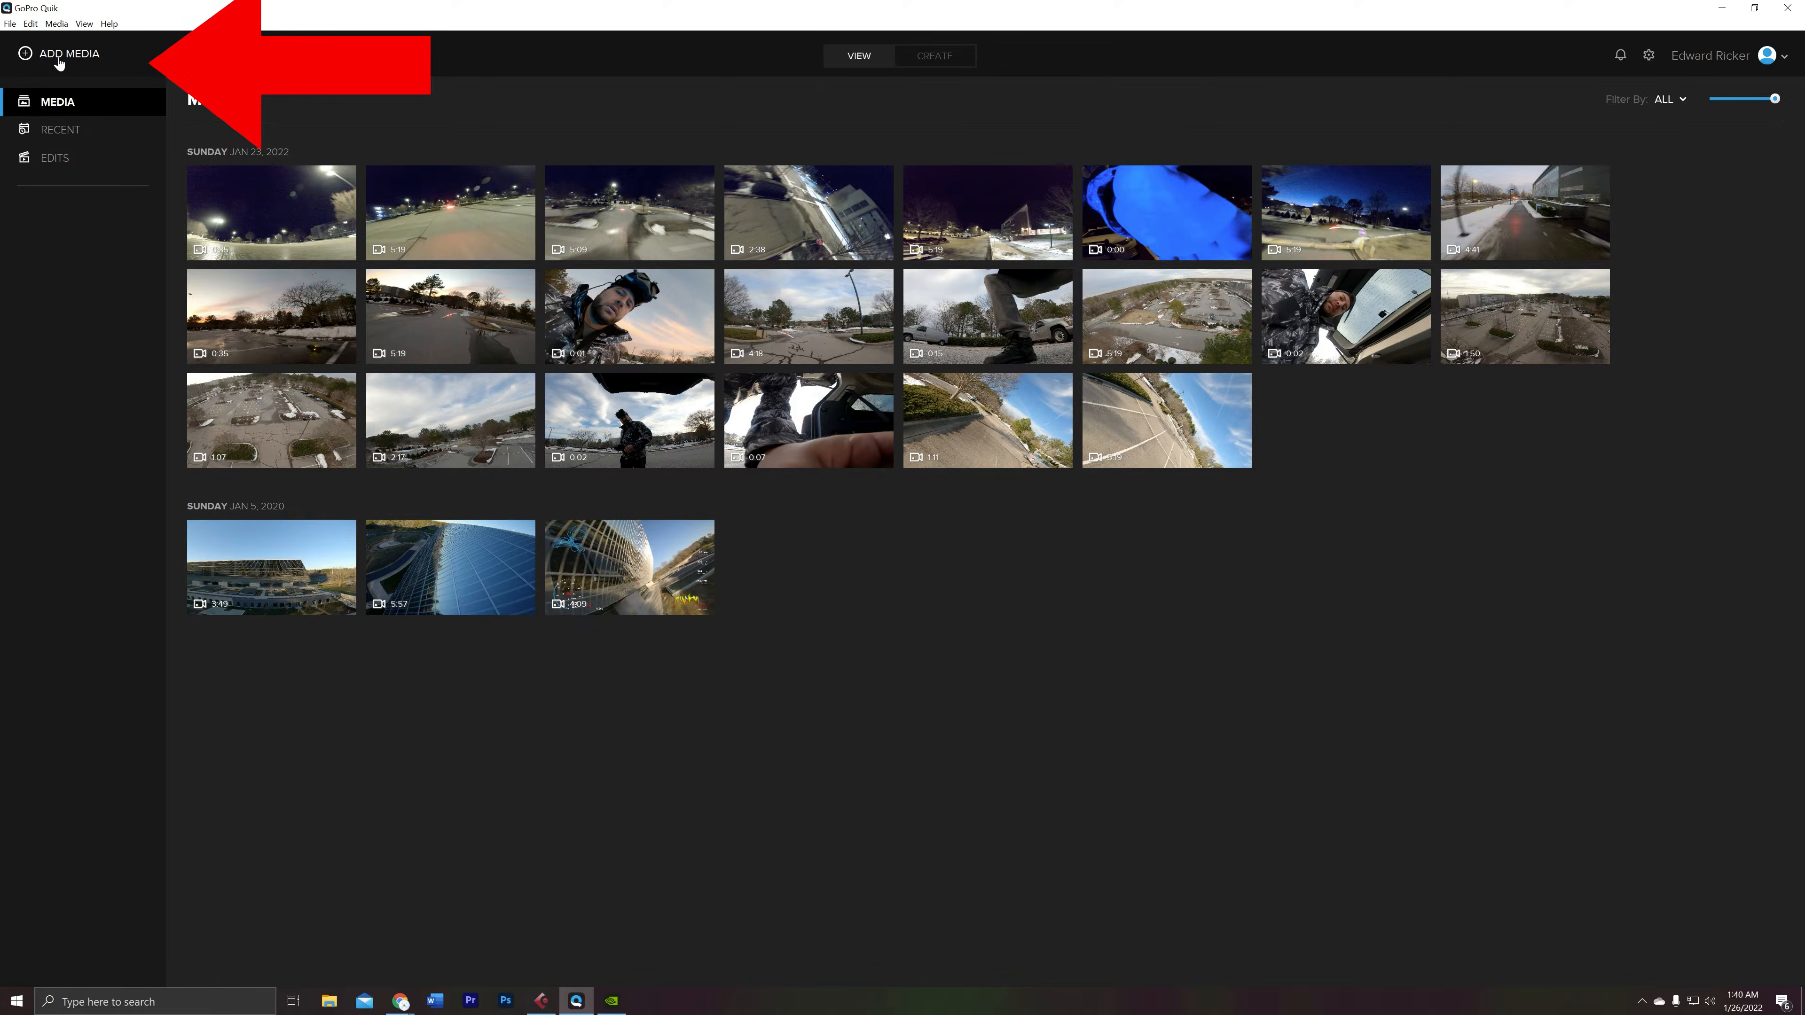
click(64, 53)
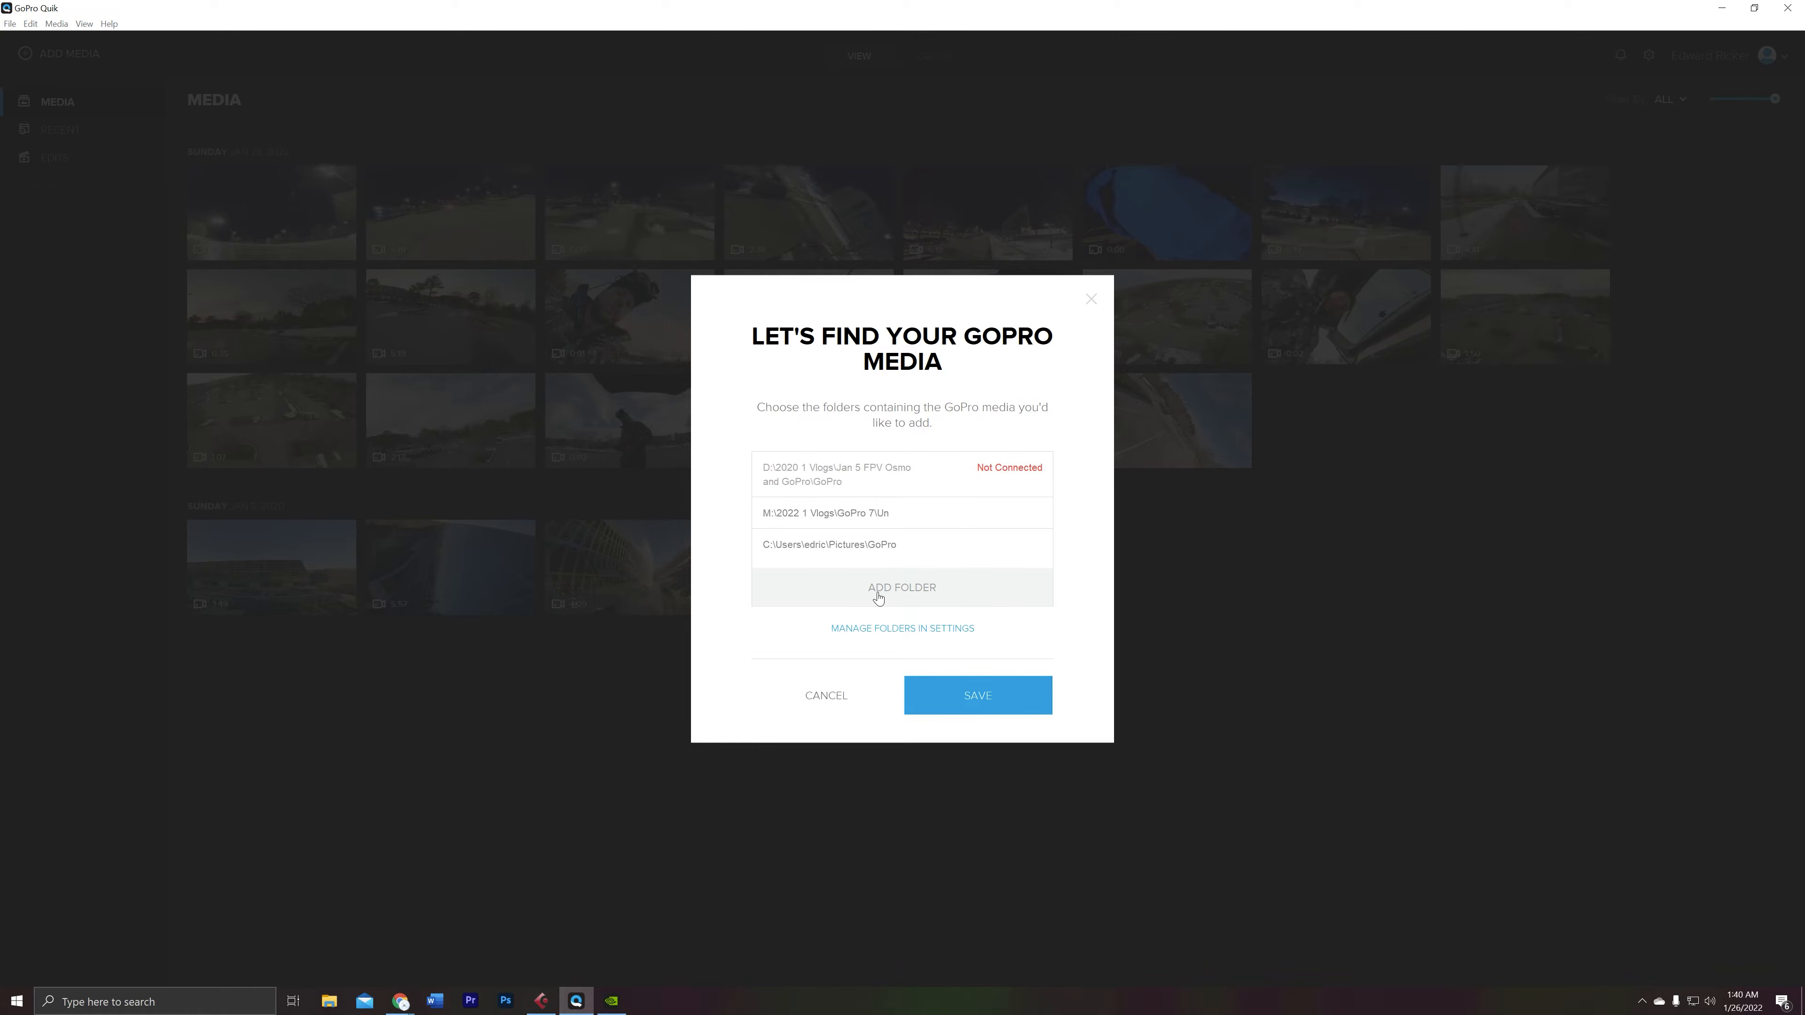
click(901, 587)
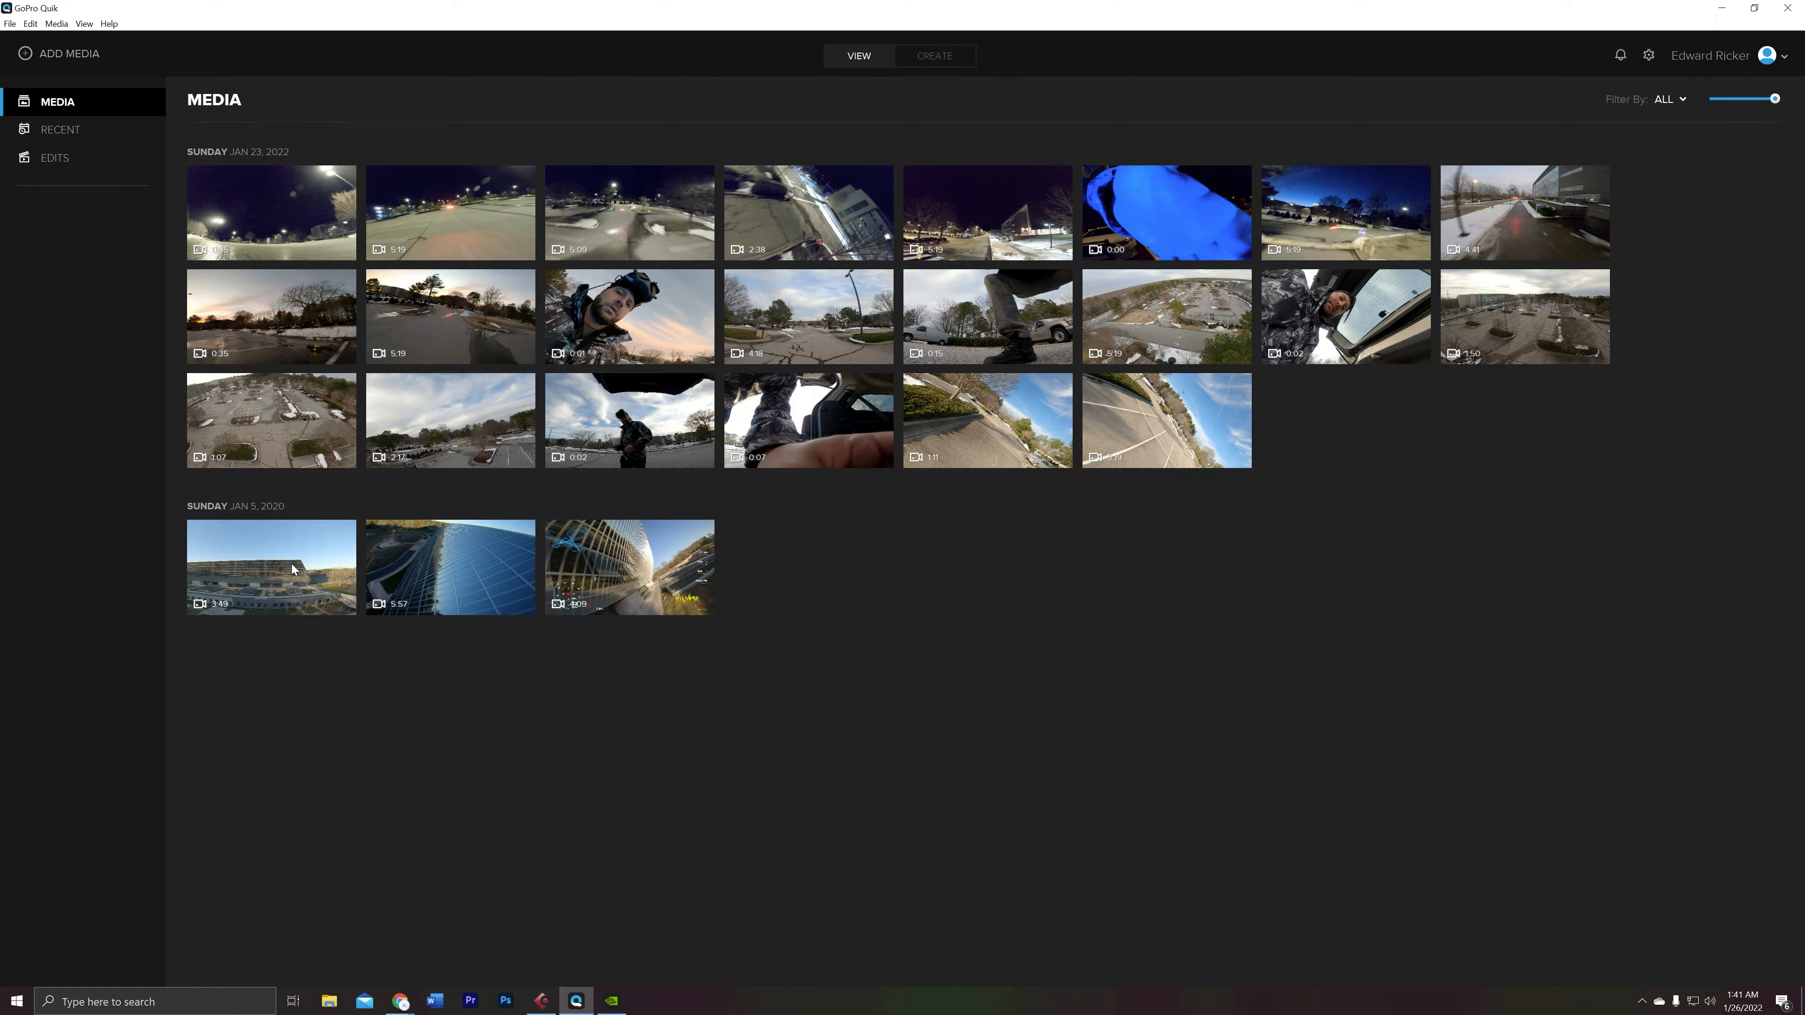
Play the 5:57 January 2020 flight clip and skip ahead to about 1:32.
double_click(449, 566)
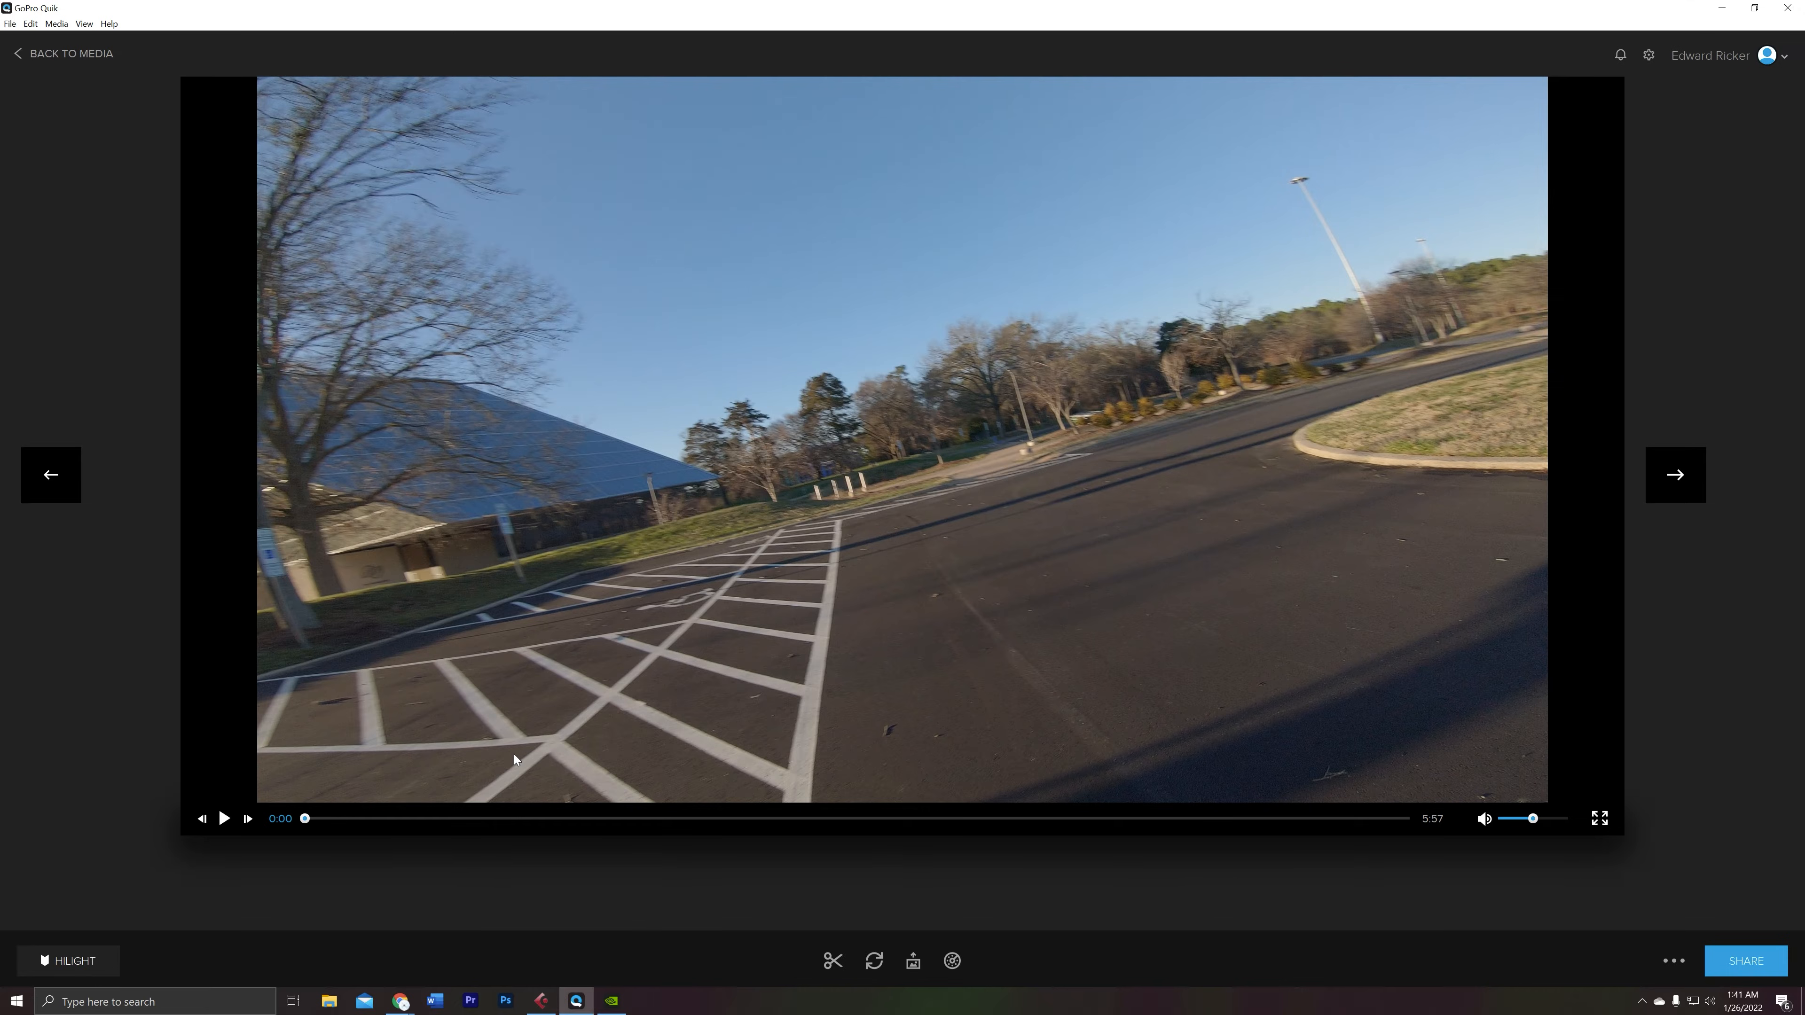
mouse_move(561, 824)
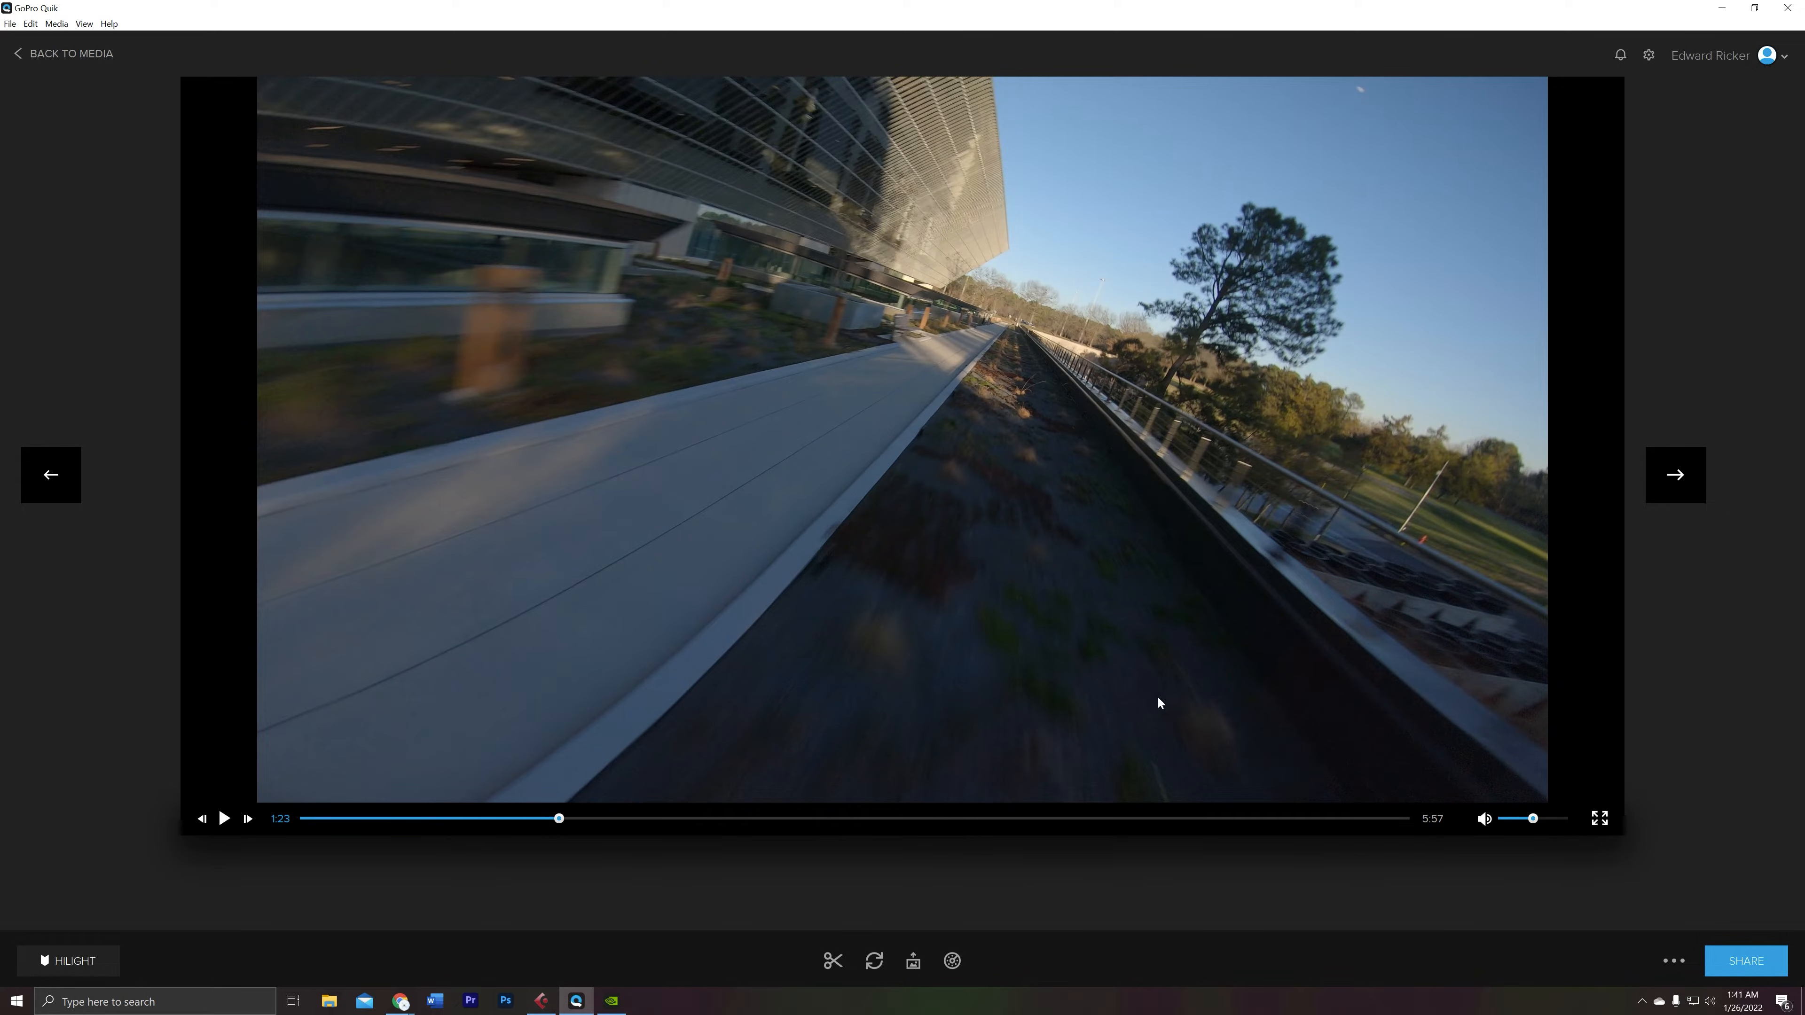
click(224, 819)
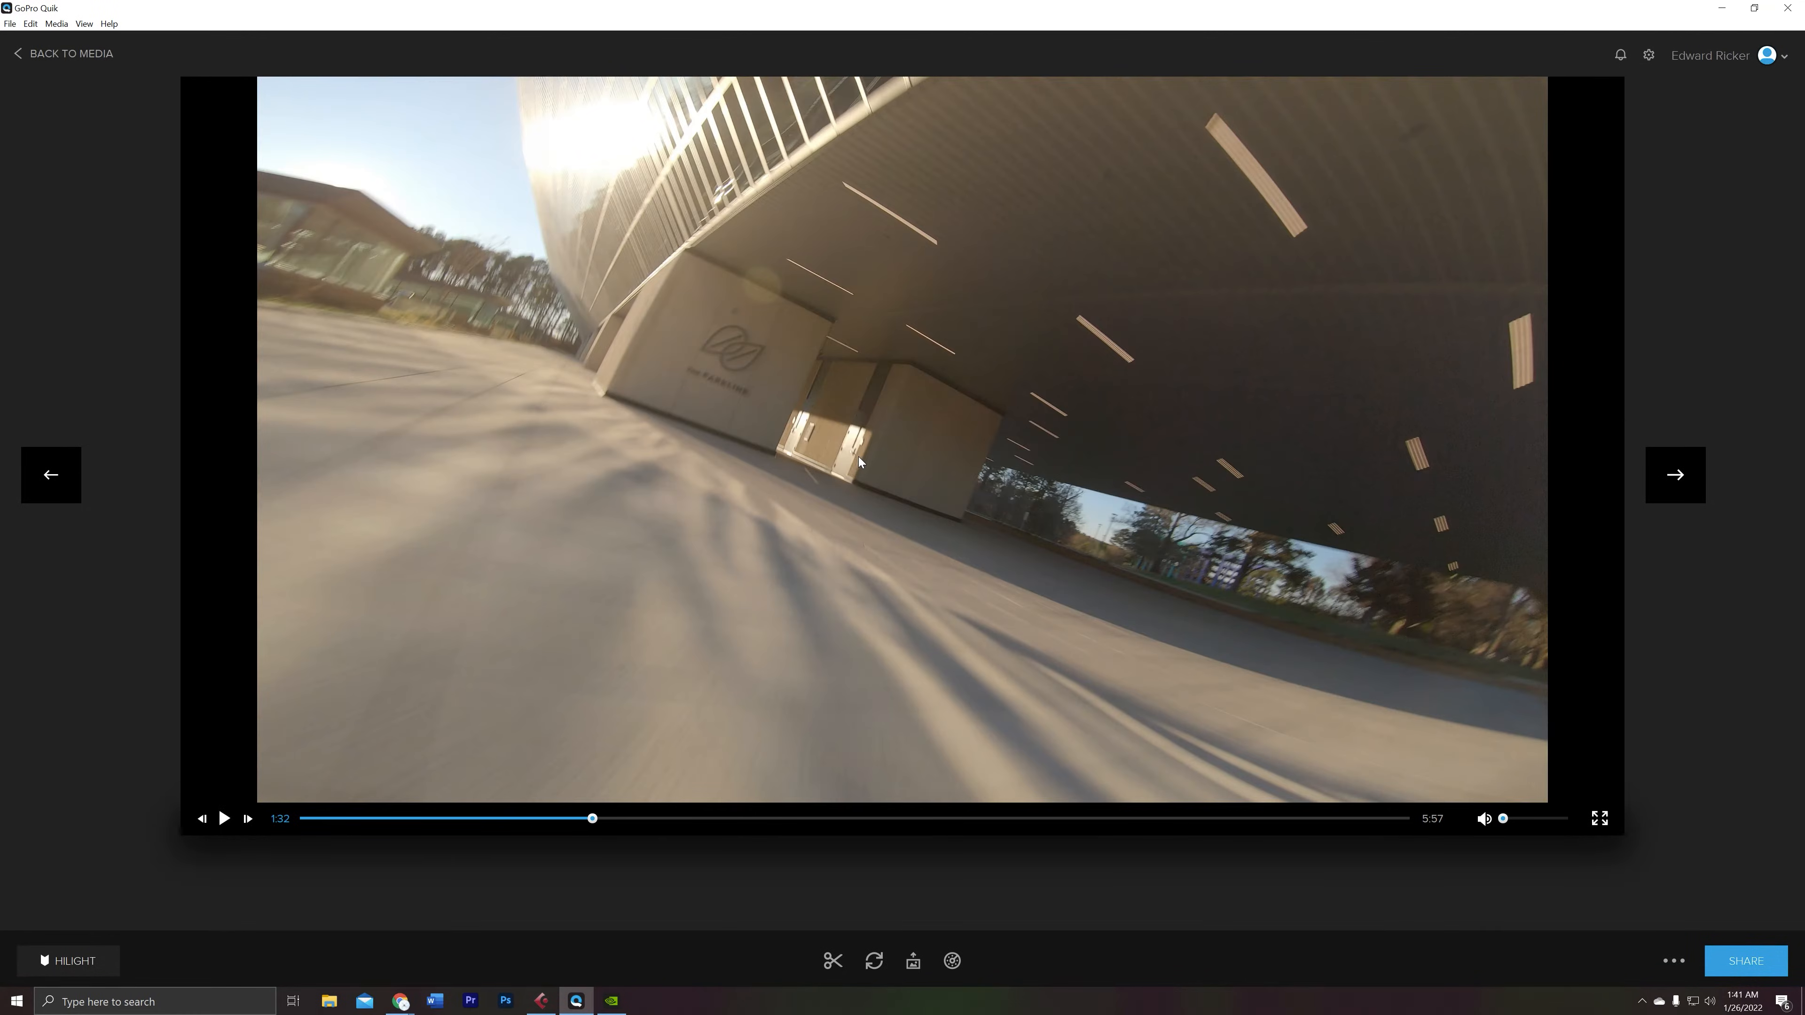
mouse_move(886, 446)
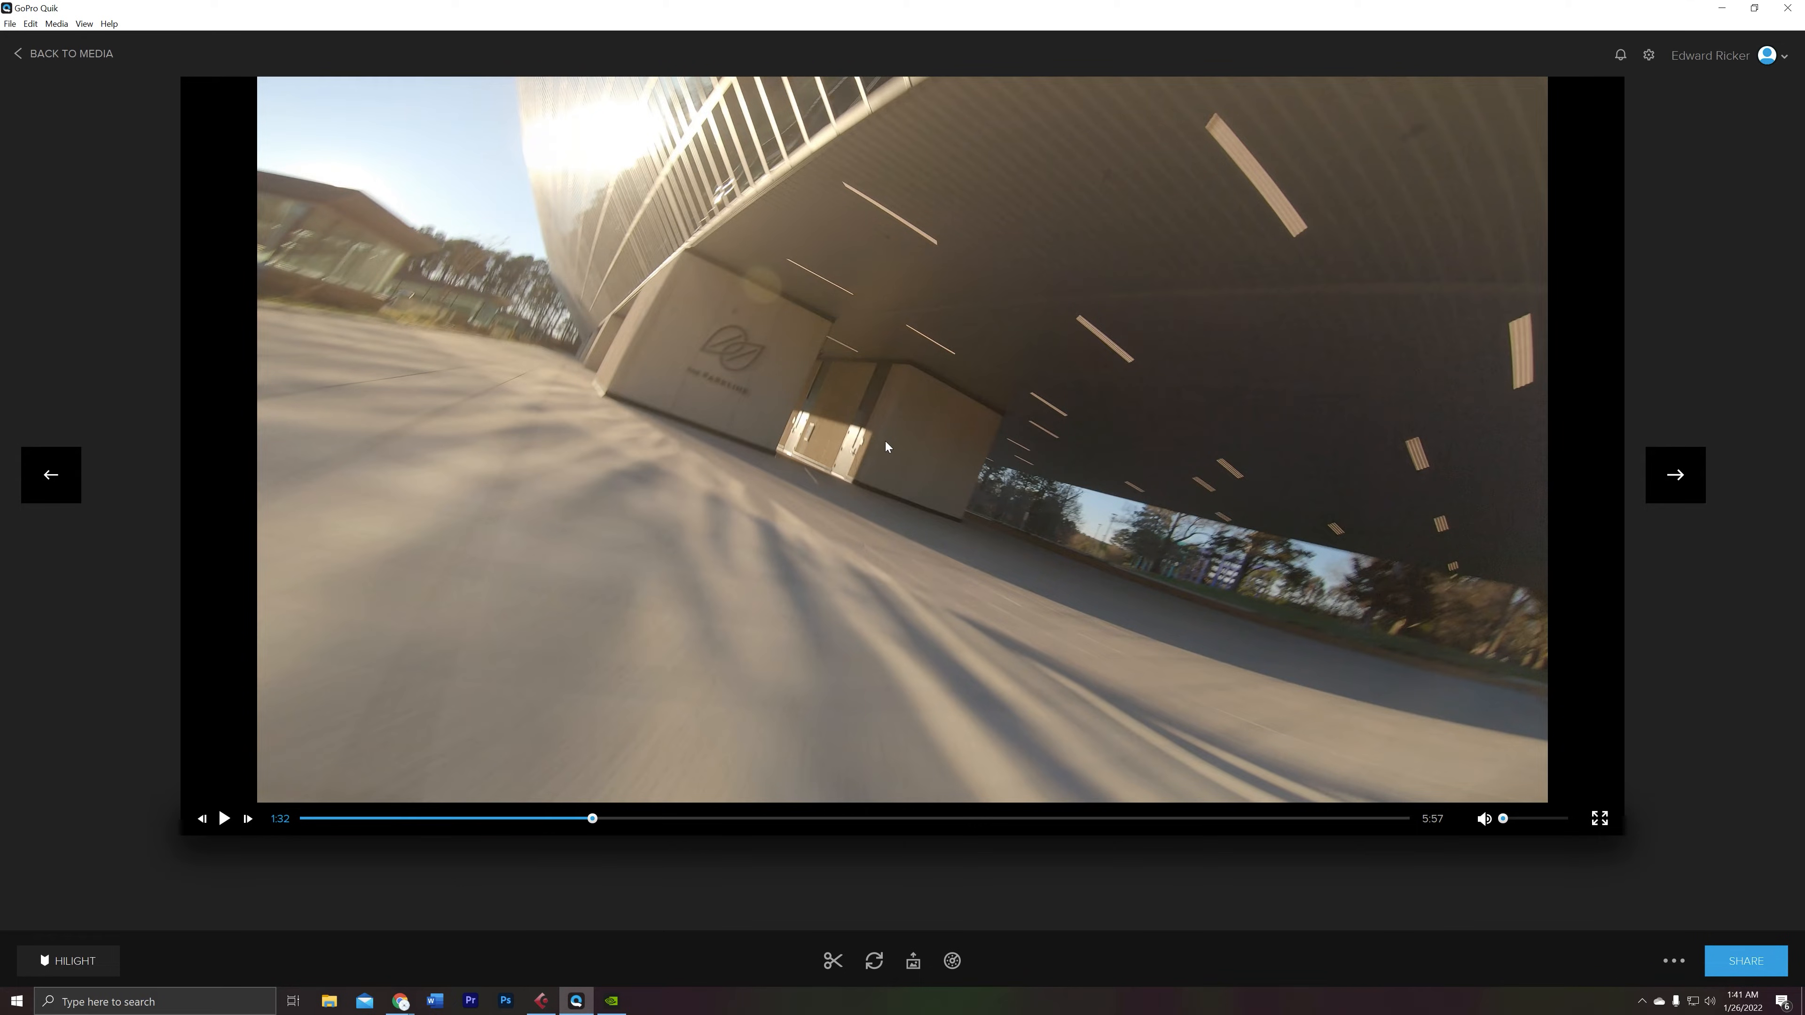
mouse_move(978, 917)
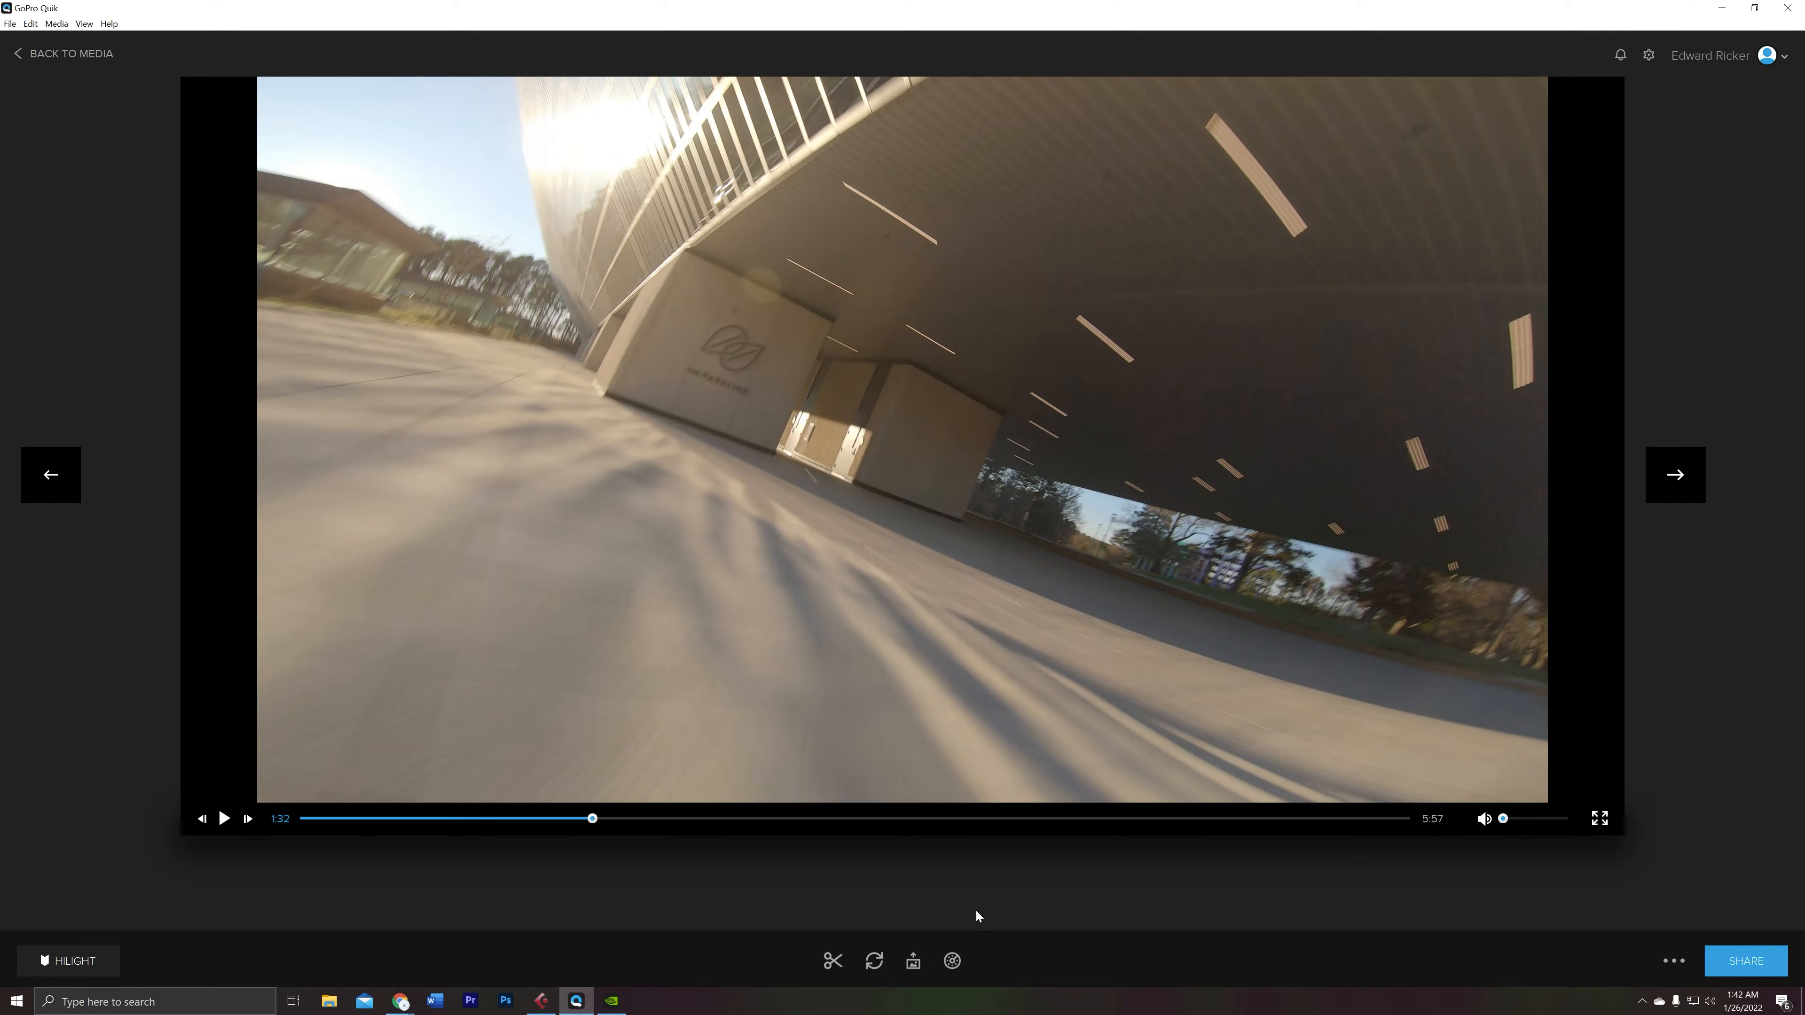
mouse_move(952, 961)
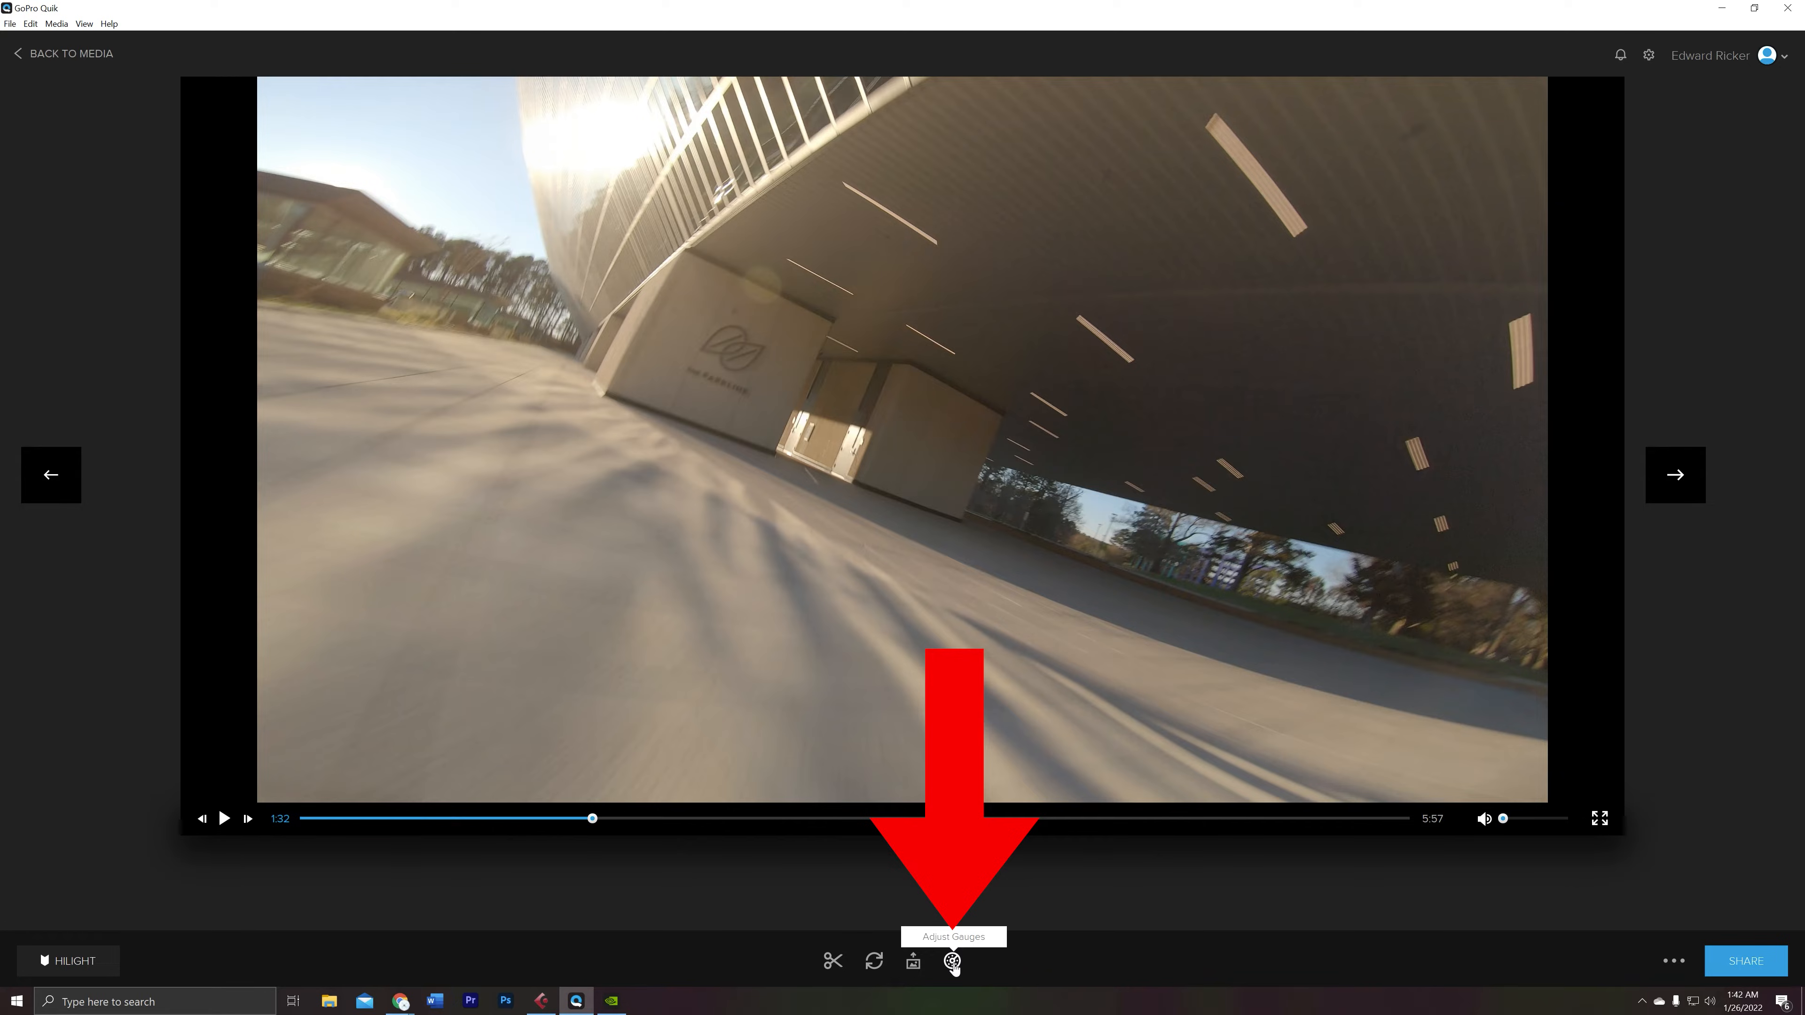
Enable Info Cluster, Speed Tracker, GPS Path, Speedometer and G-Force gauges and save, triggering the no-GPS-data notice.
click(952, 961)
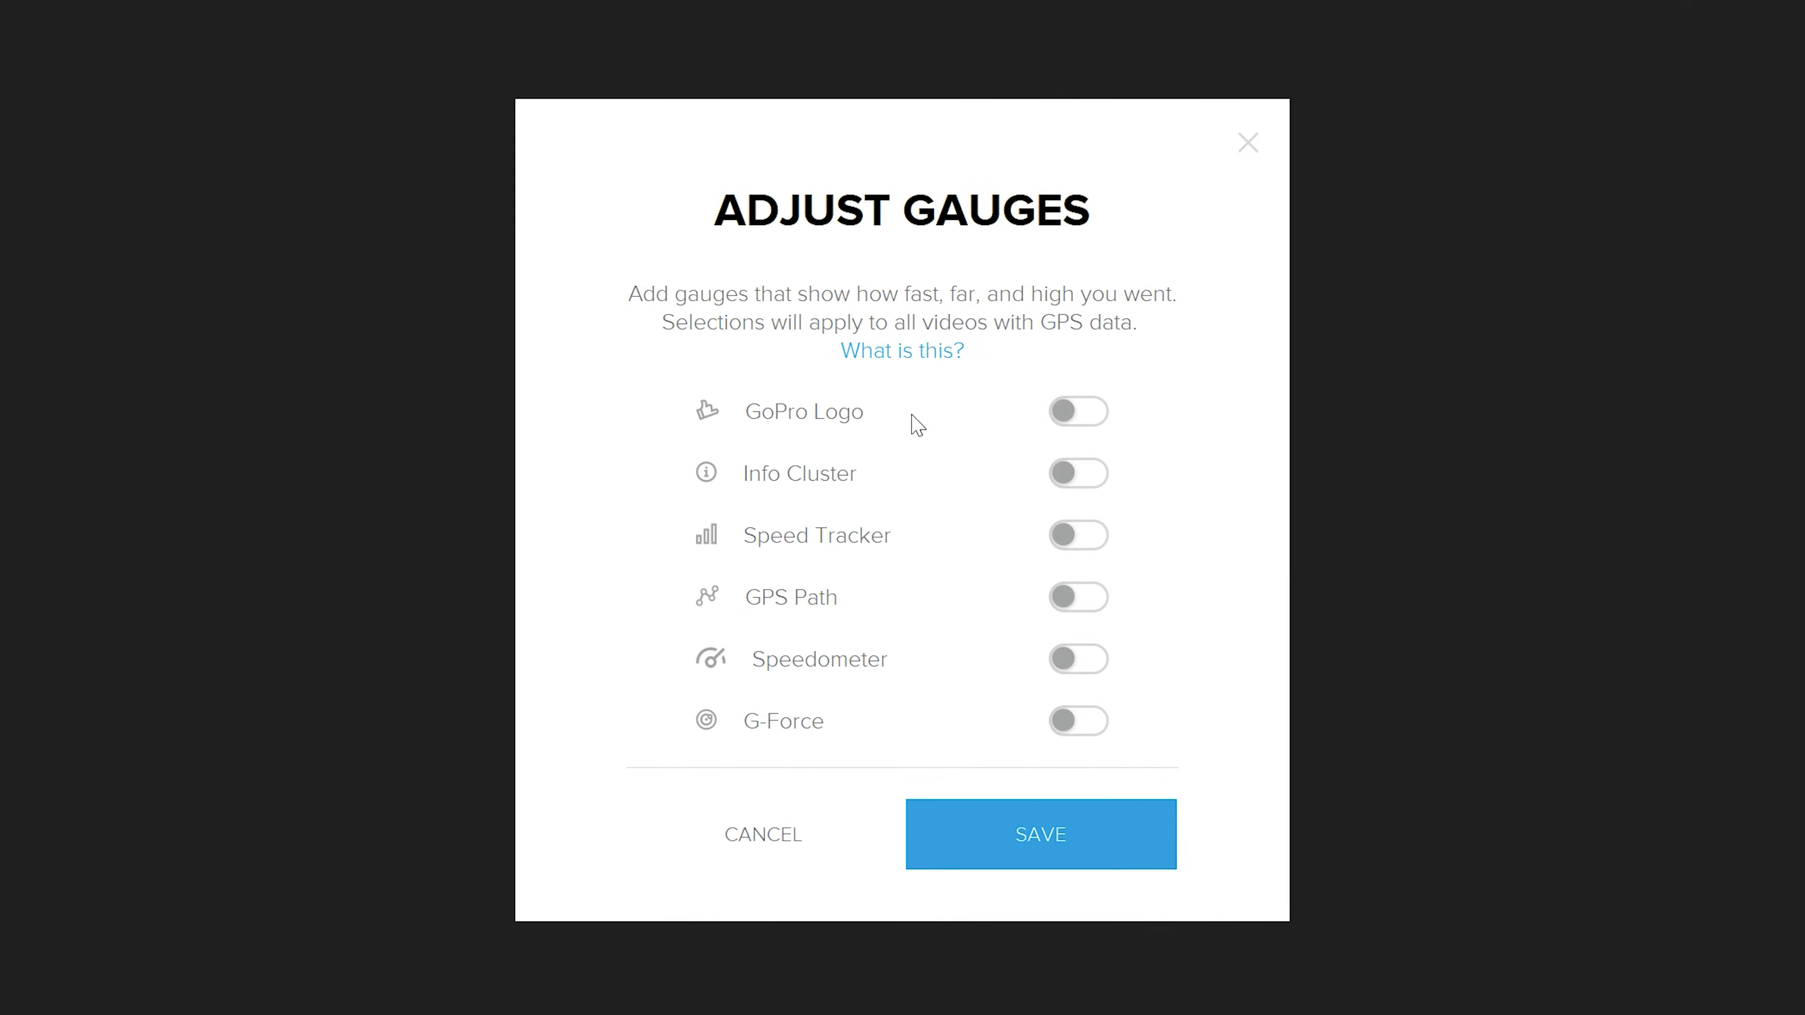
mouse_move(877, 501)
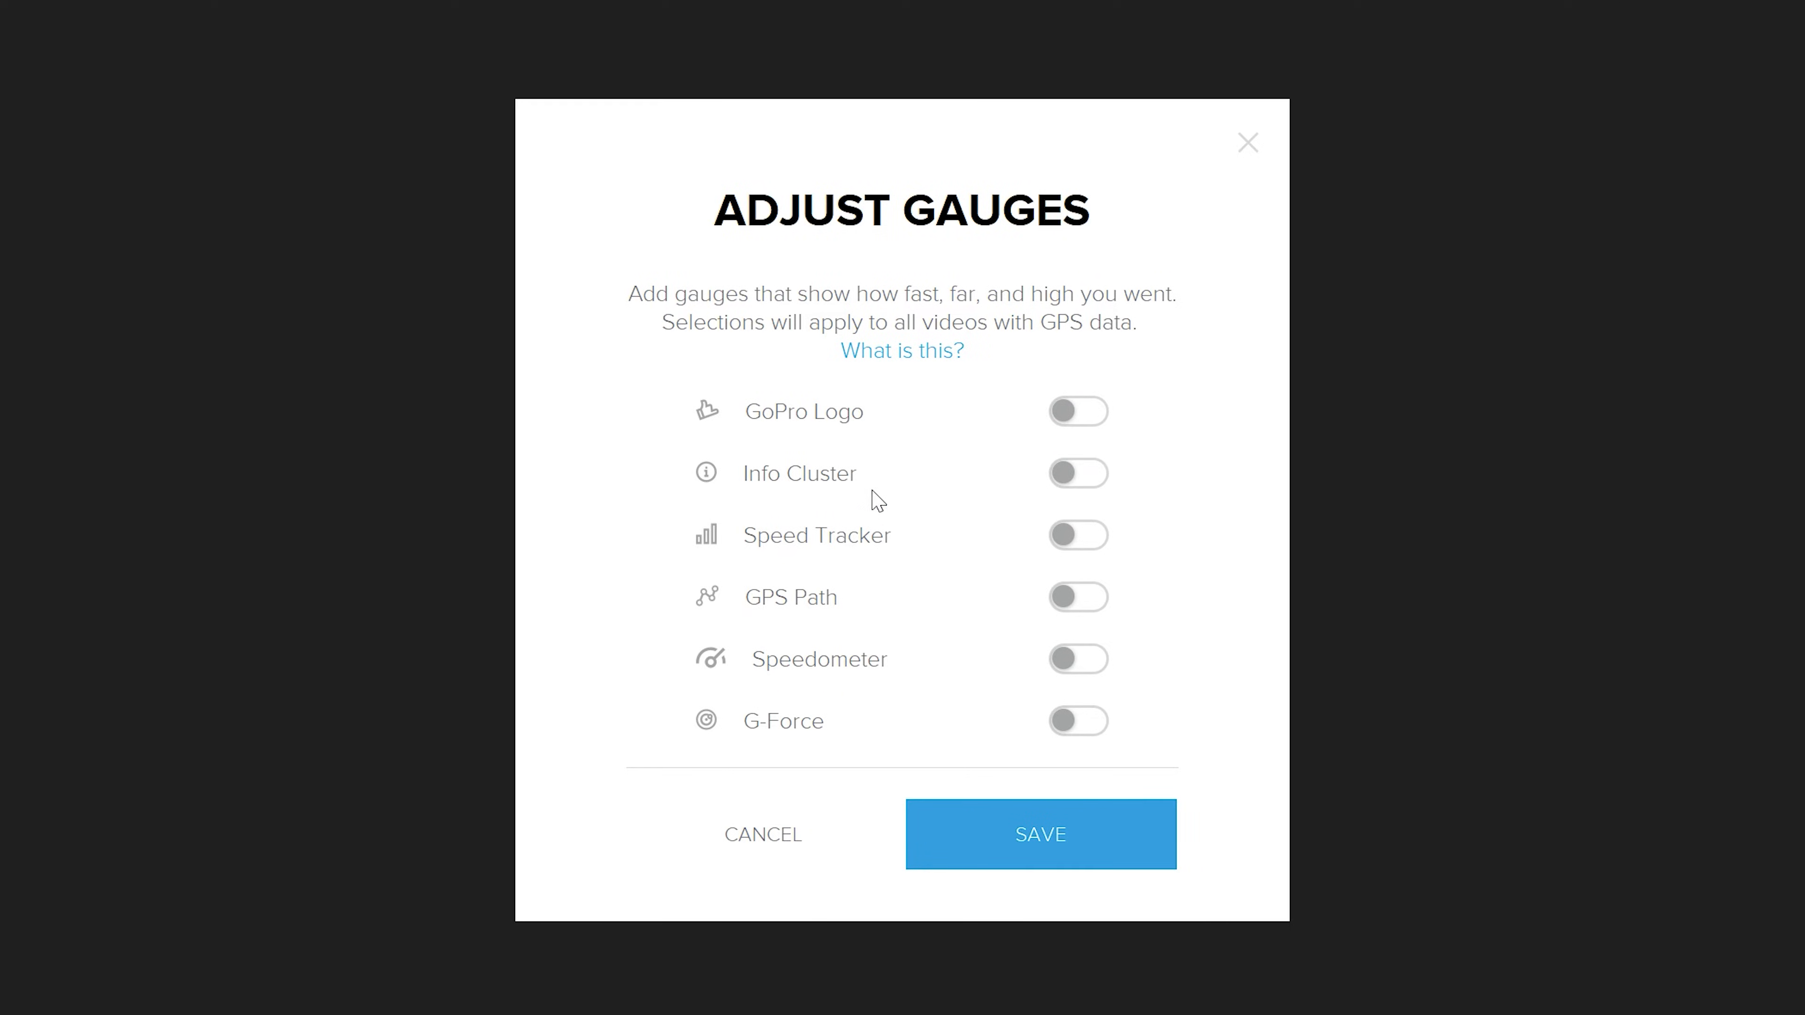
mouse_move(1077, 473)
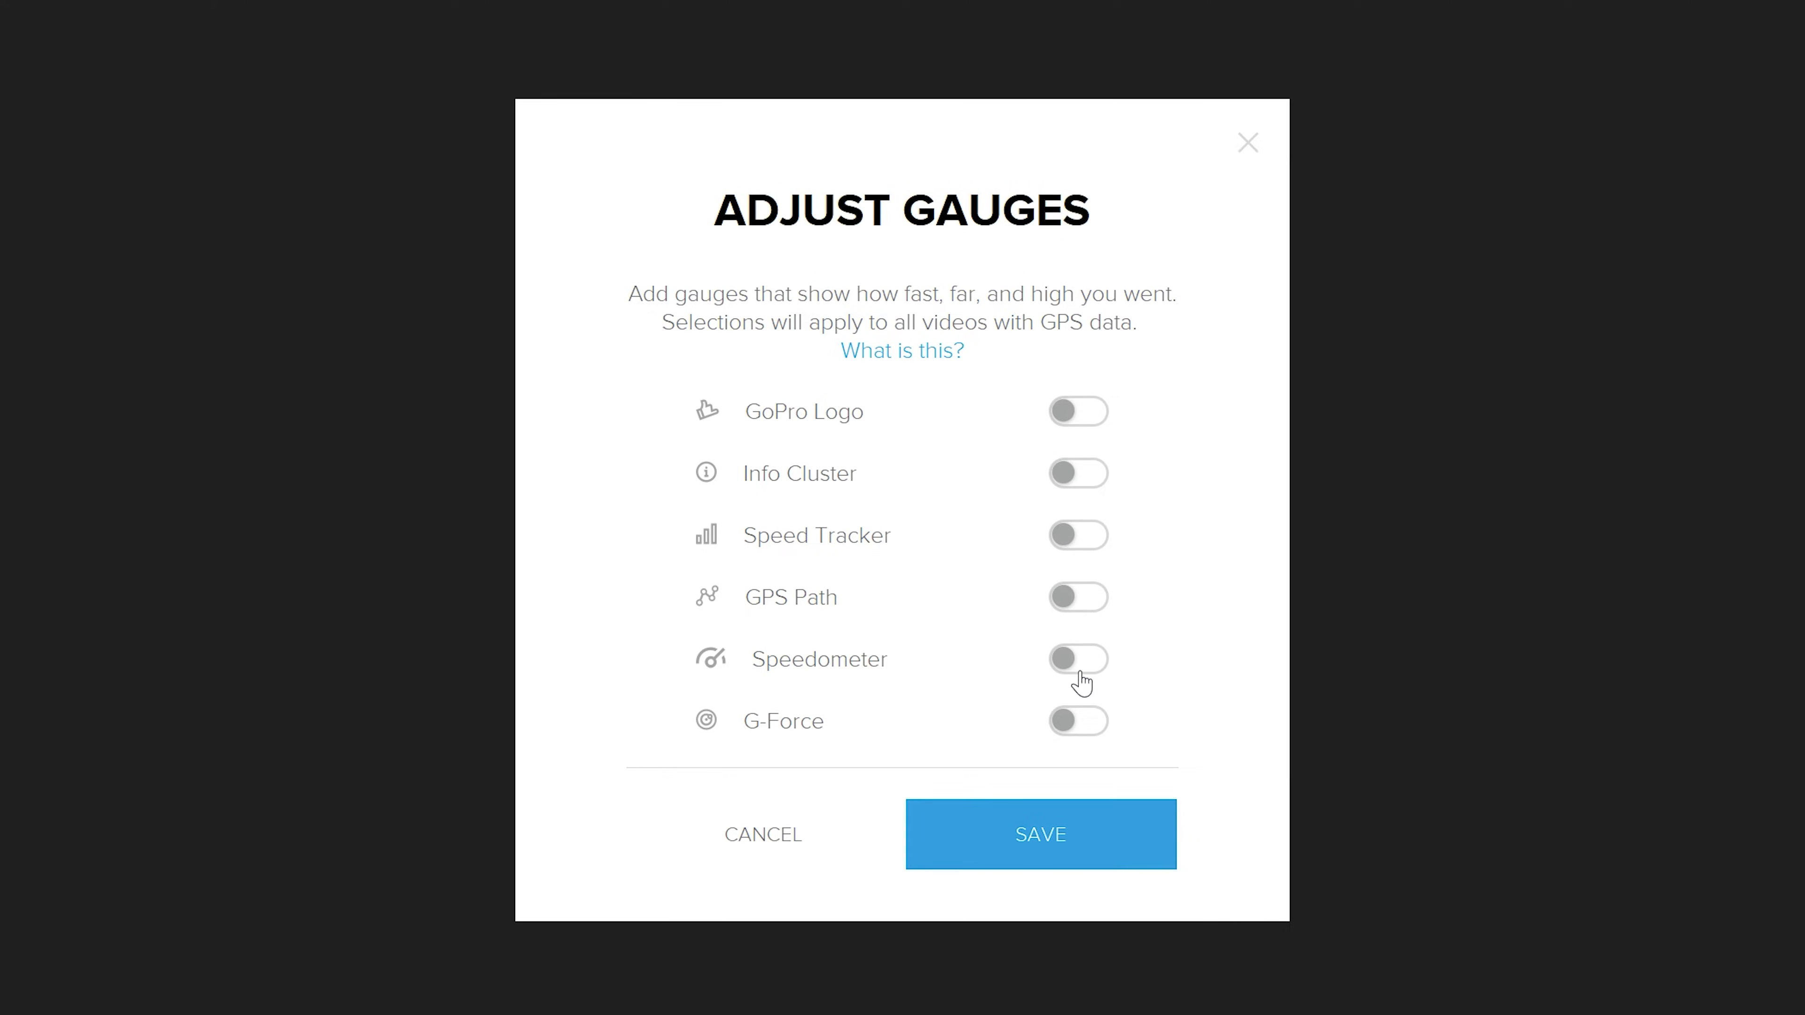
mouse_move(1089, 742)
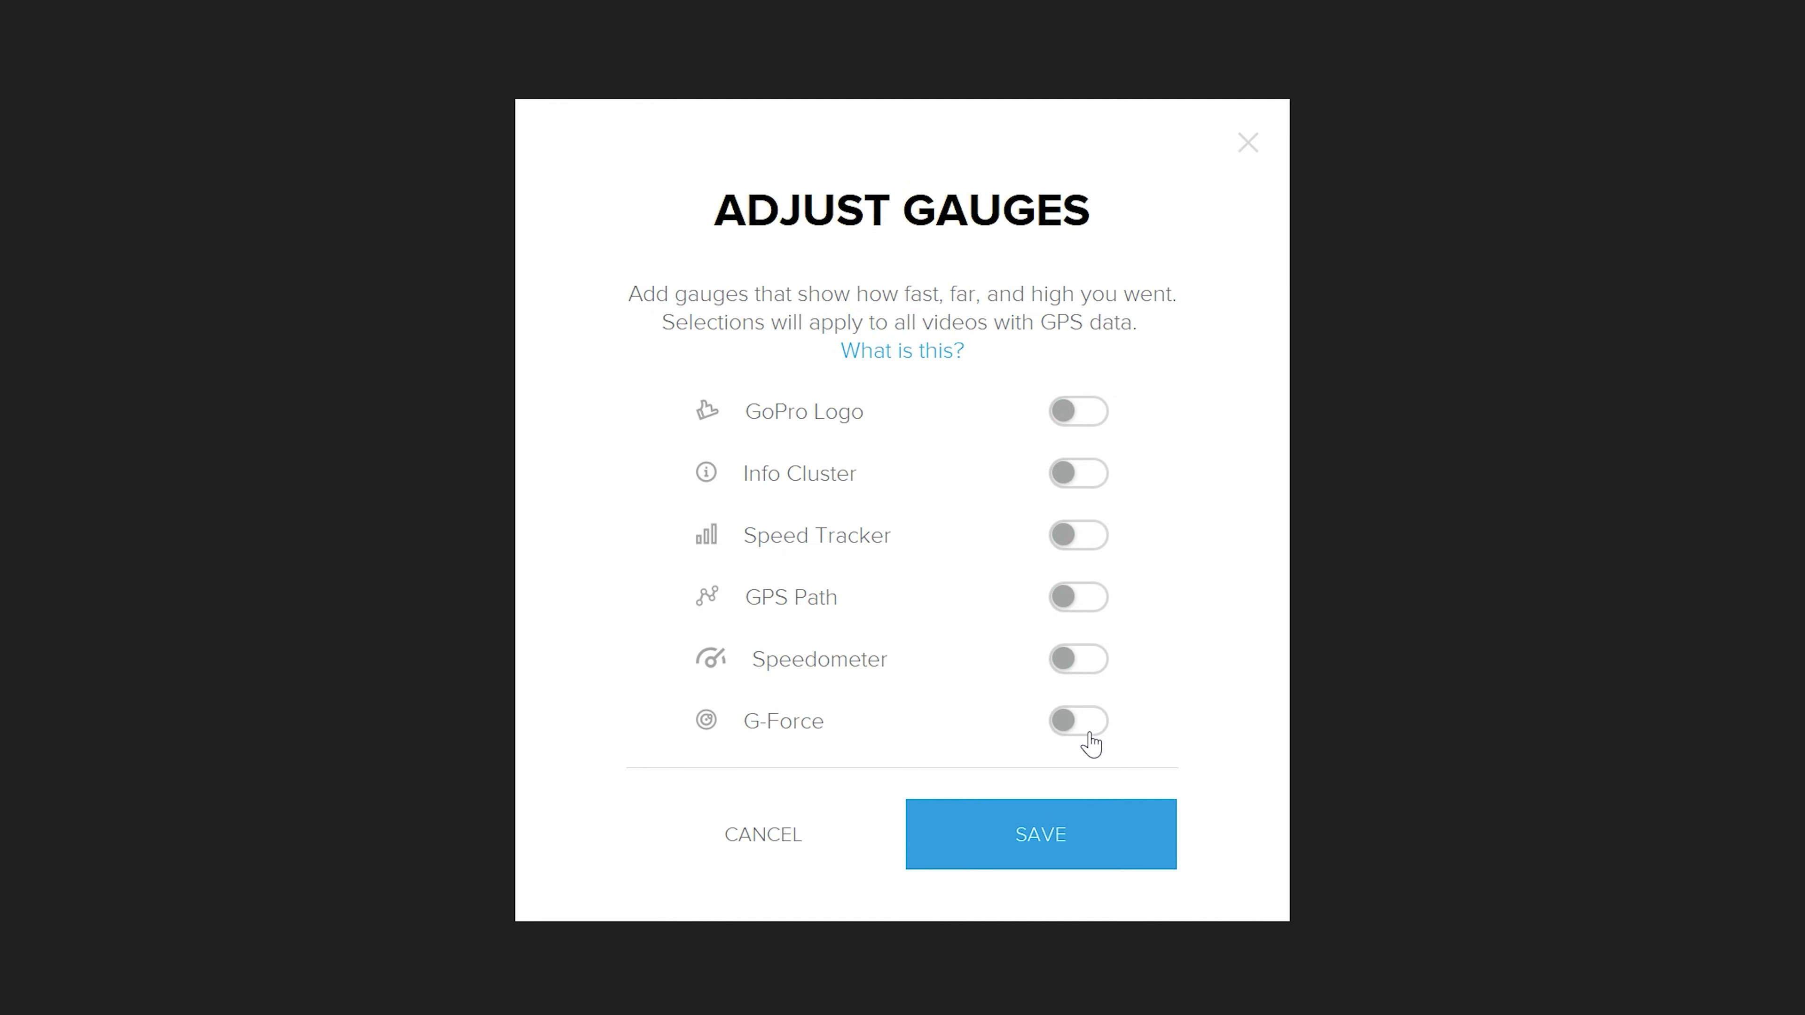
click(1078, 473)
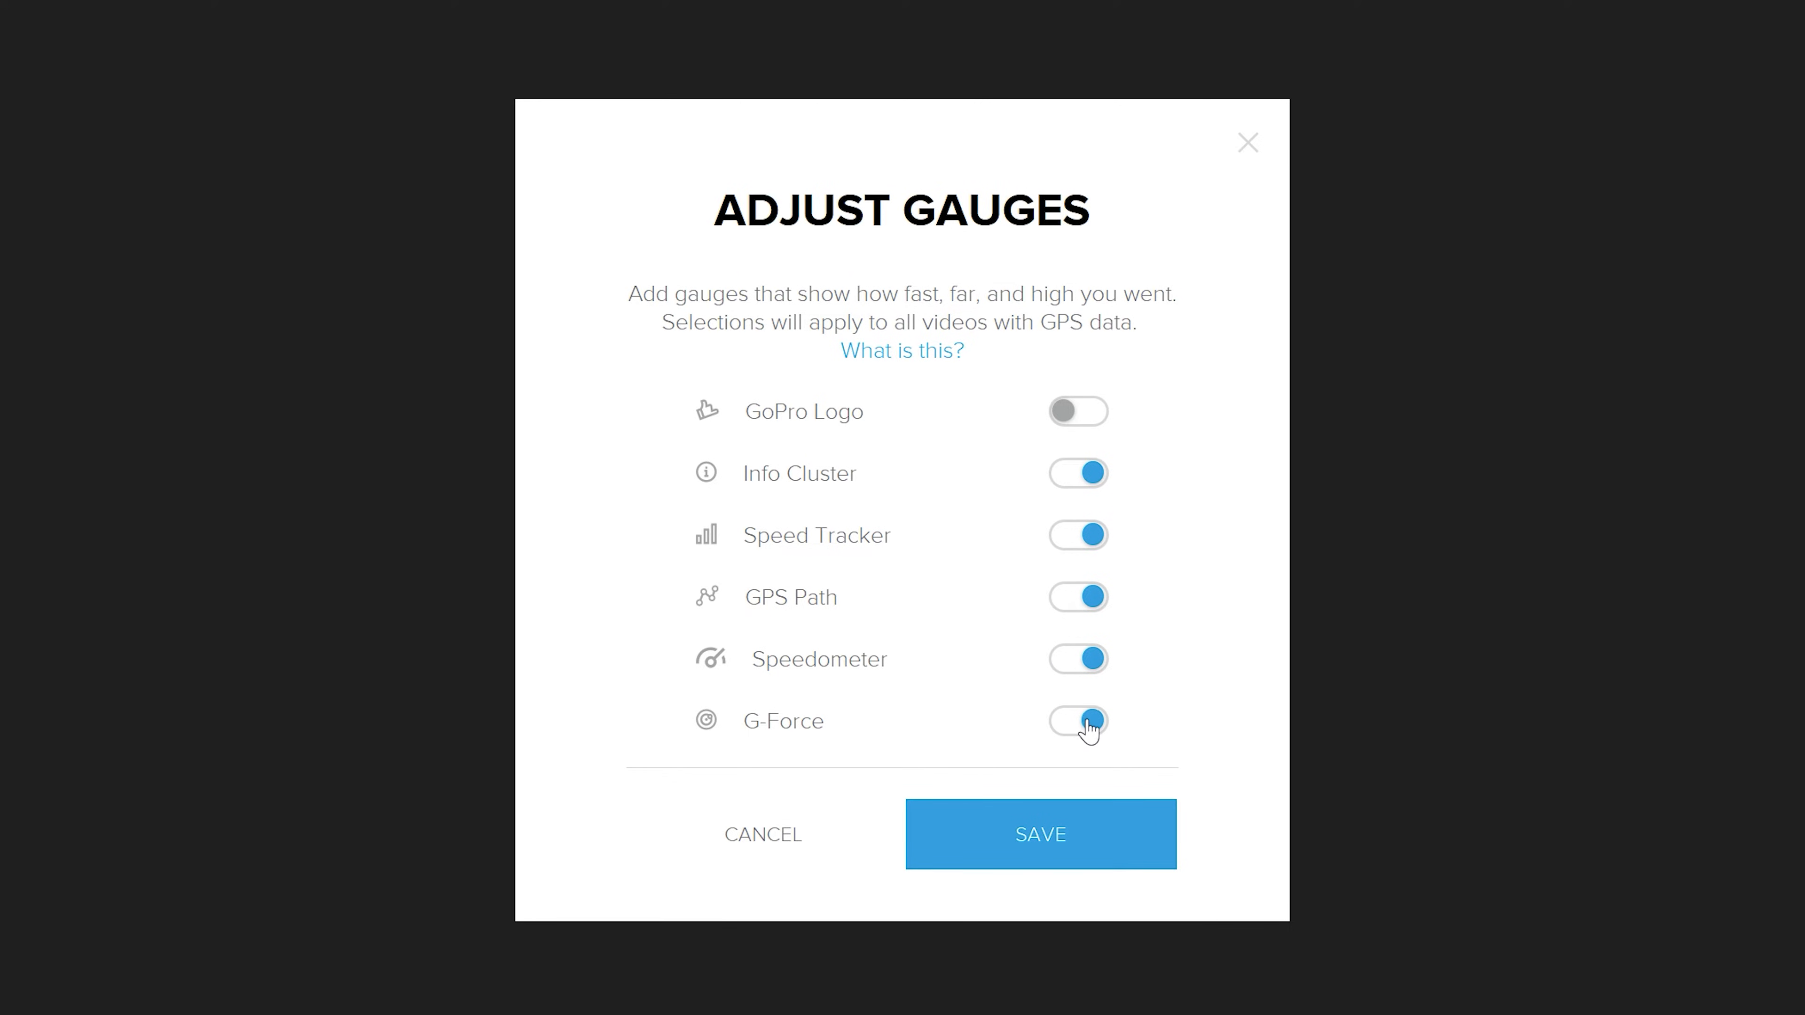
click(1078, 721)
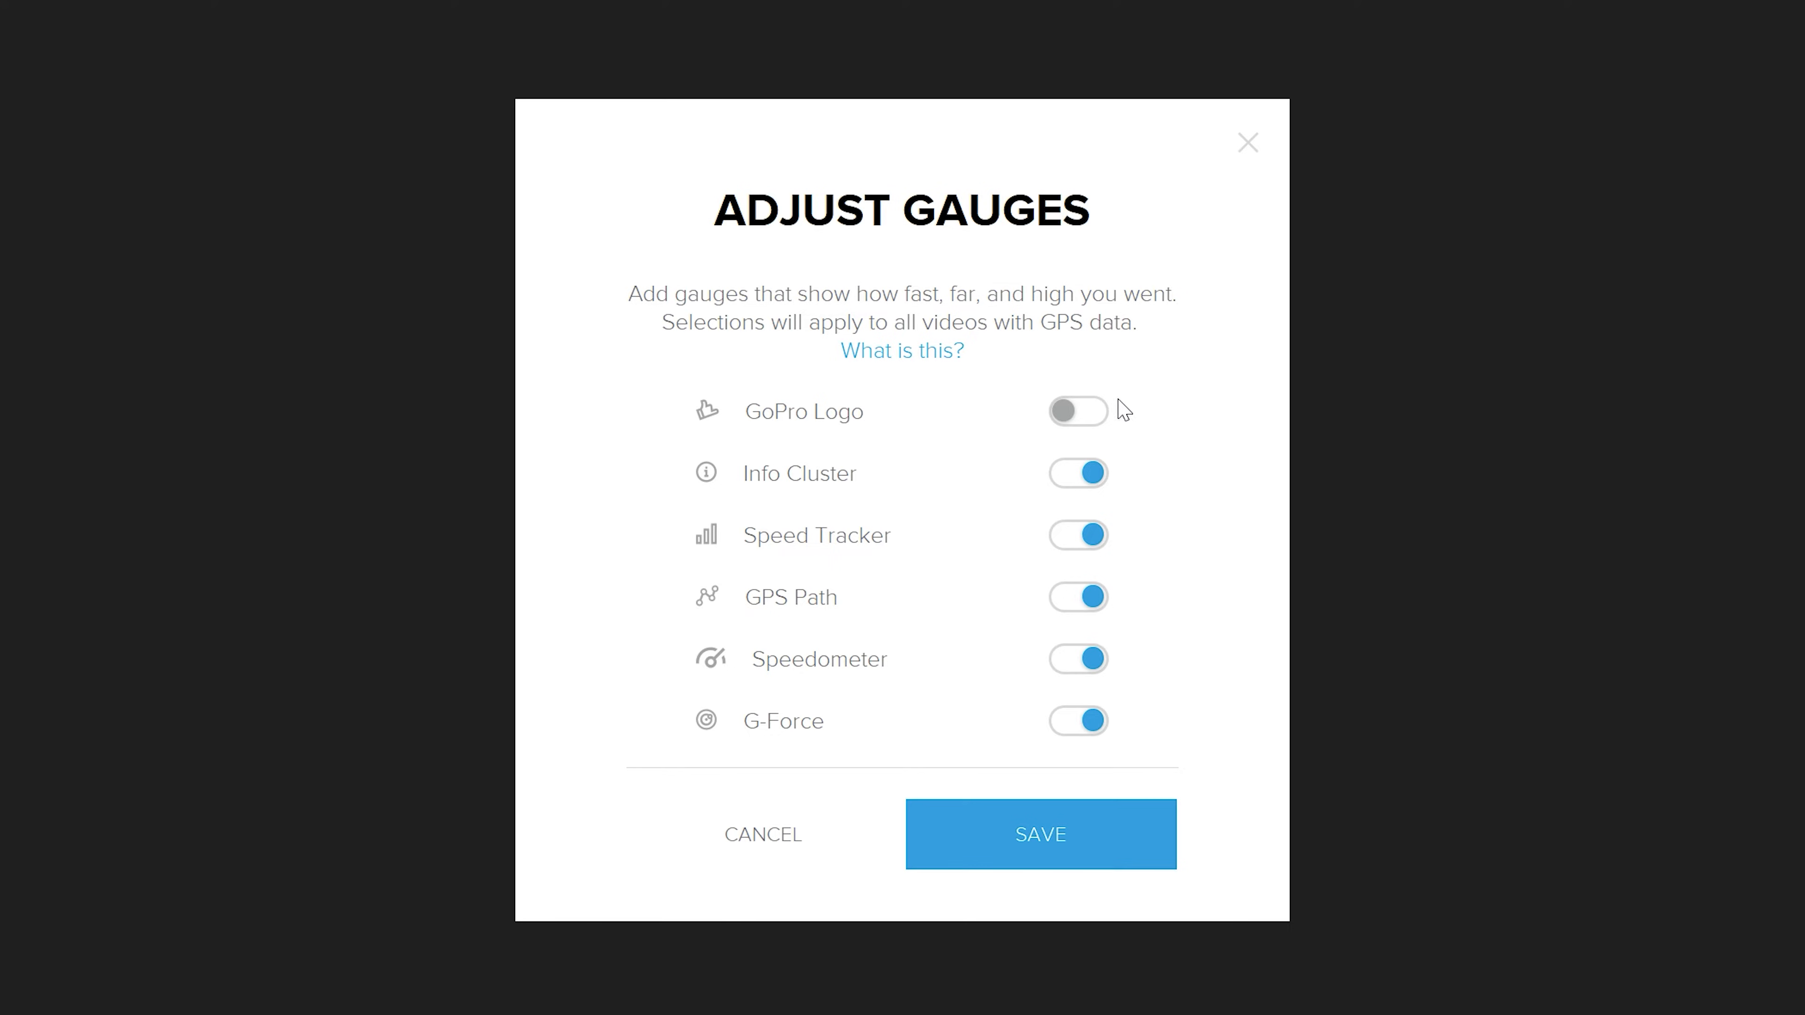
click(1038, 833)
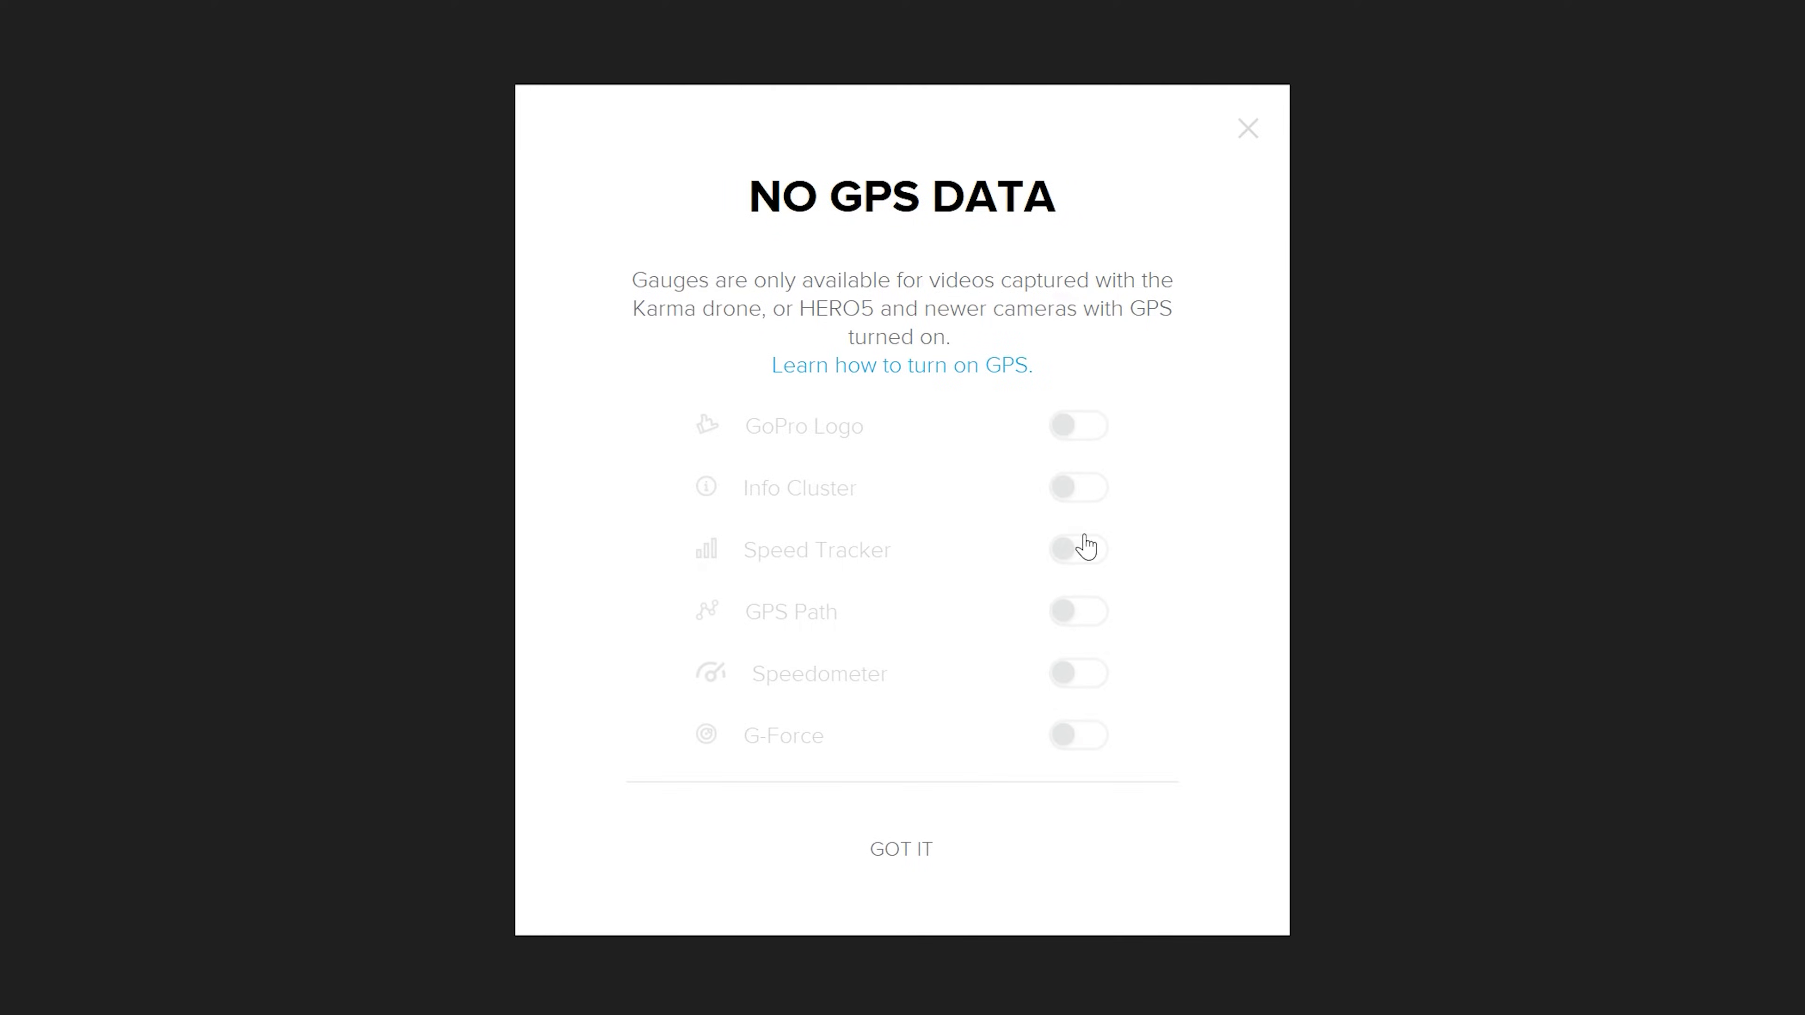
mouse_move(1399, 657)
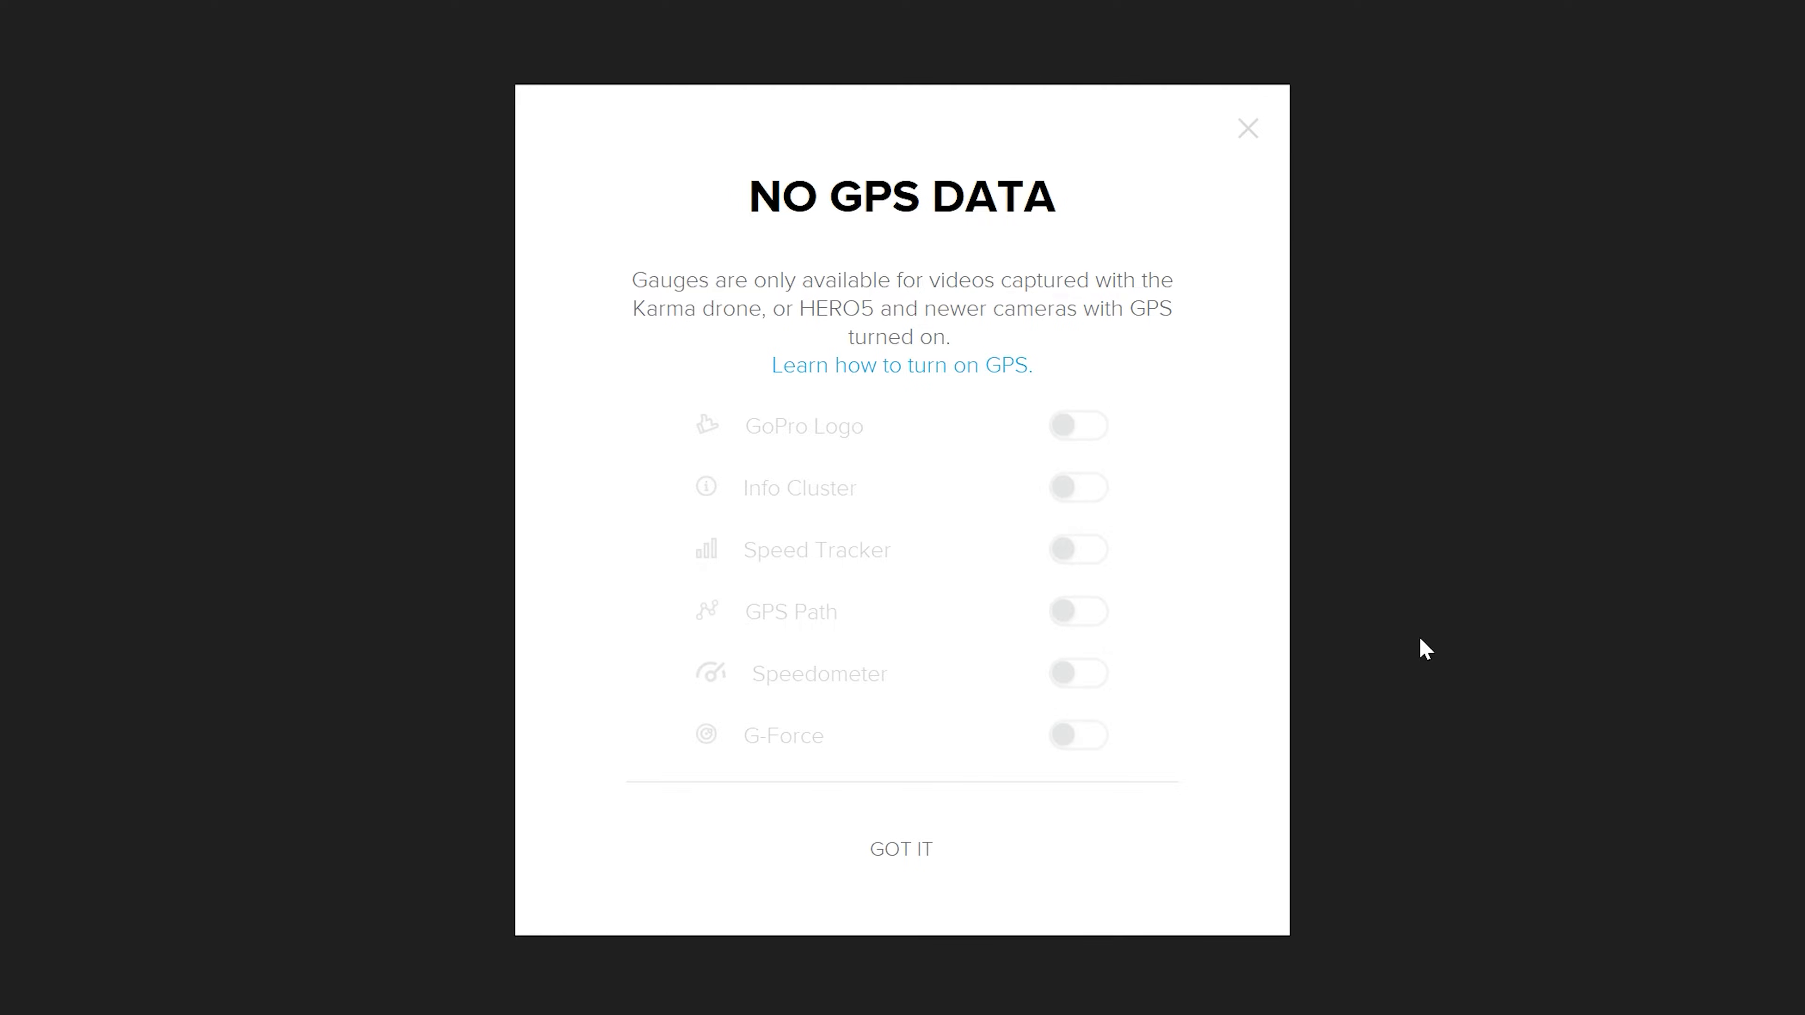
mouse_move(929, 897)
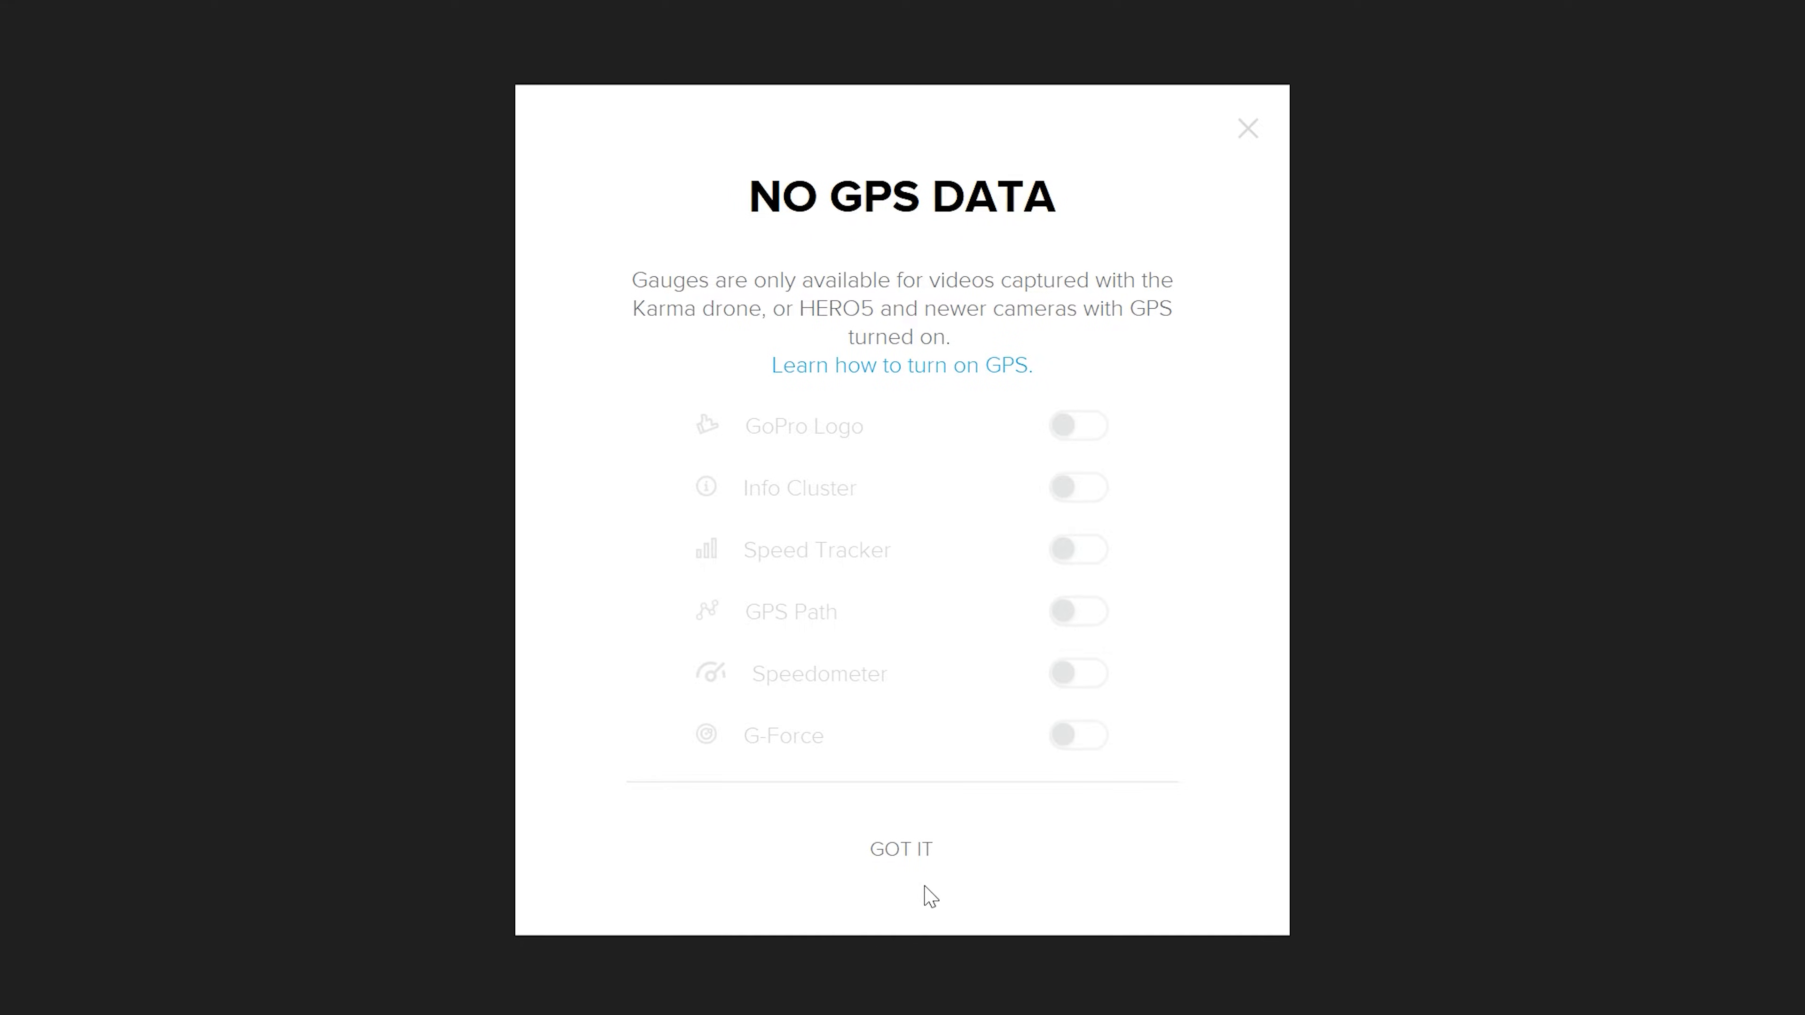
Dismiss the No GPS Data notice so the five gauge overlays show on the flight clip.
click(900, 850)
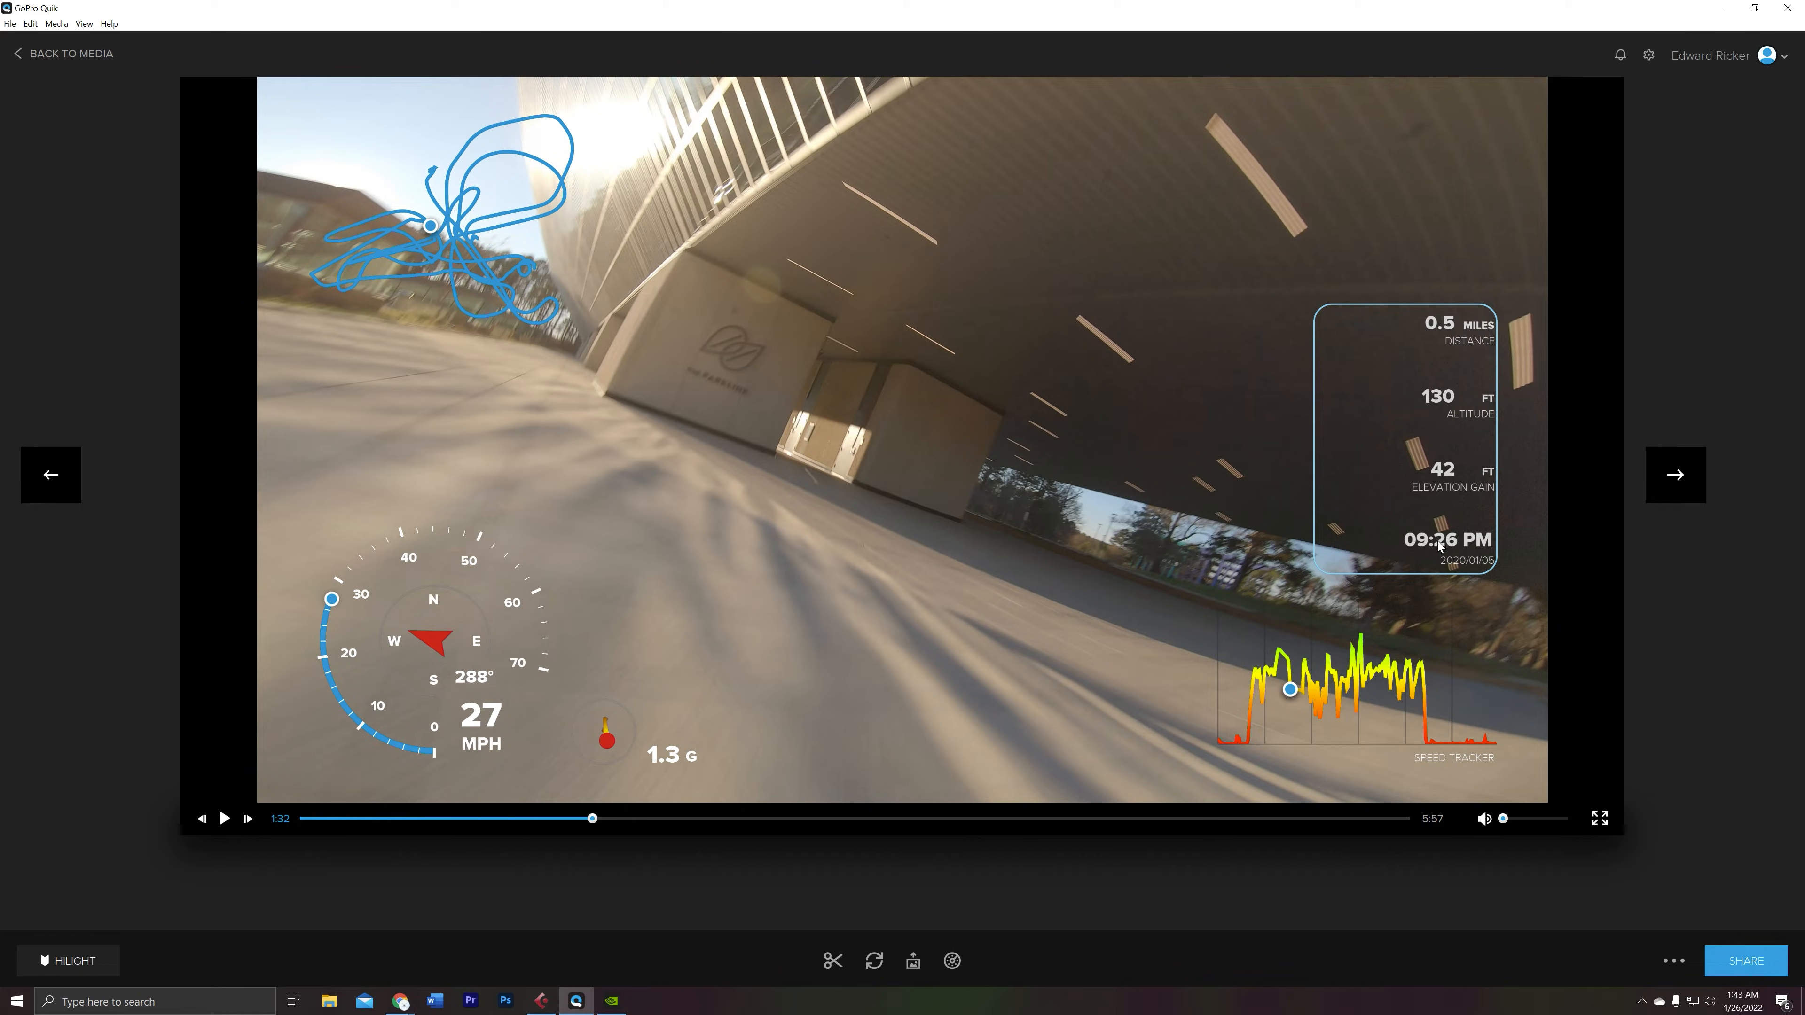
mouse_move(1430, 554)
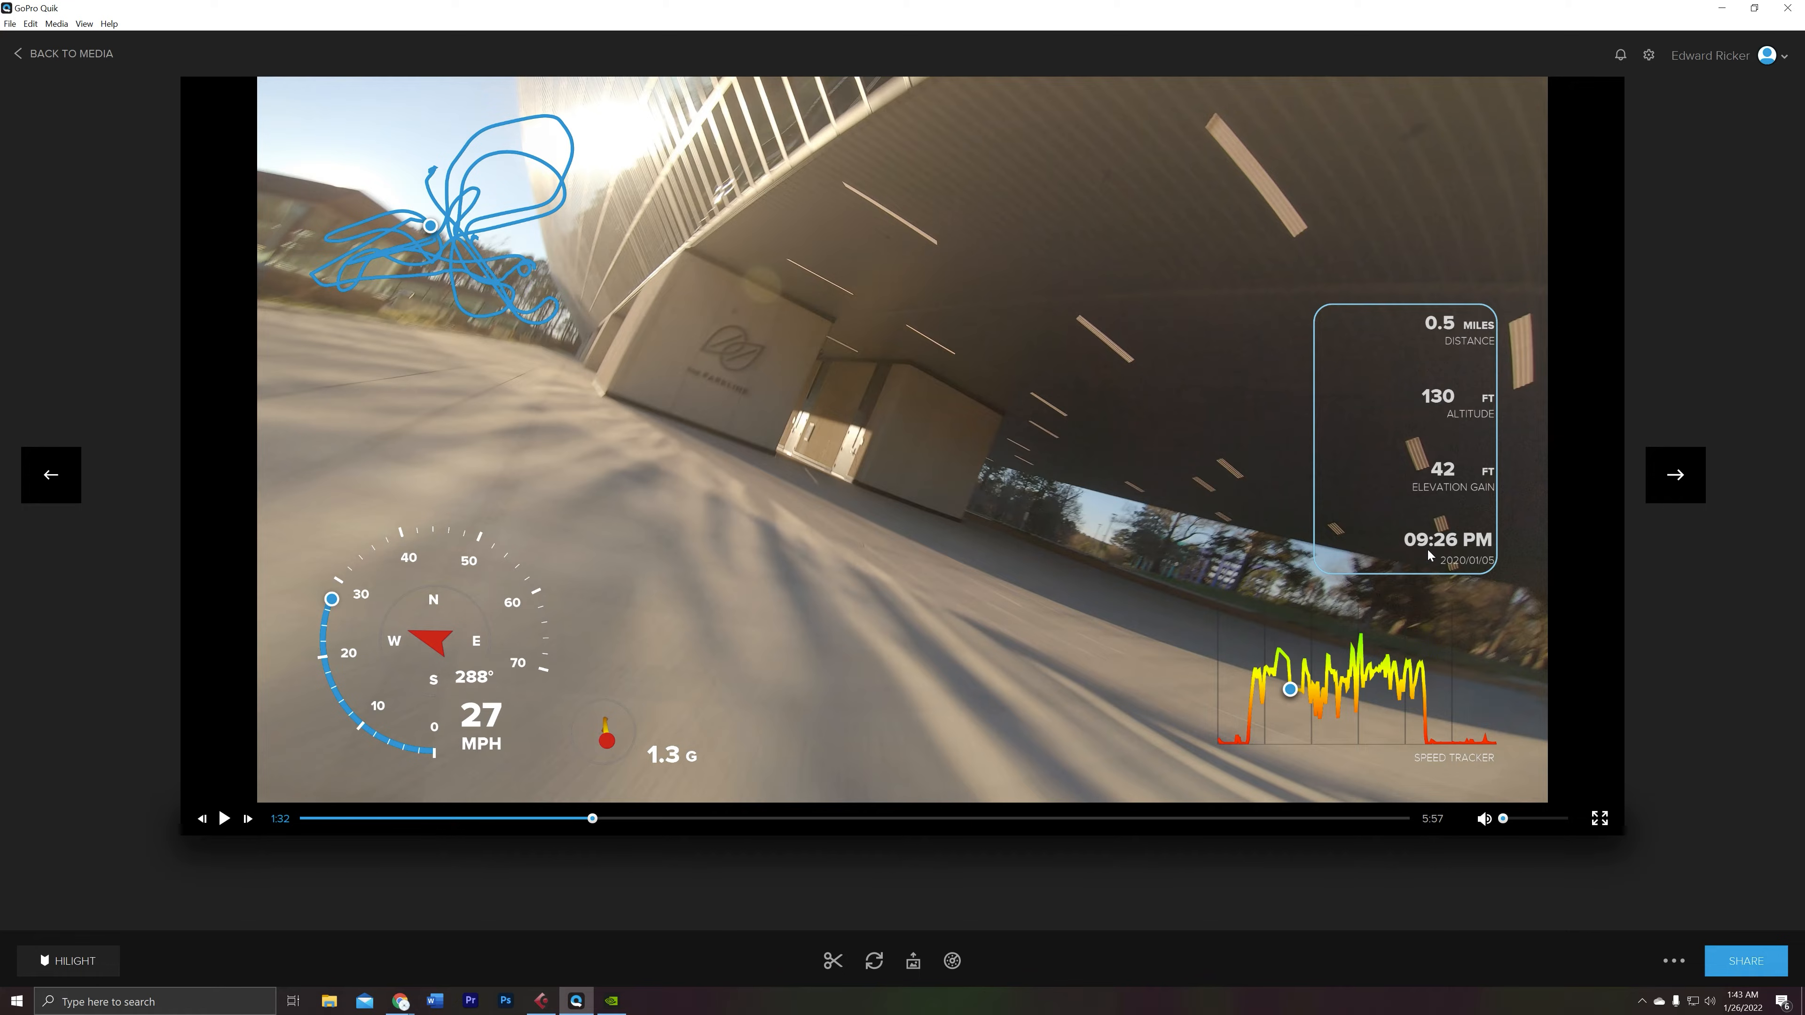
mouse_move(1493, 577)
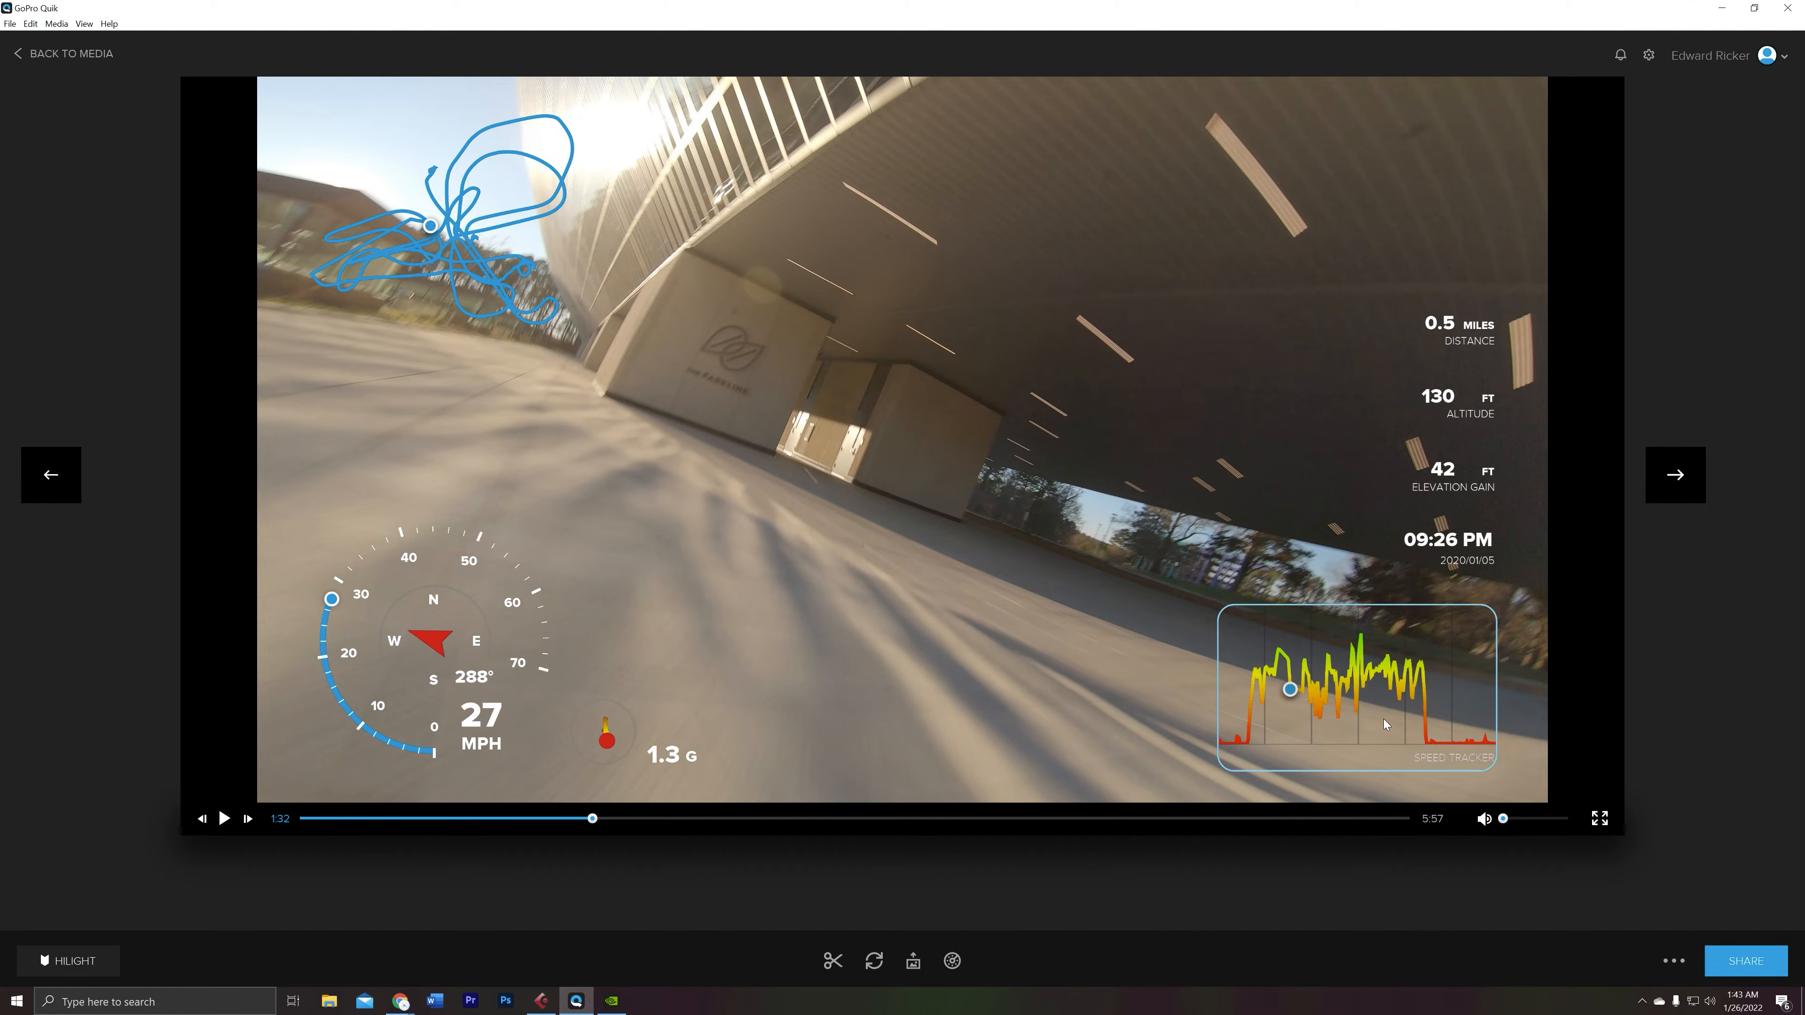
mouse_move(1209, 754)
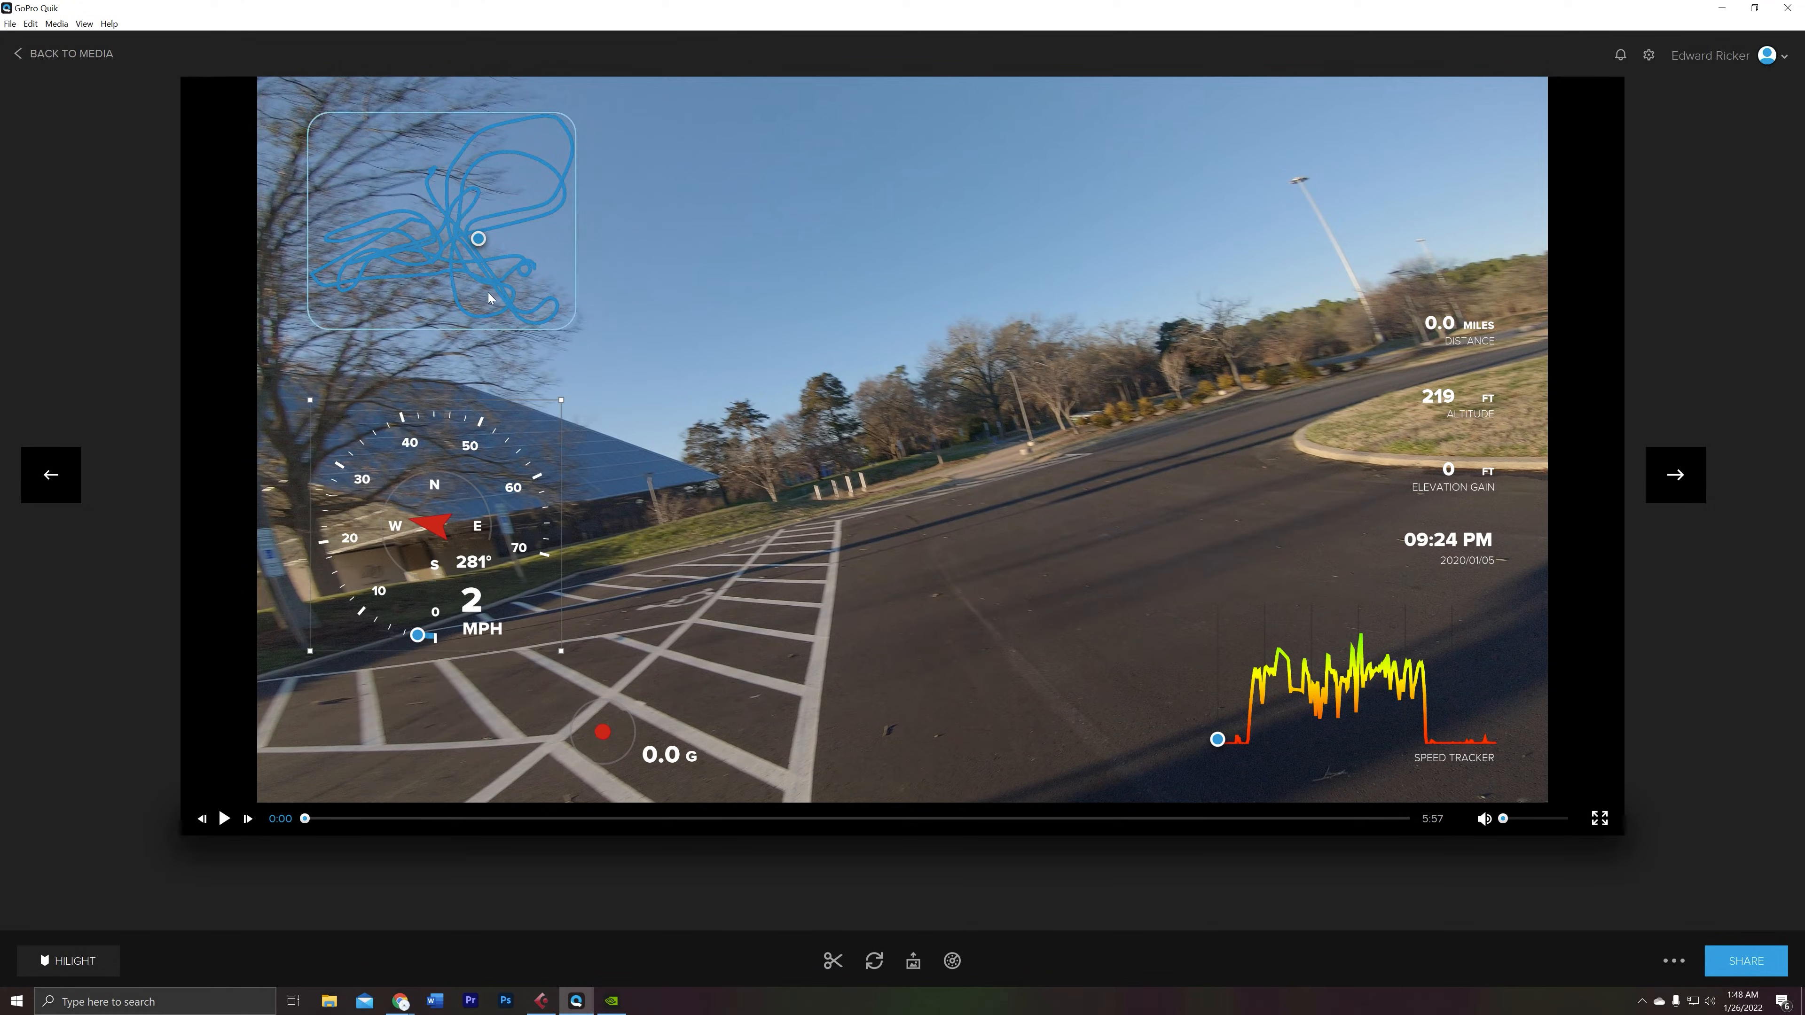
Move the speedometer to the lower left and save new clip GH010873-1 at 4K (16:9) 30 fps.
drag(477, 238, 958, 221)
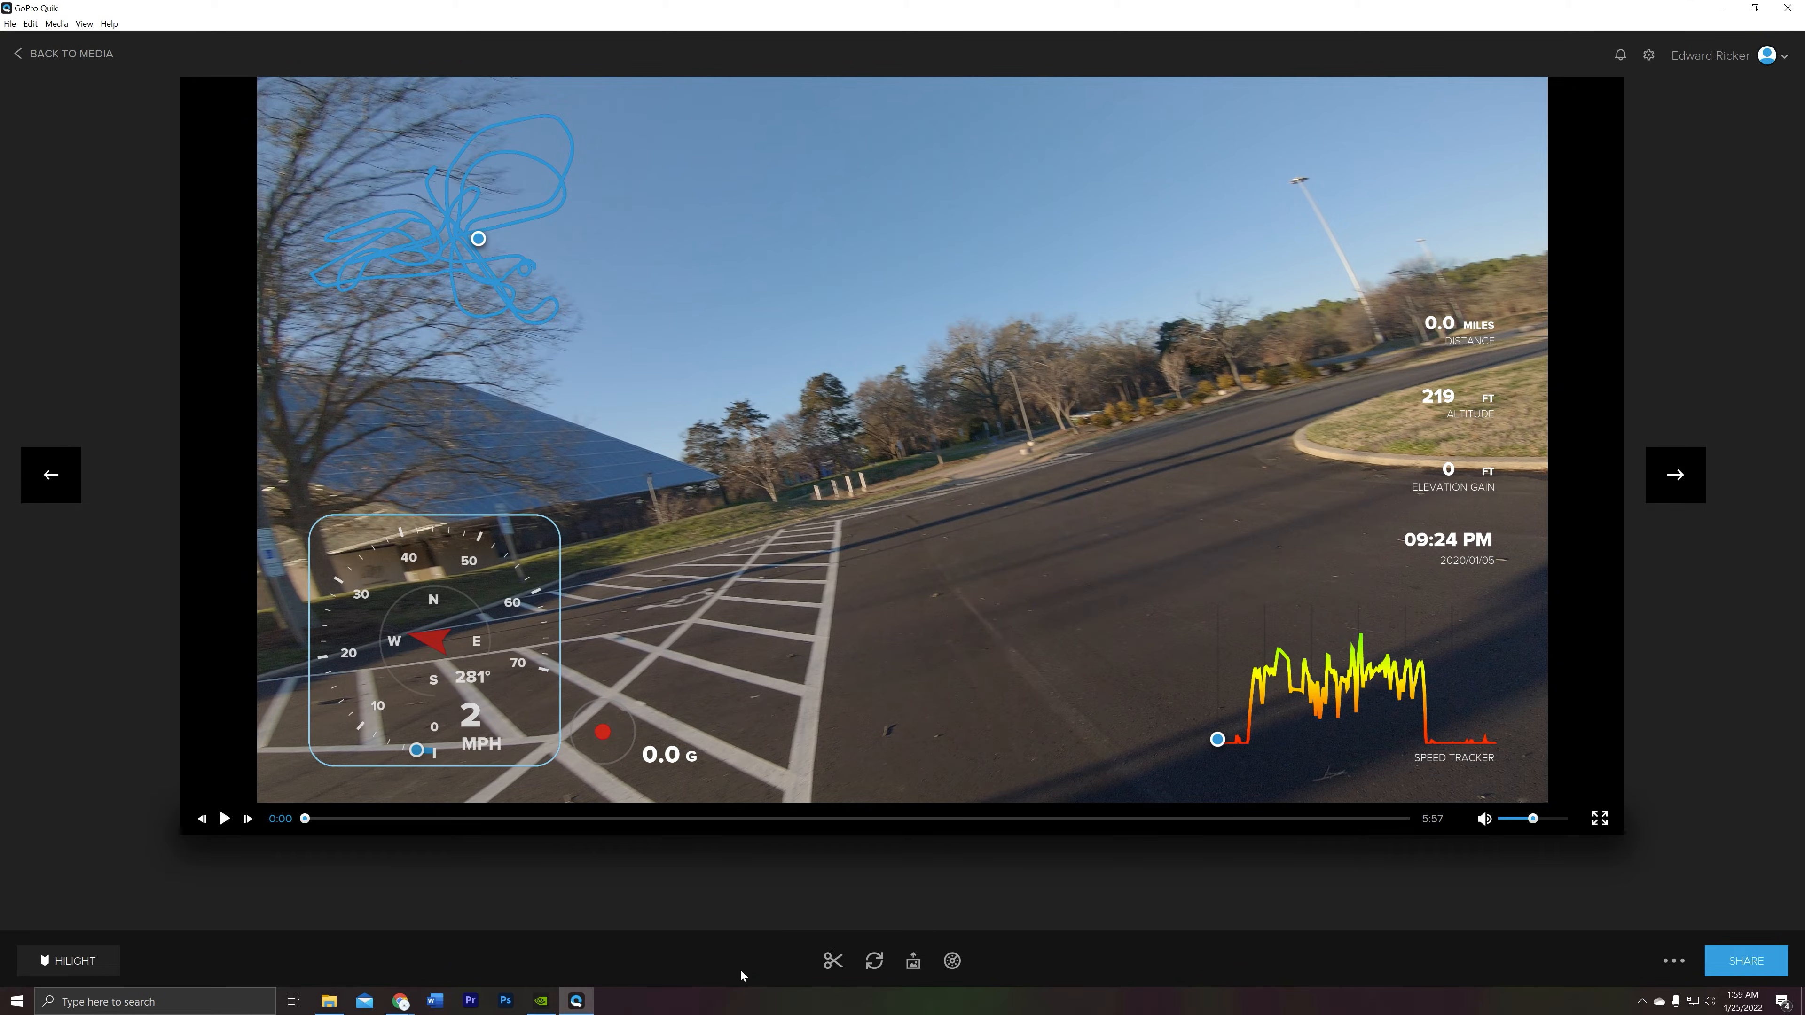
mouse_move(832, 960)
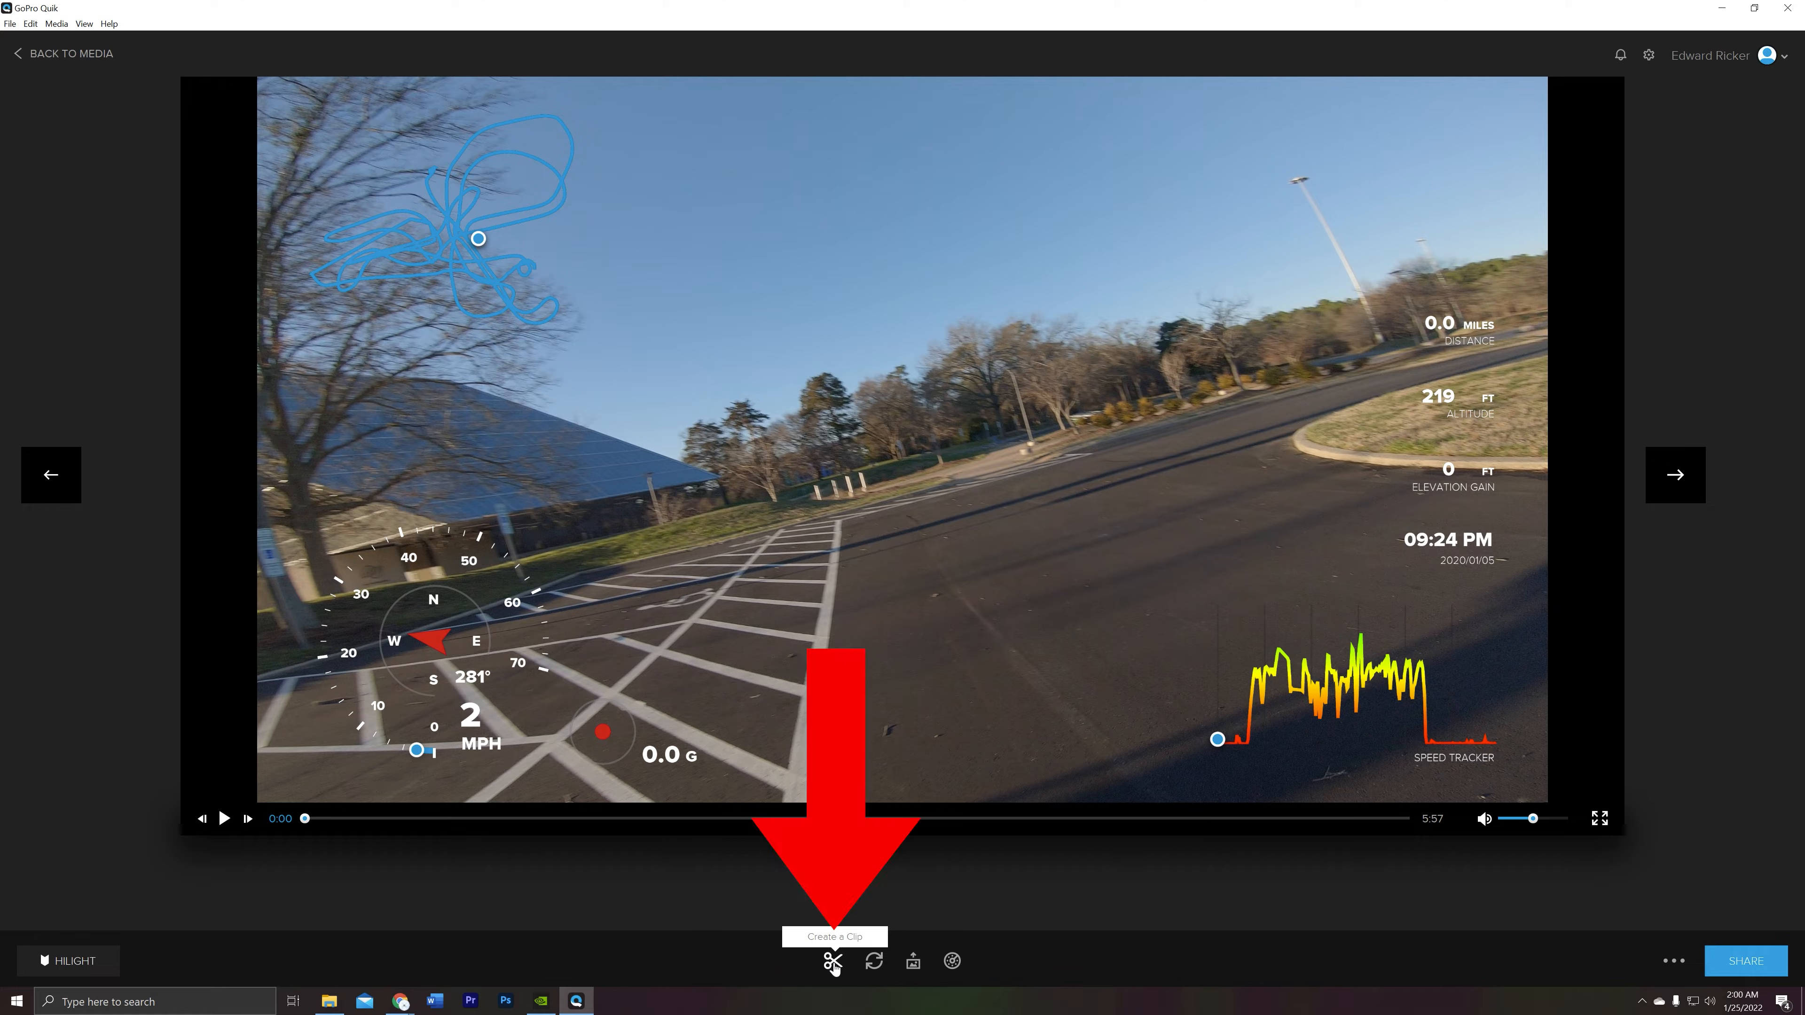
click(831, 961)
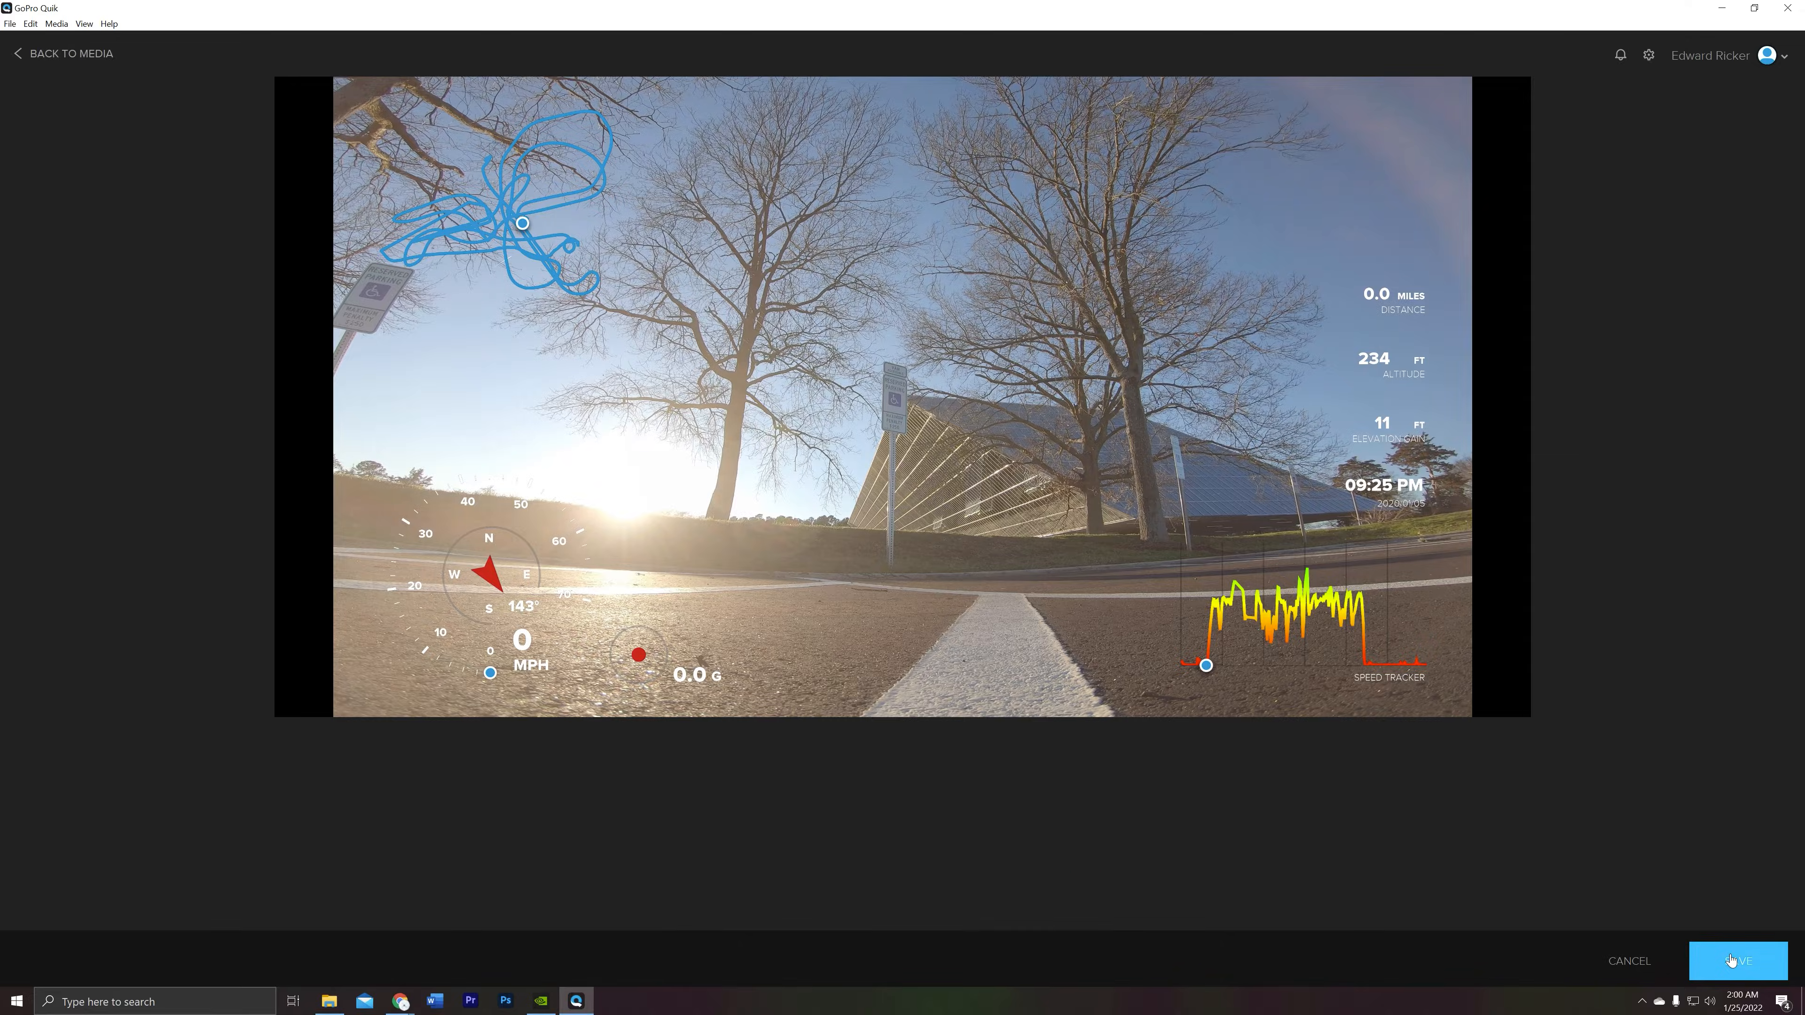
click(1739, 959)
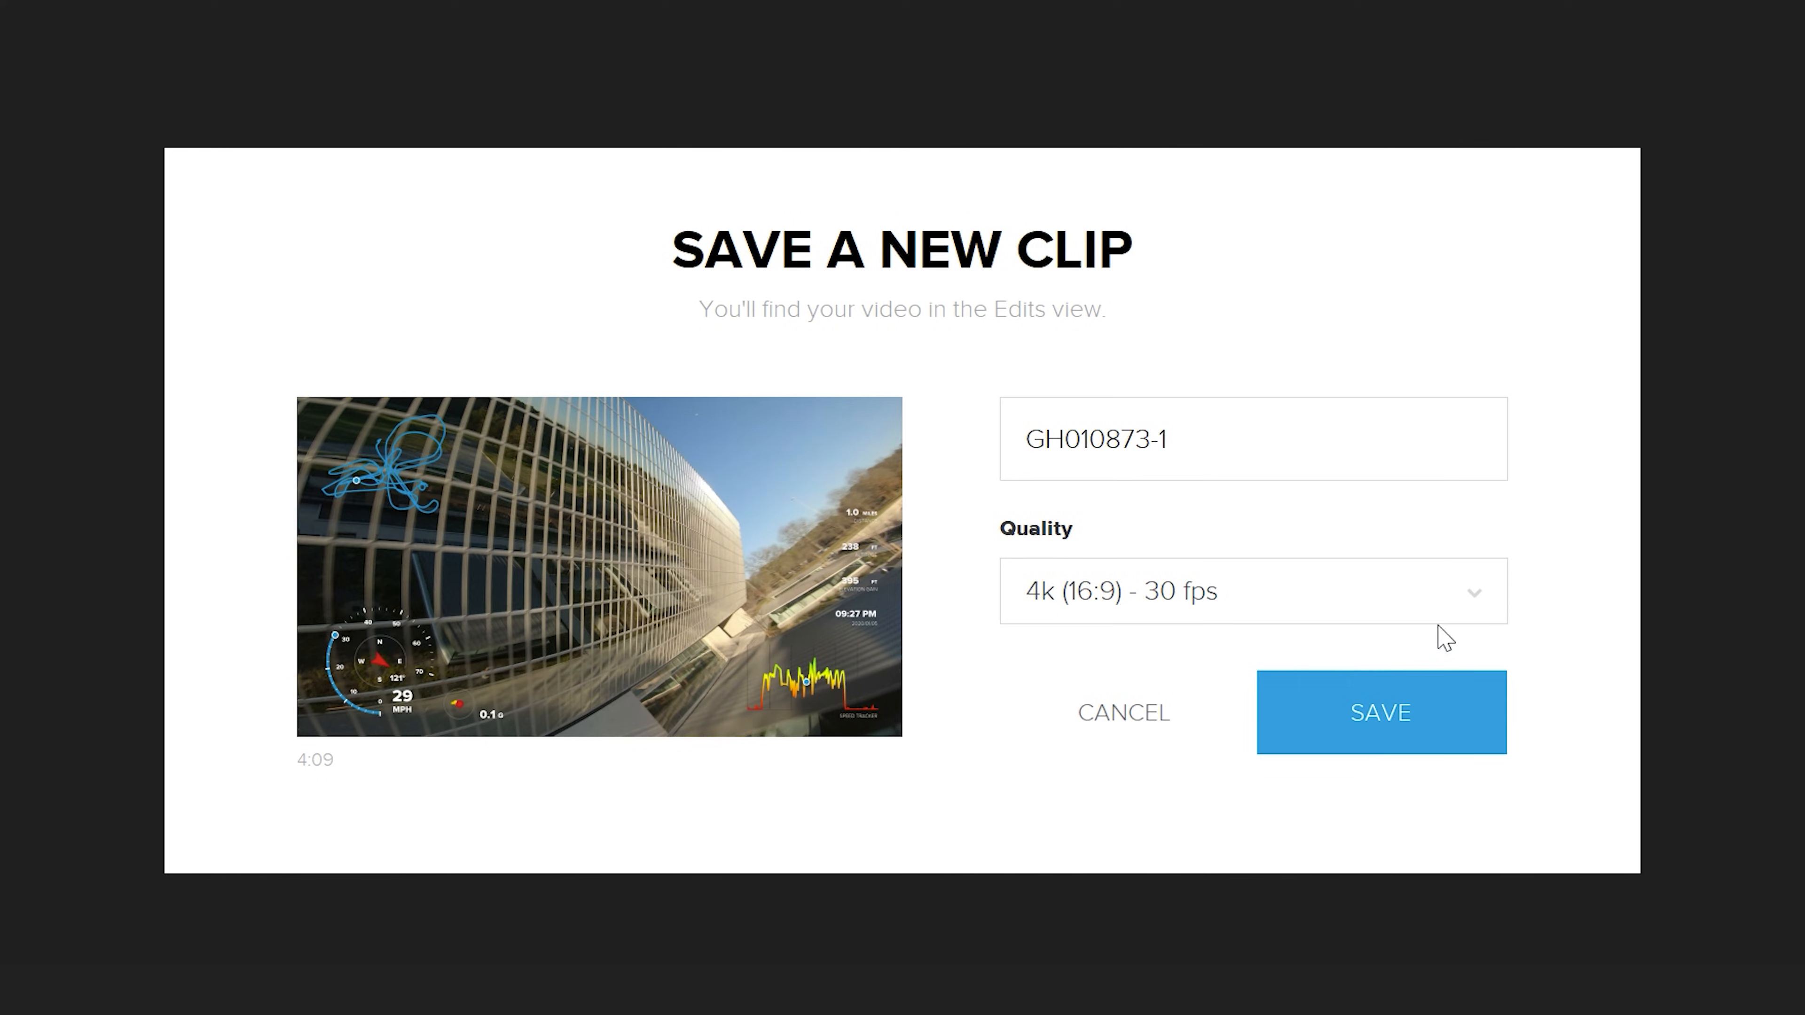
click(1251, 591)
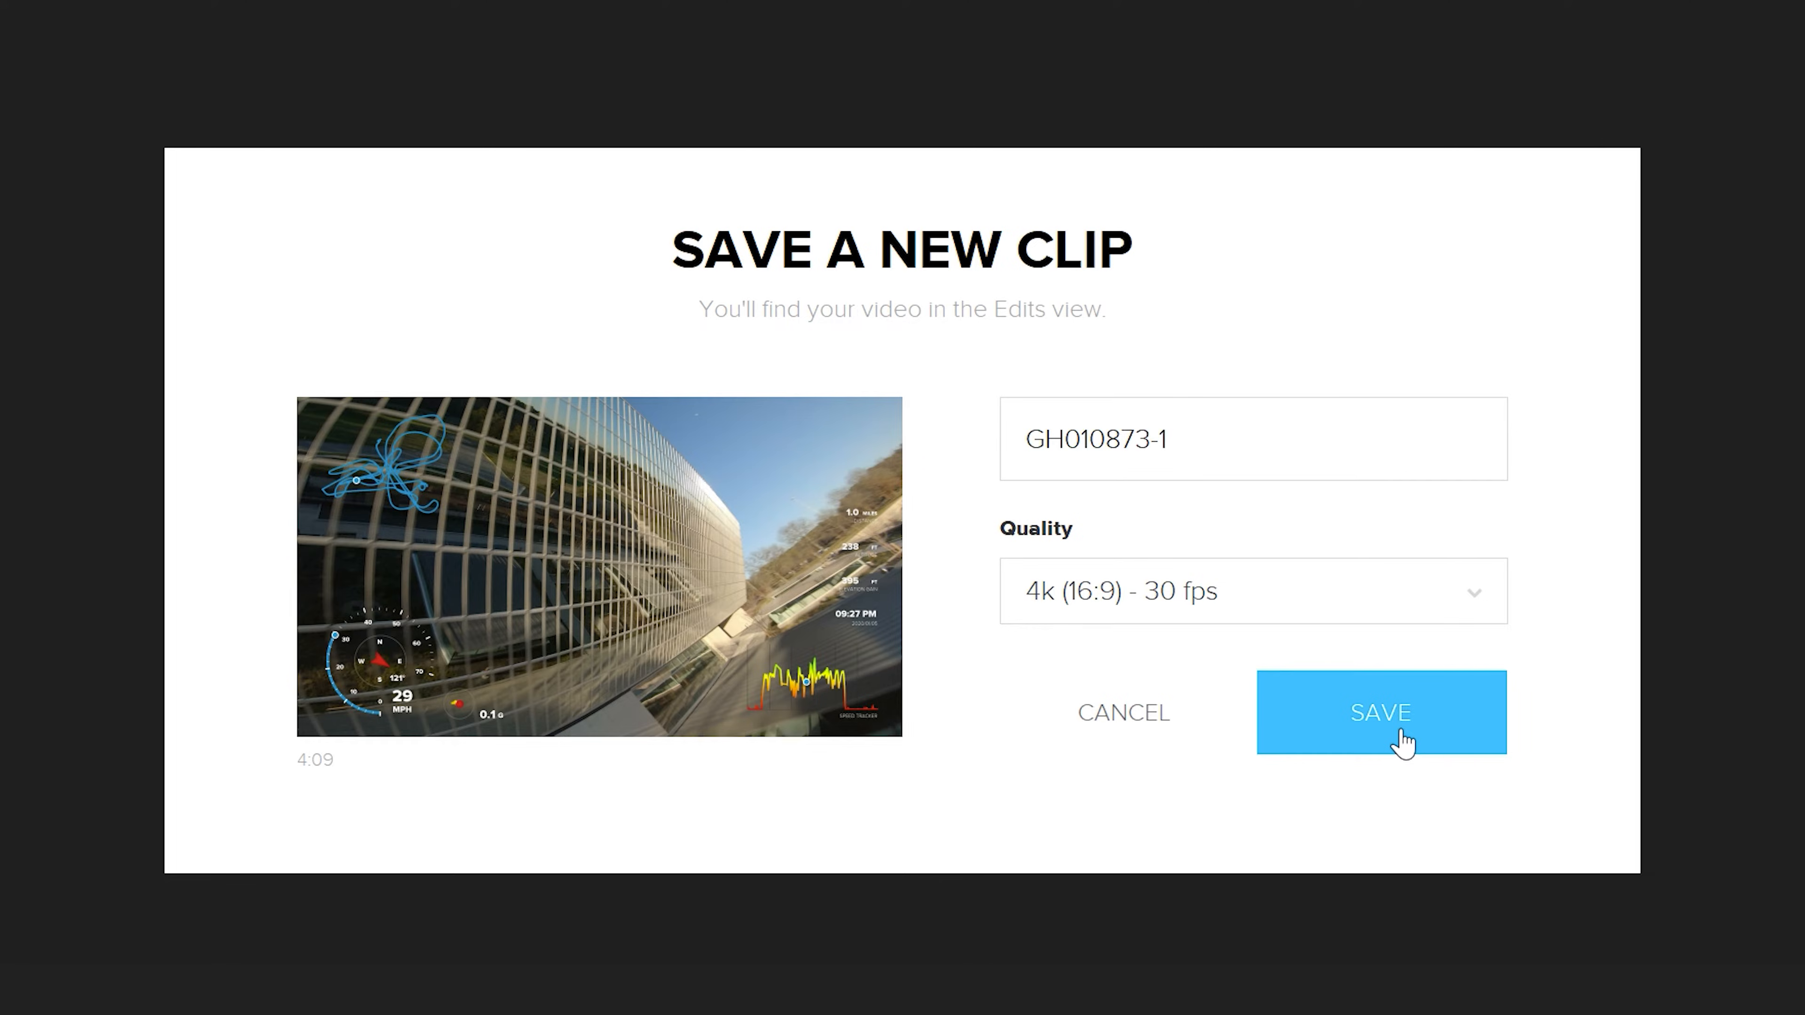
click(1380, 713)
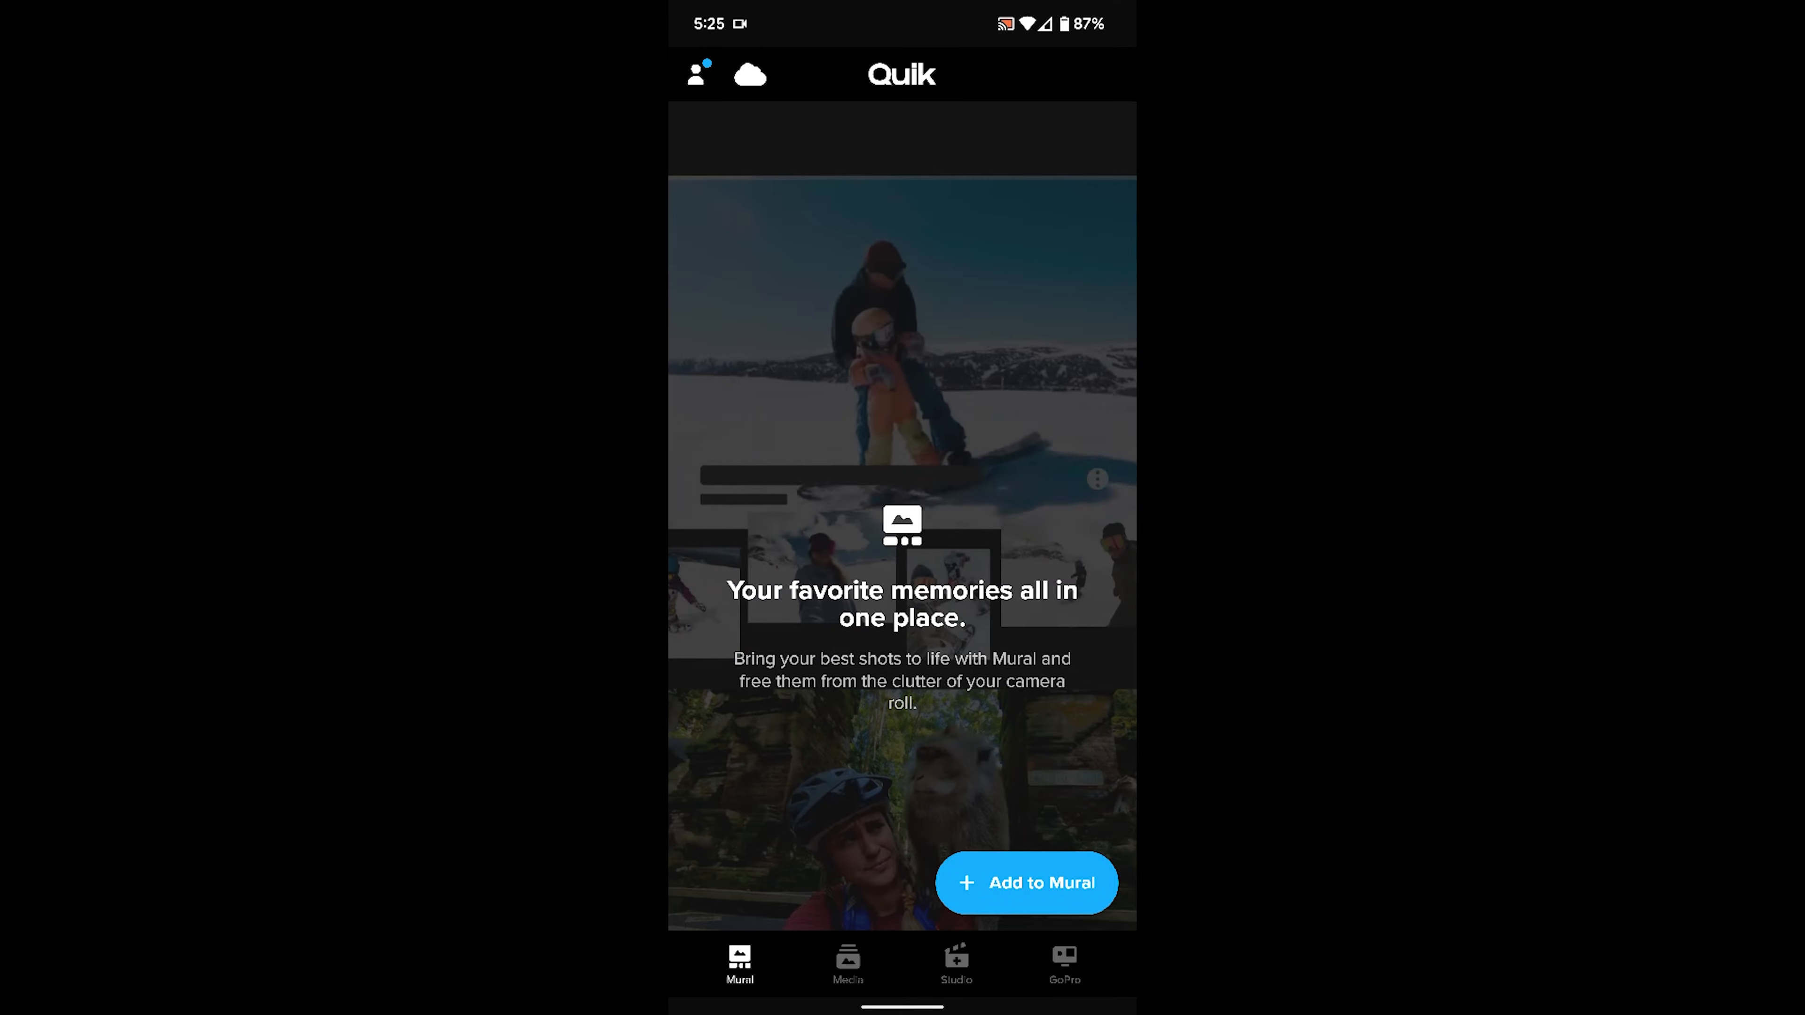
scroll(down, 3)
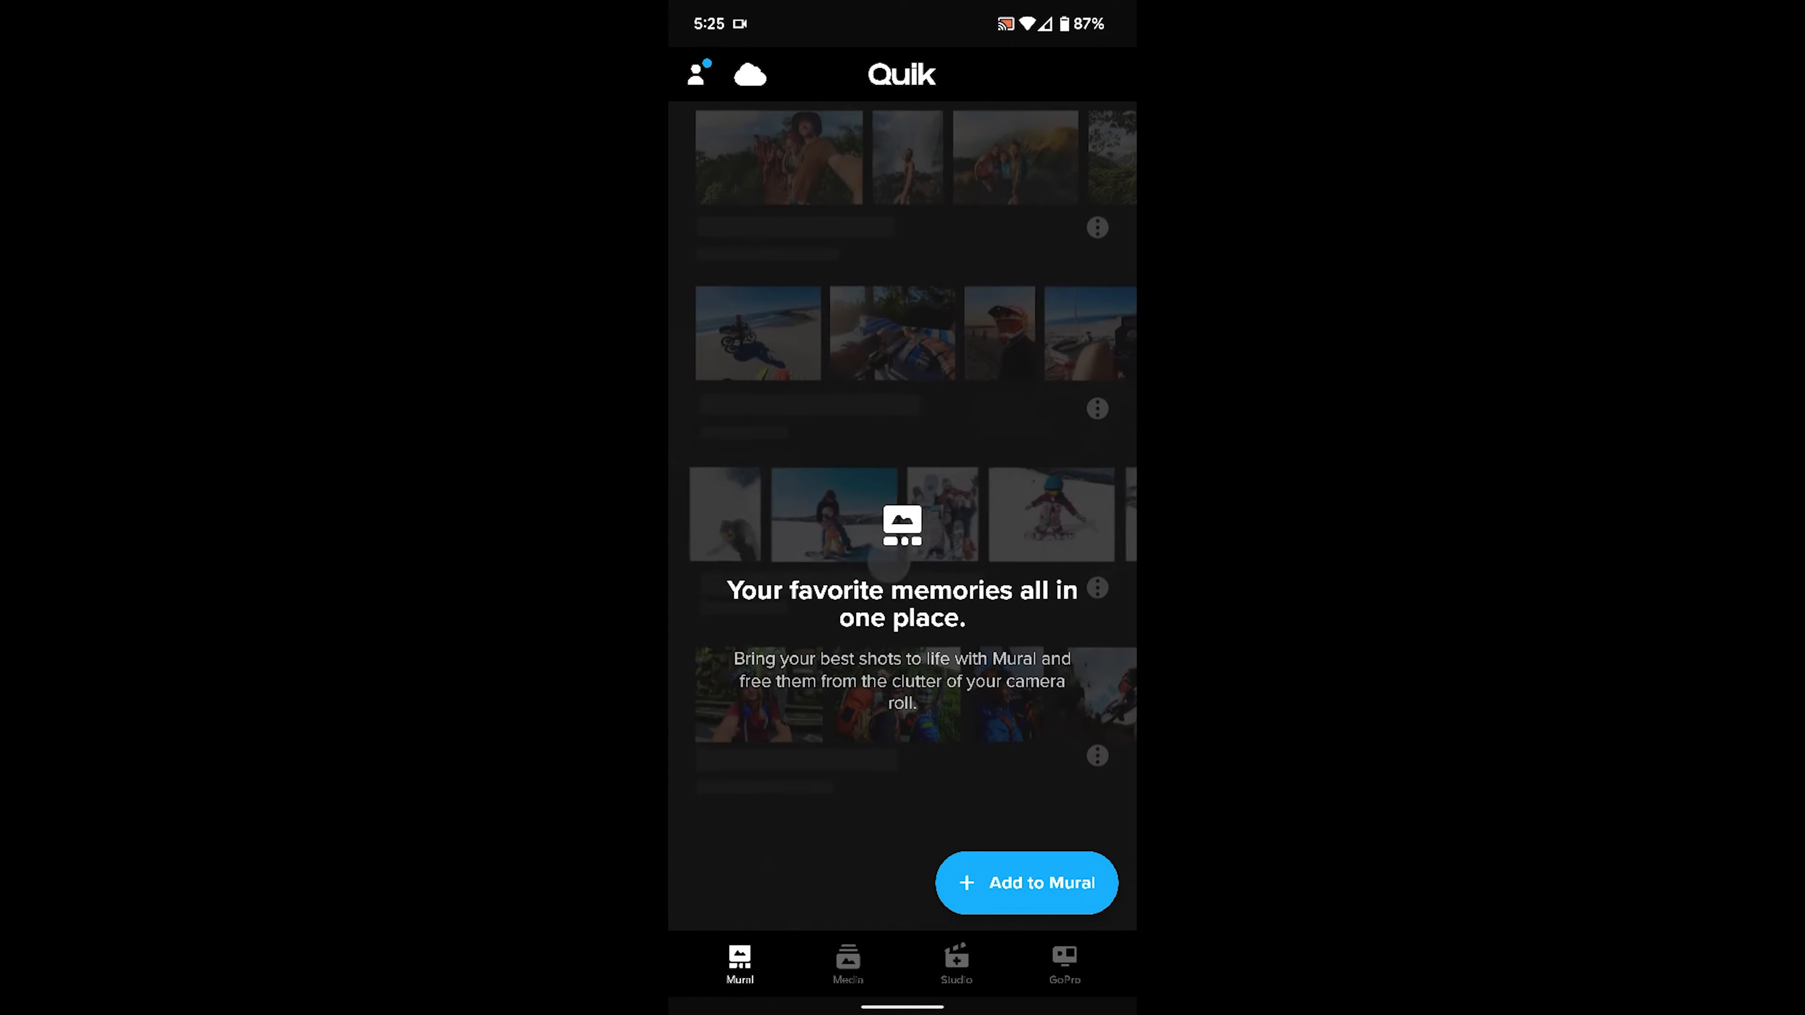
scroll(down, 3)
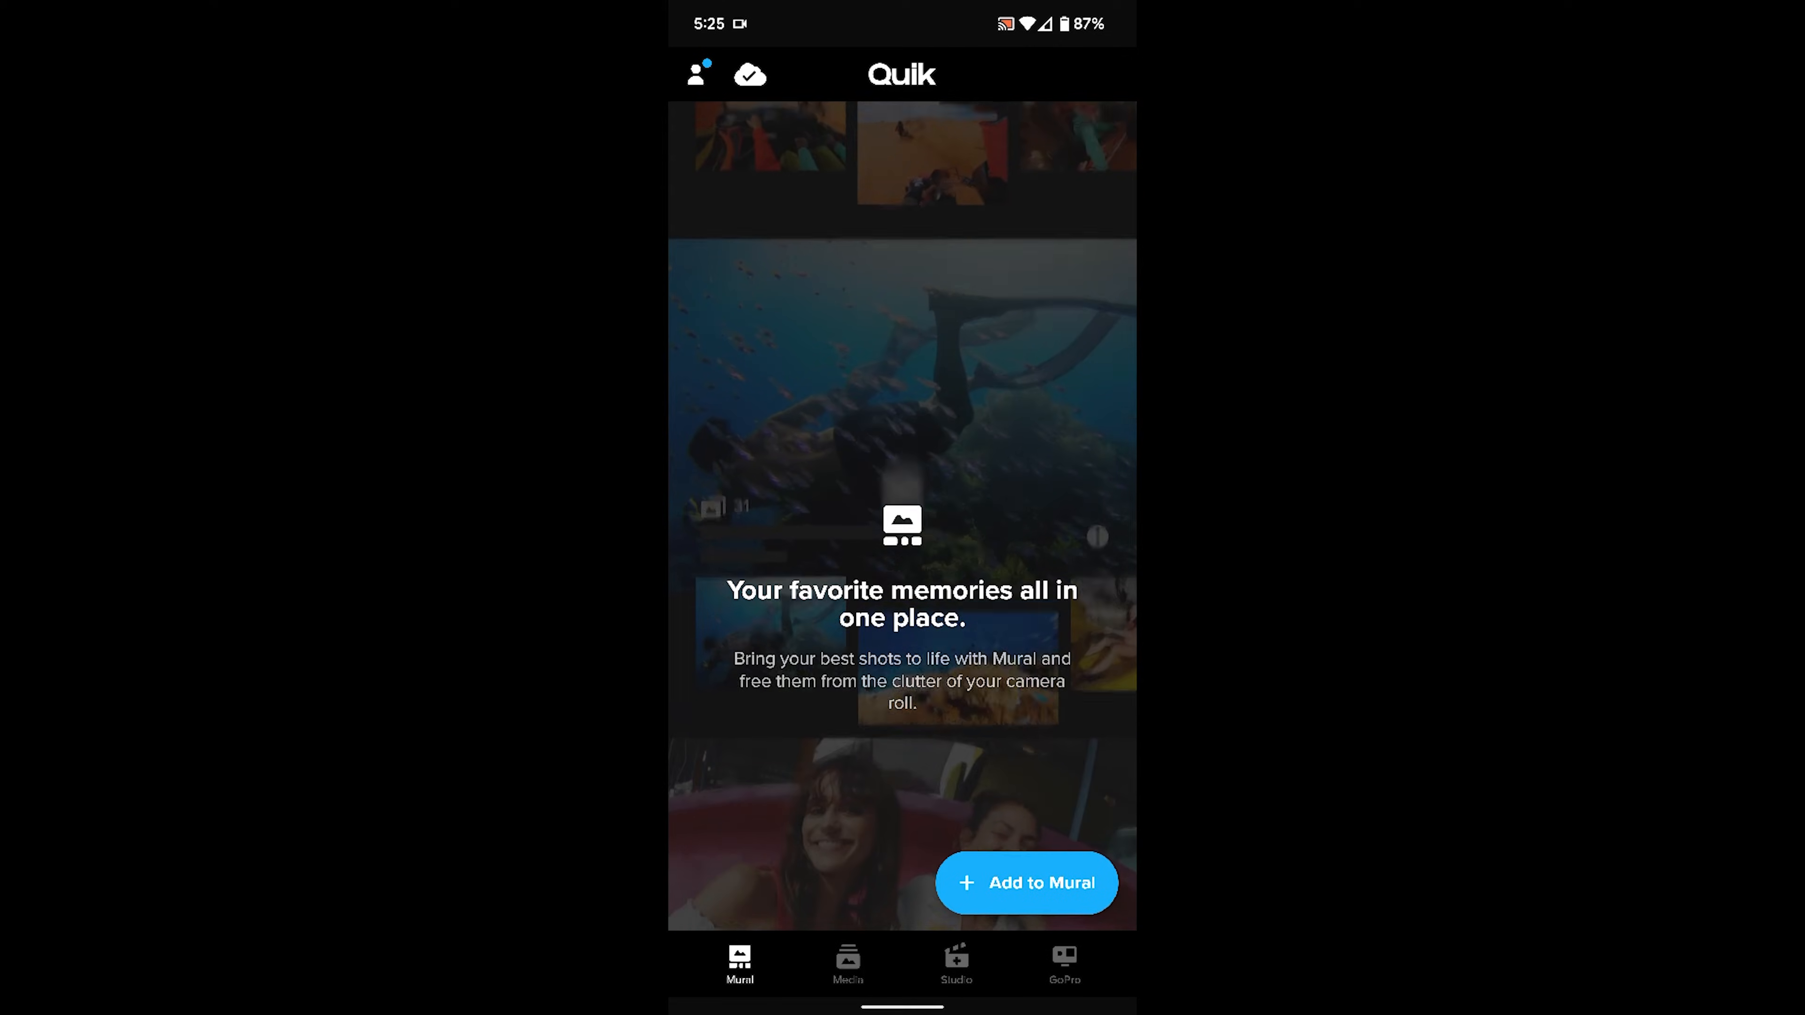
scroll(down, 3)
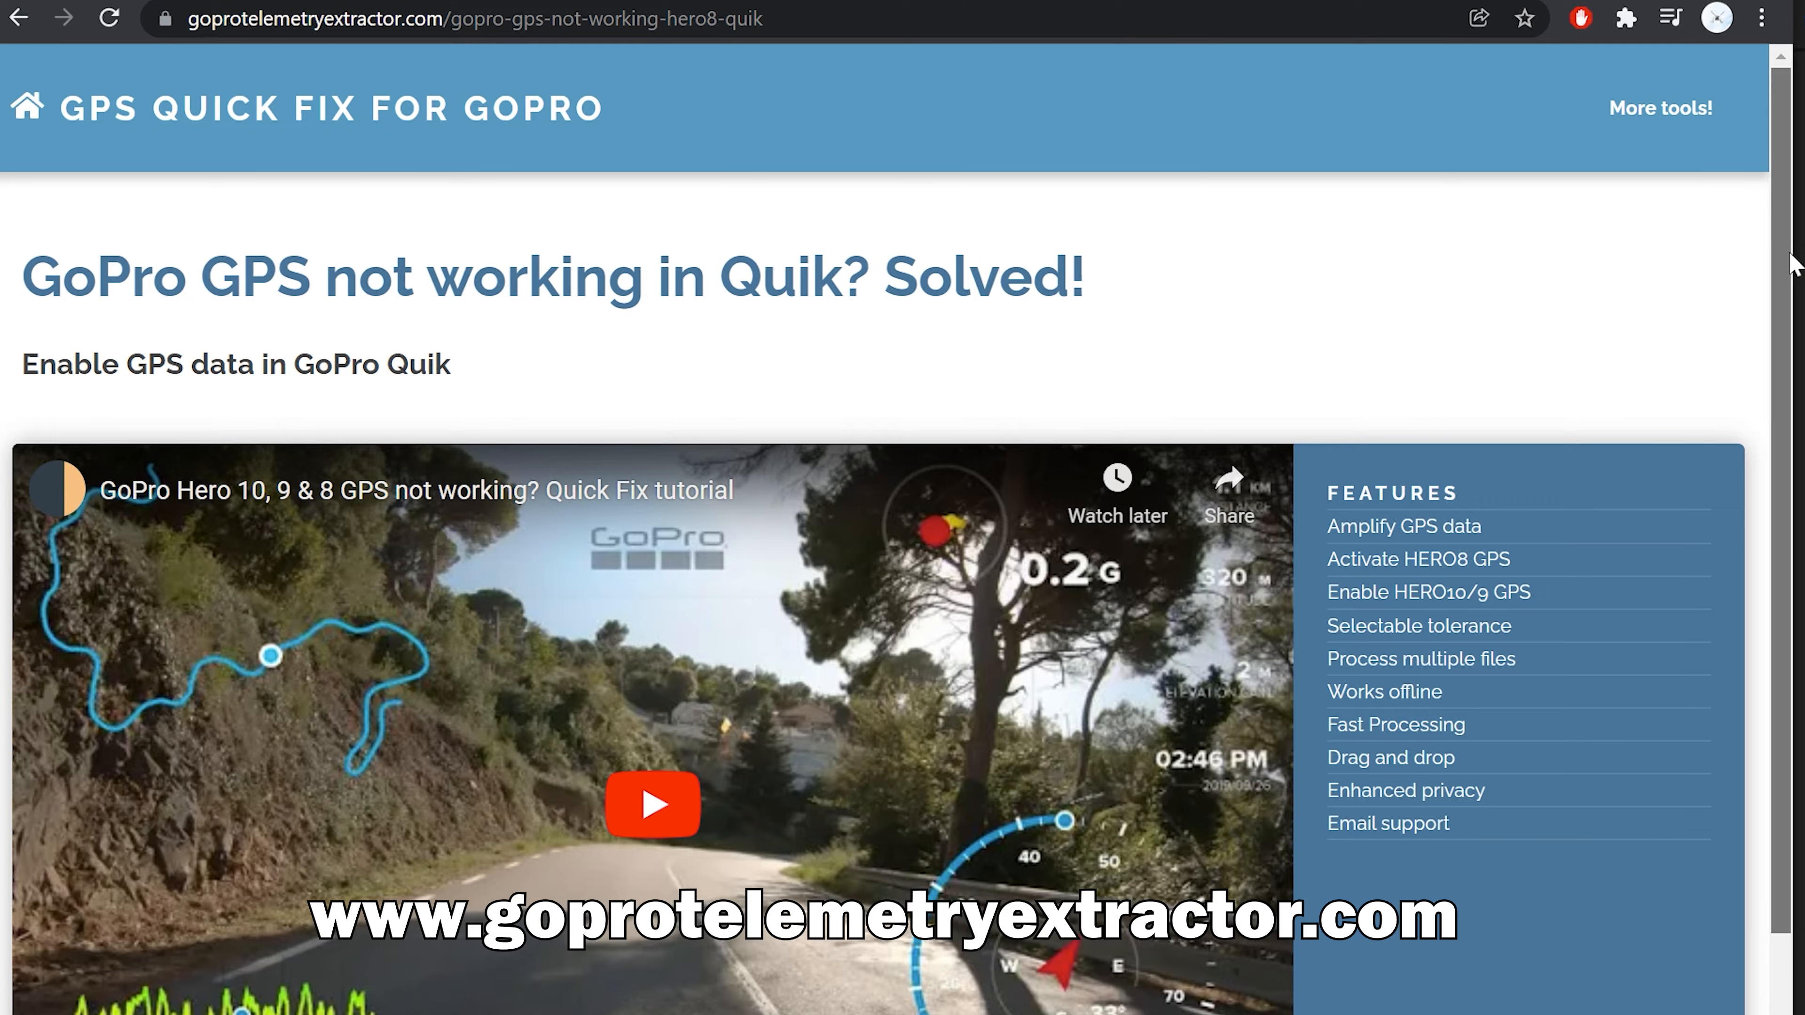
scroll(down, 3)
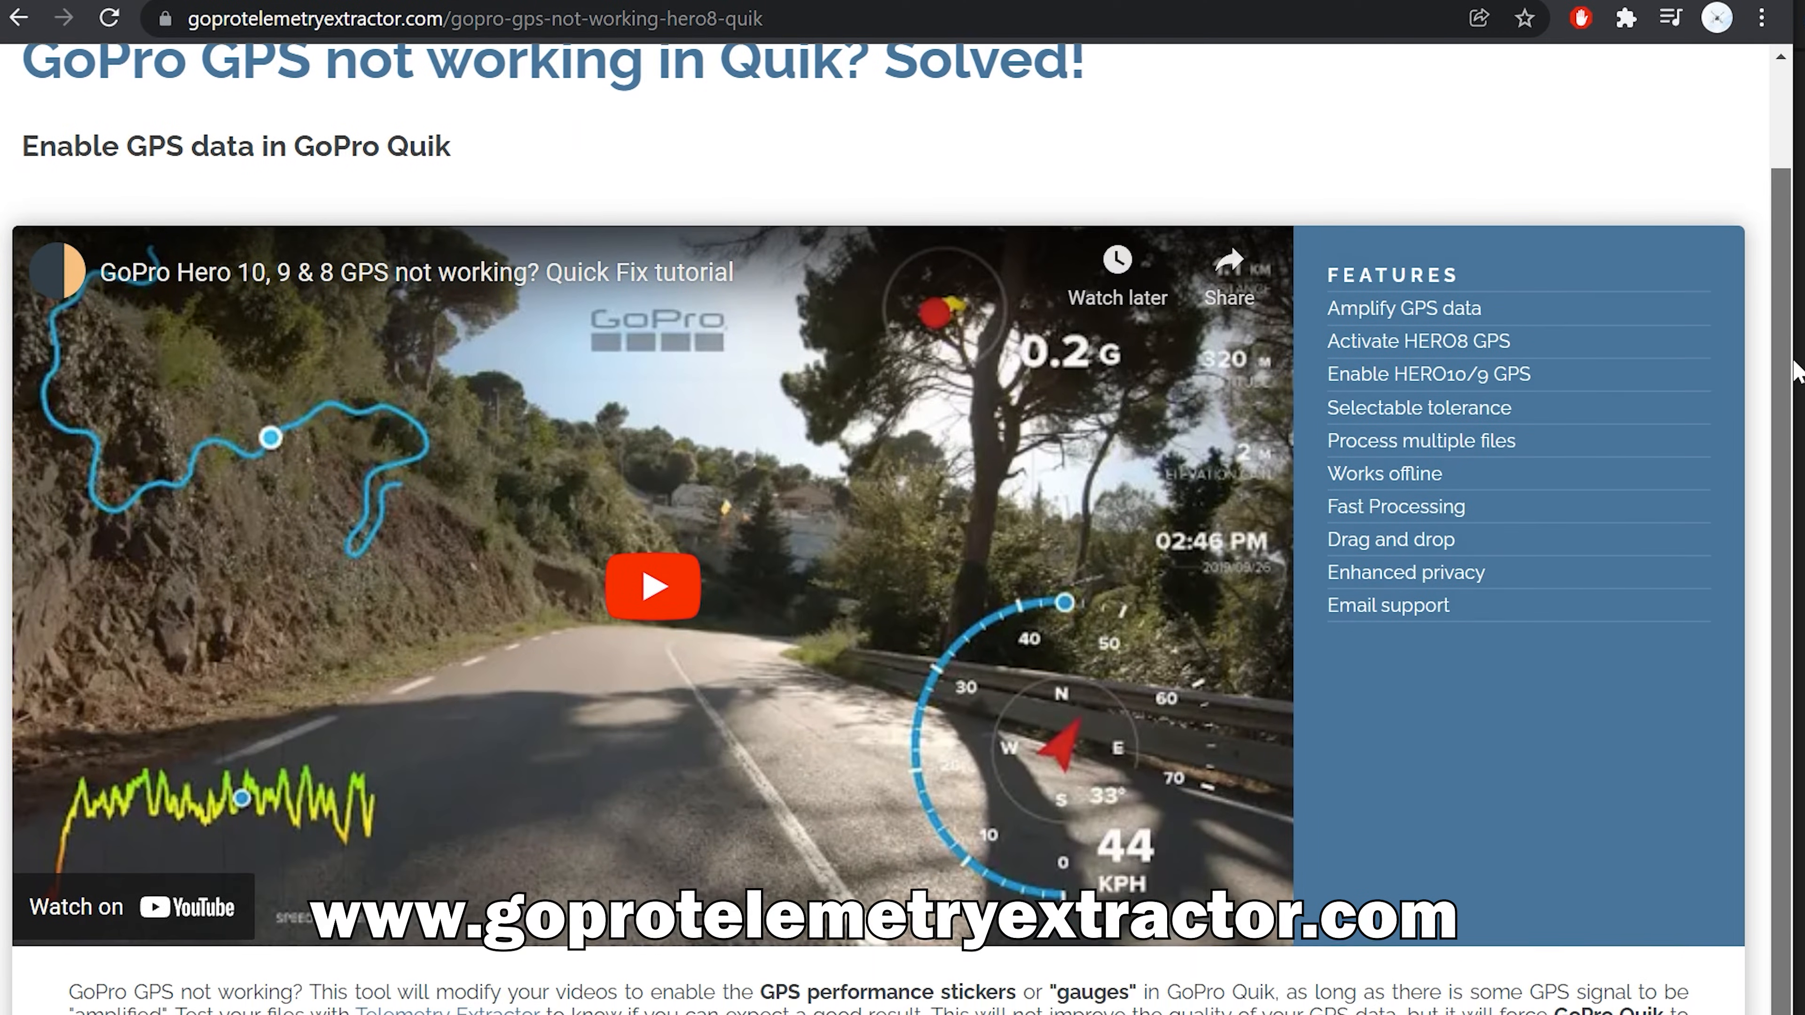
scroll(down, 3)
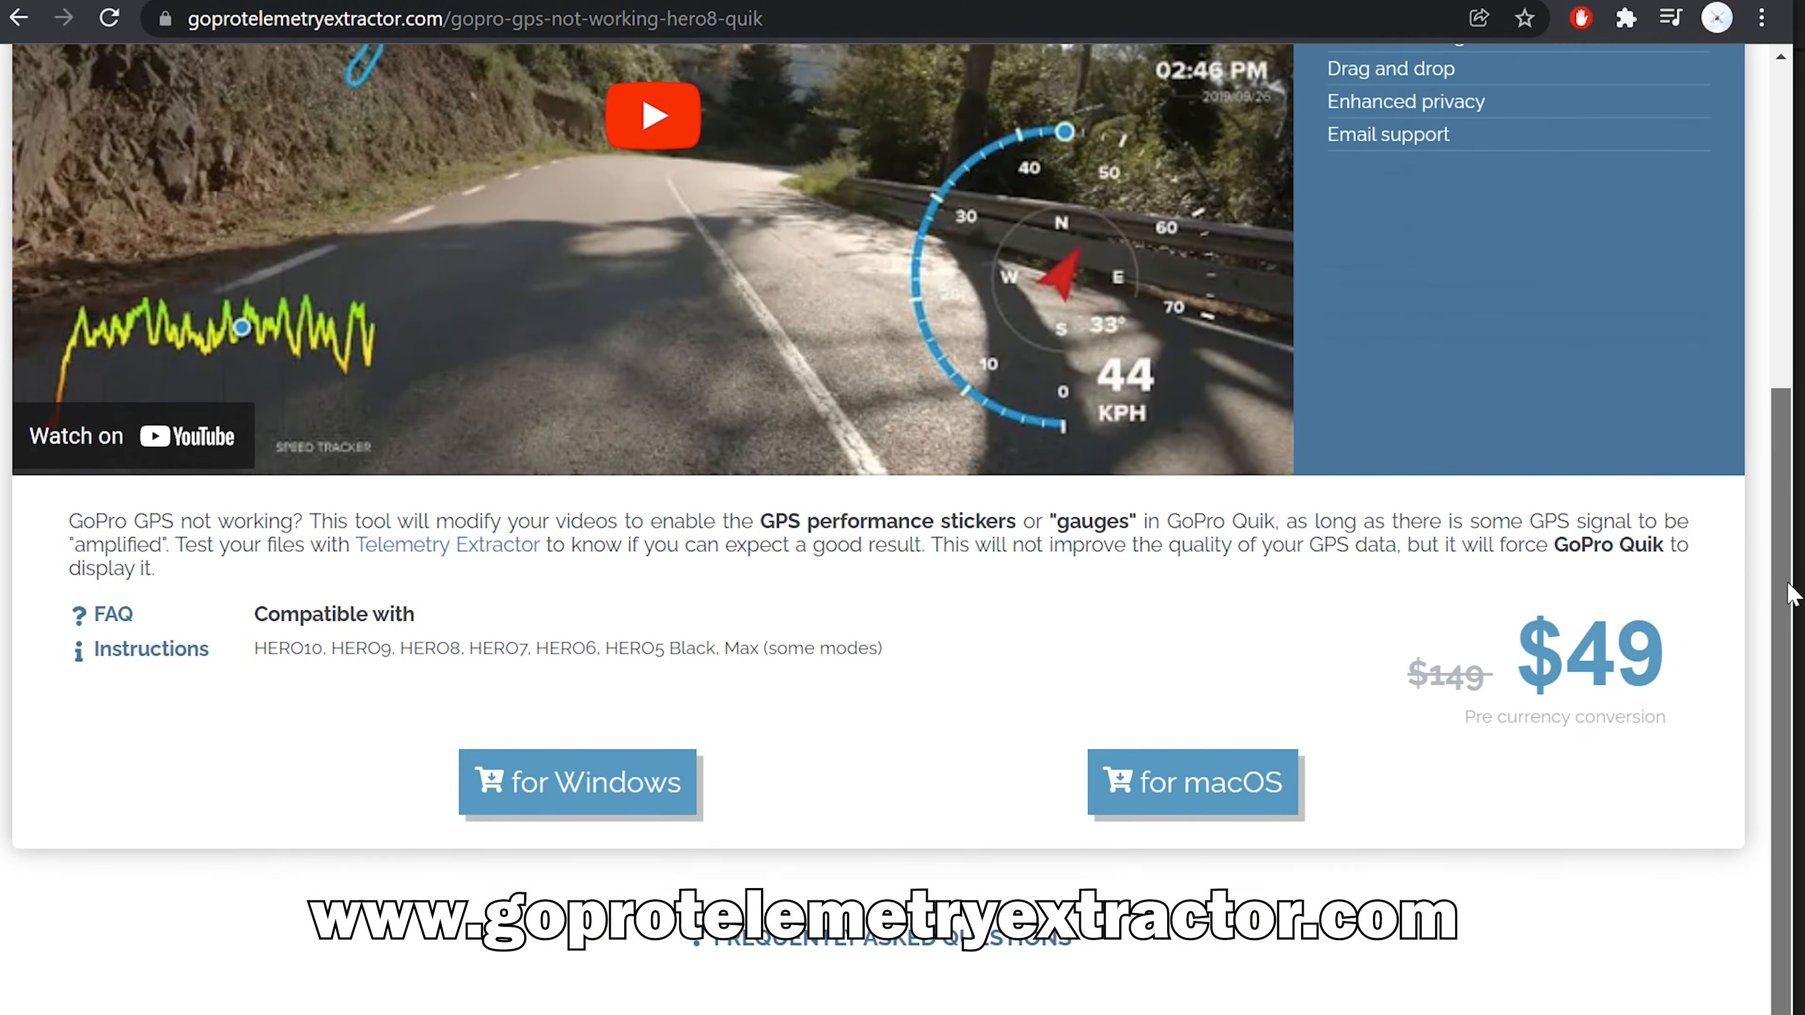
scroll(down, 3)
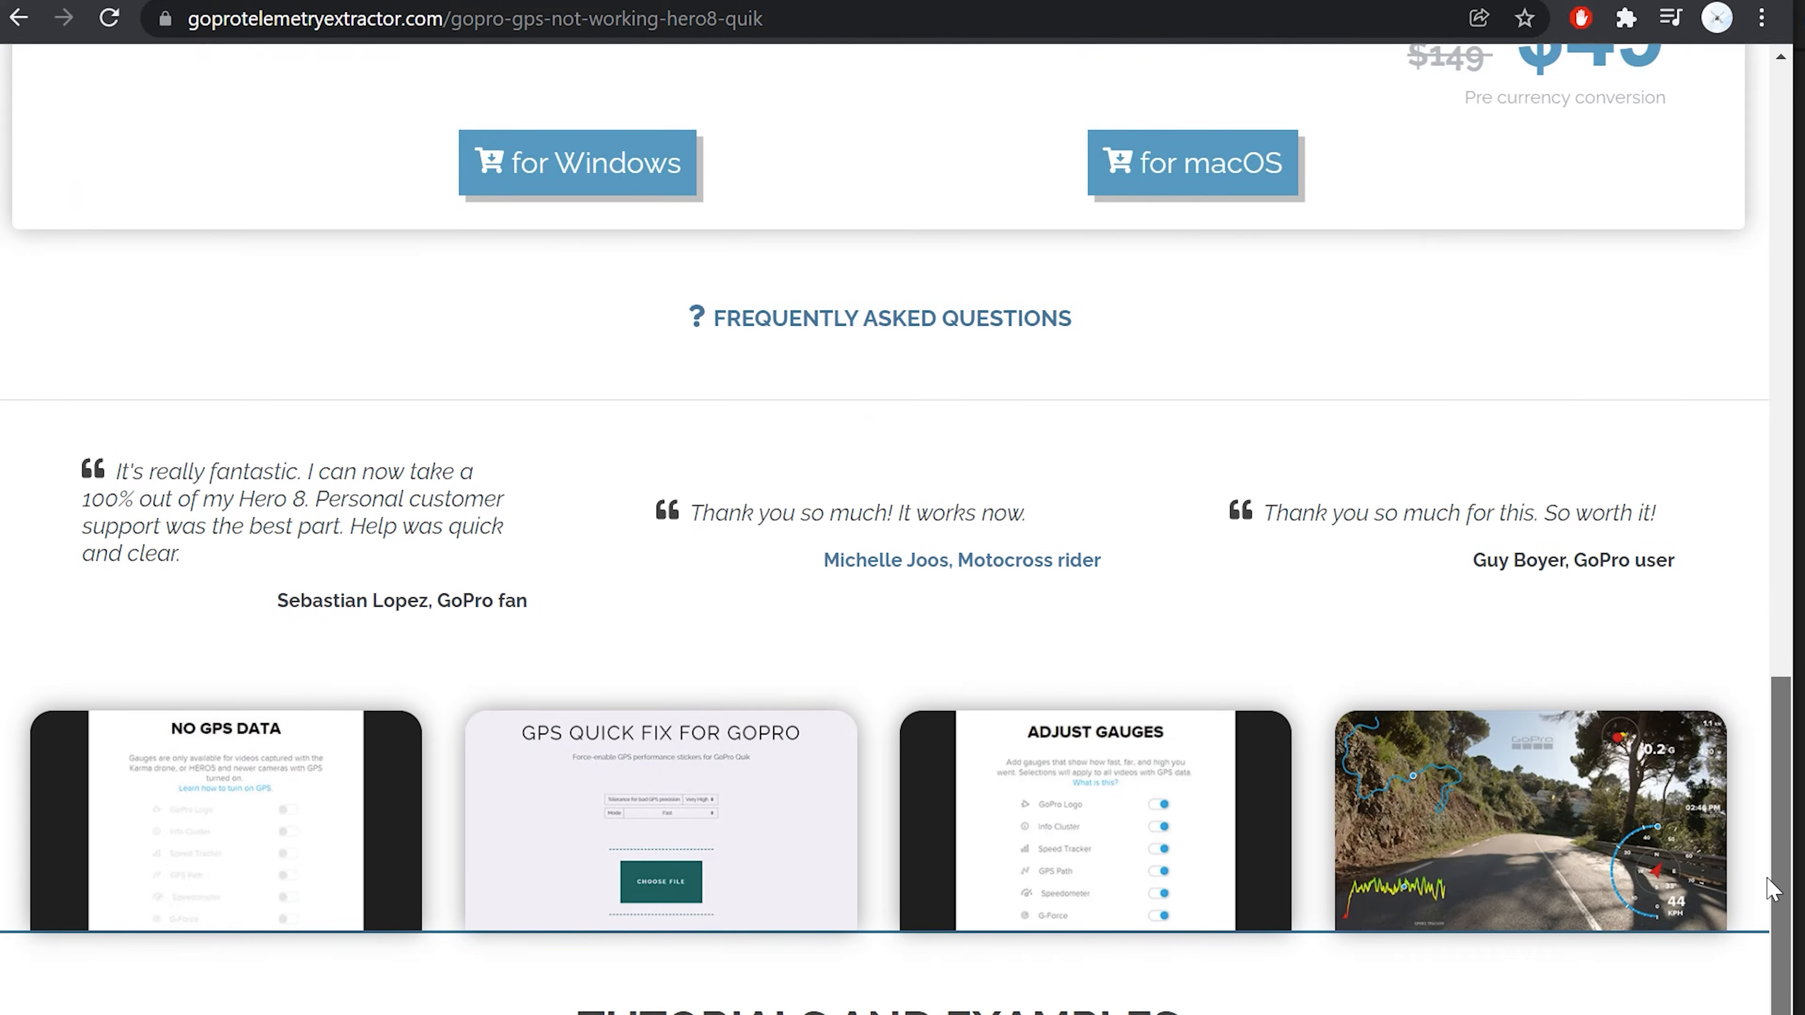
scroll(down, 3)
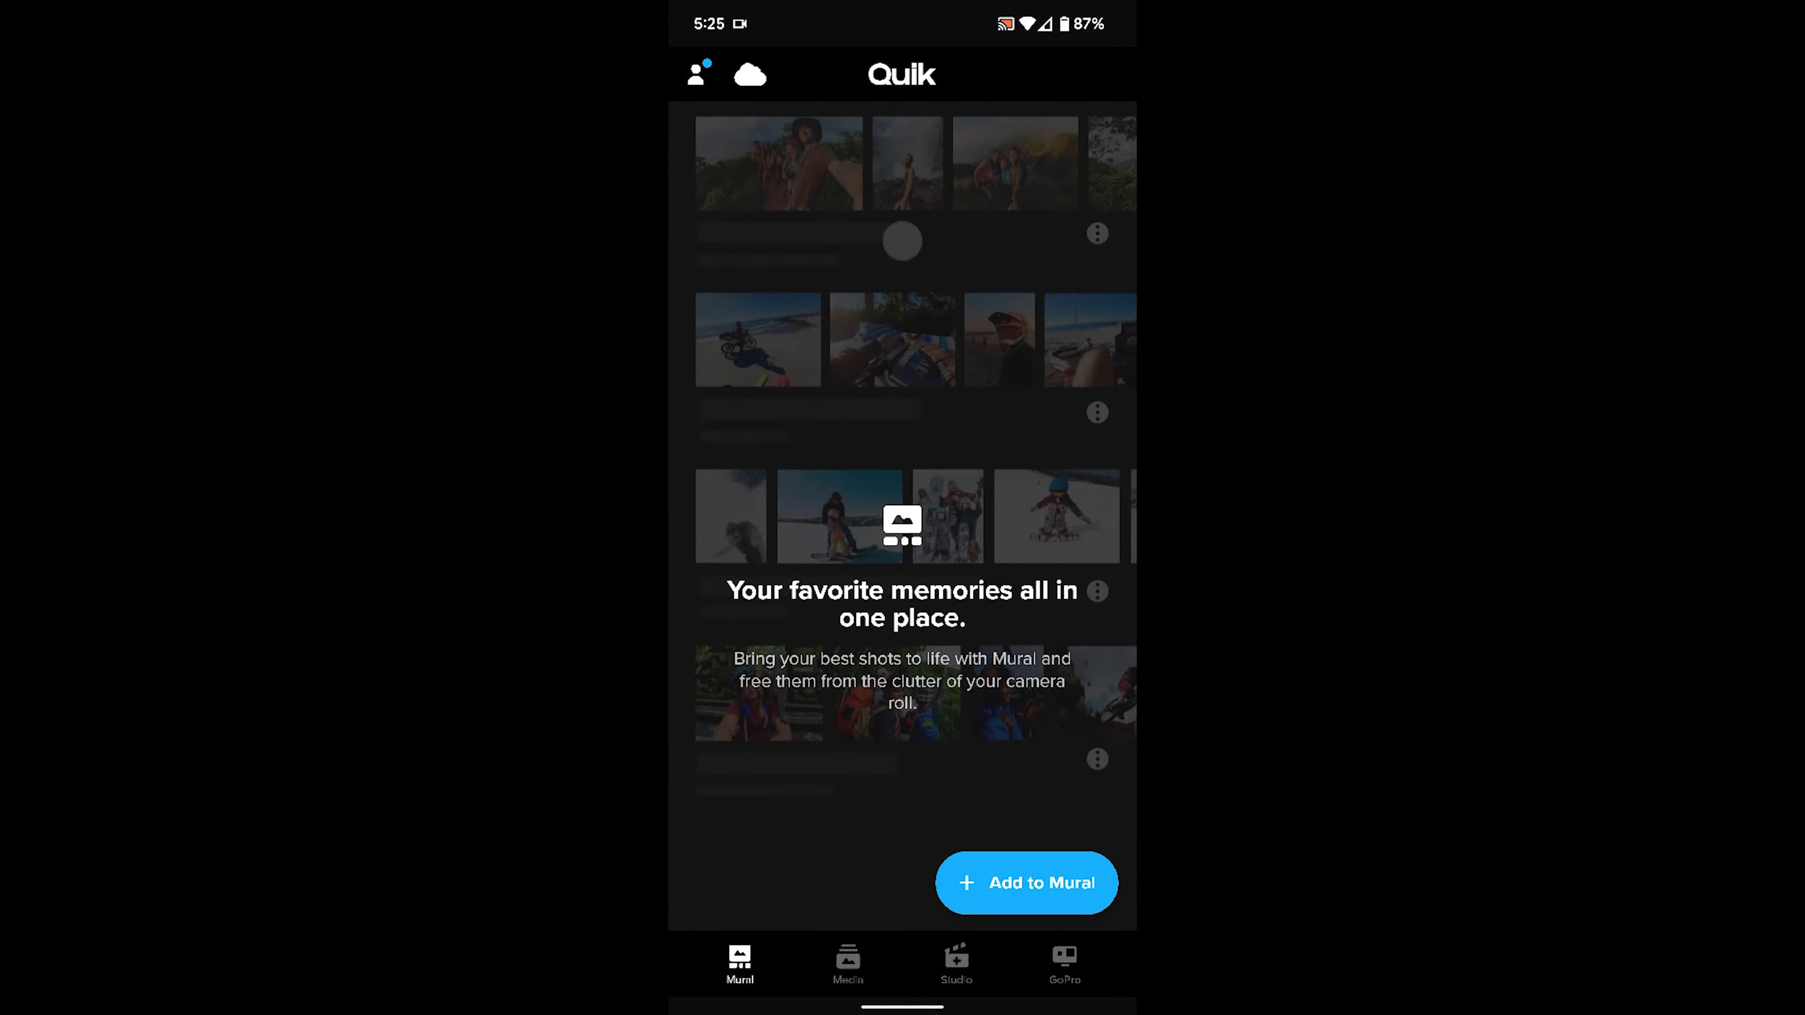
View the media stored on the connected GoPro8 3 camera.
click(1062, 962)
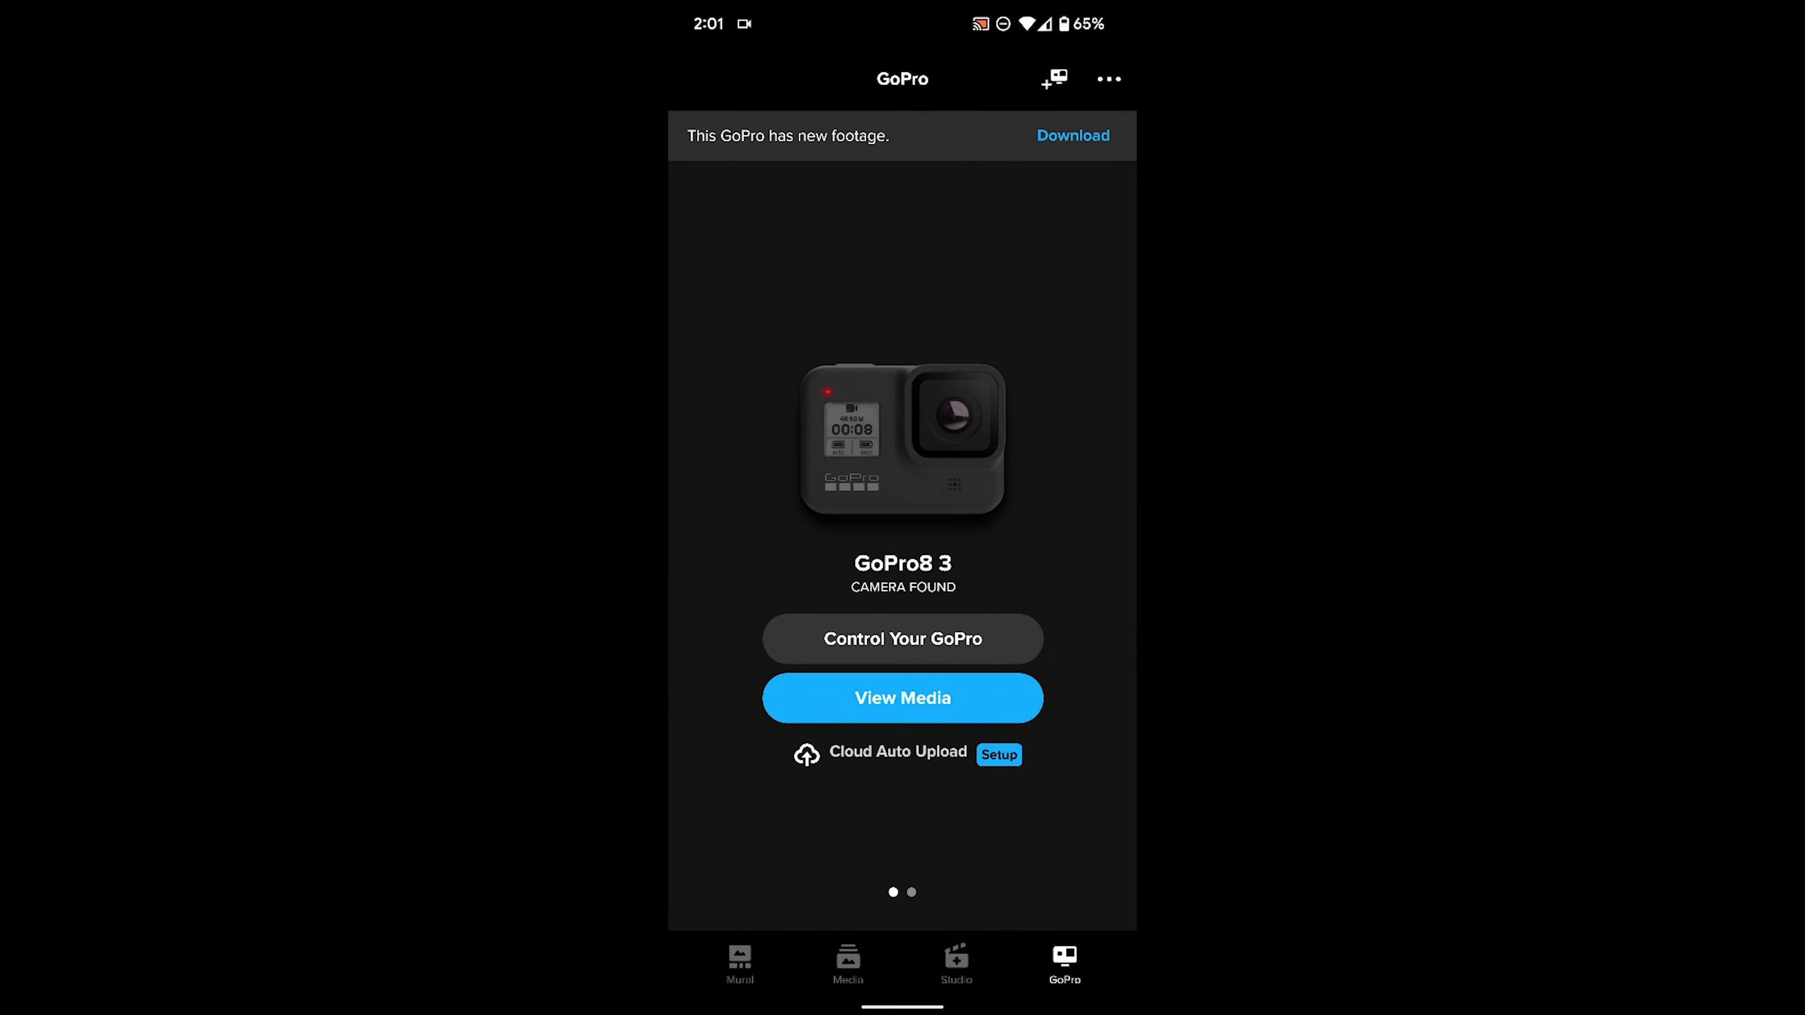
click(902, 697)
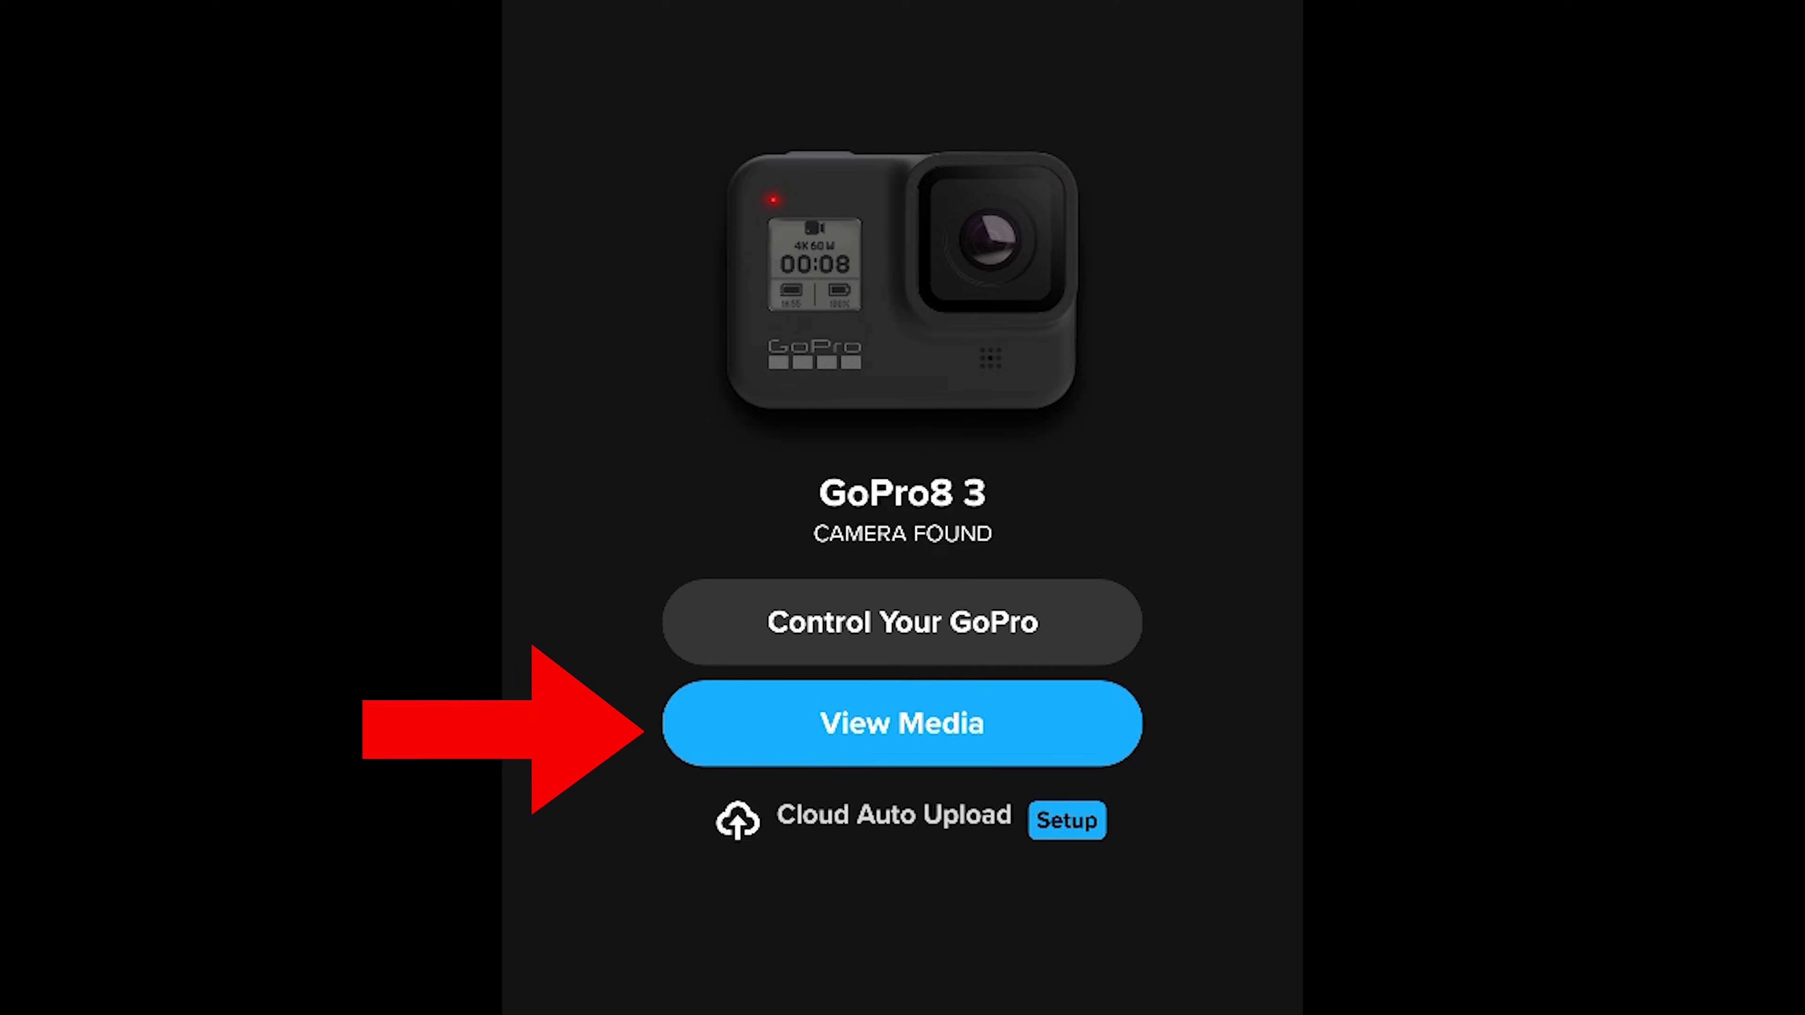
click(902, 723)
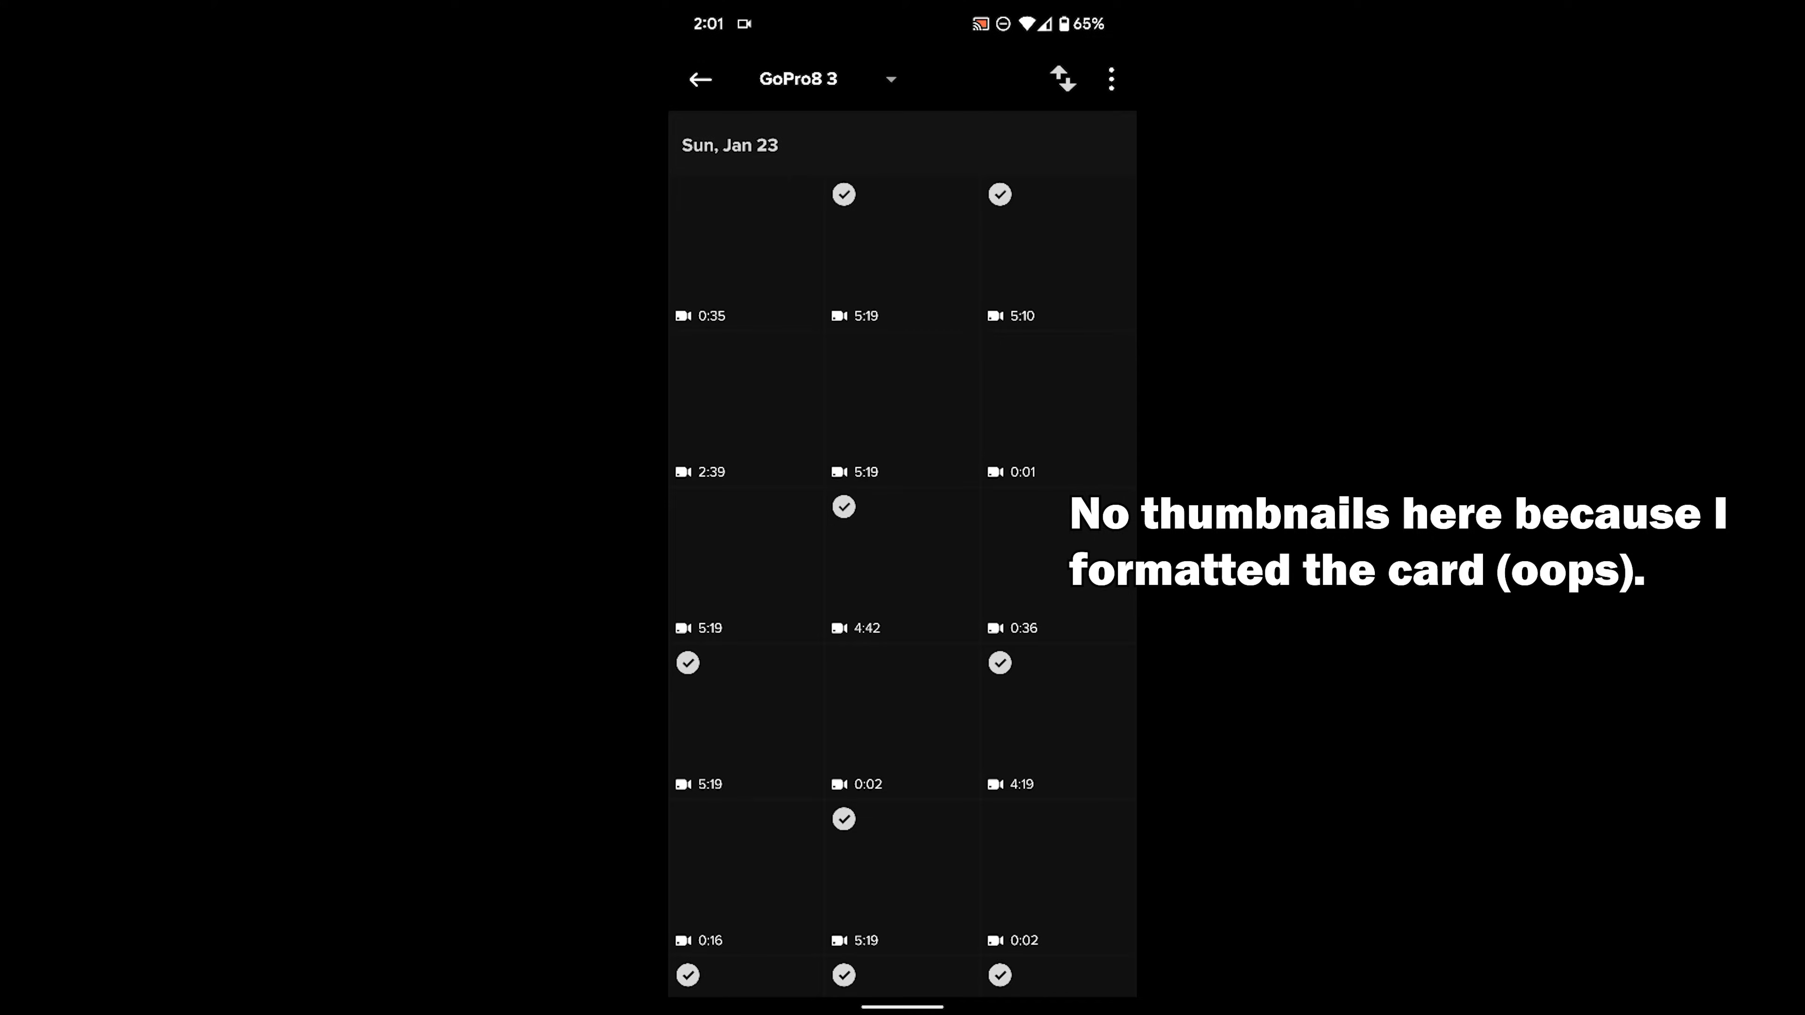
Select one clip on the camera and download it into the app.
click(901, 409)
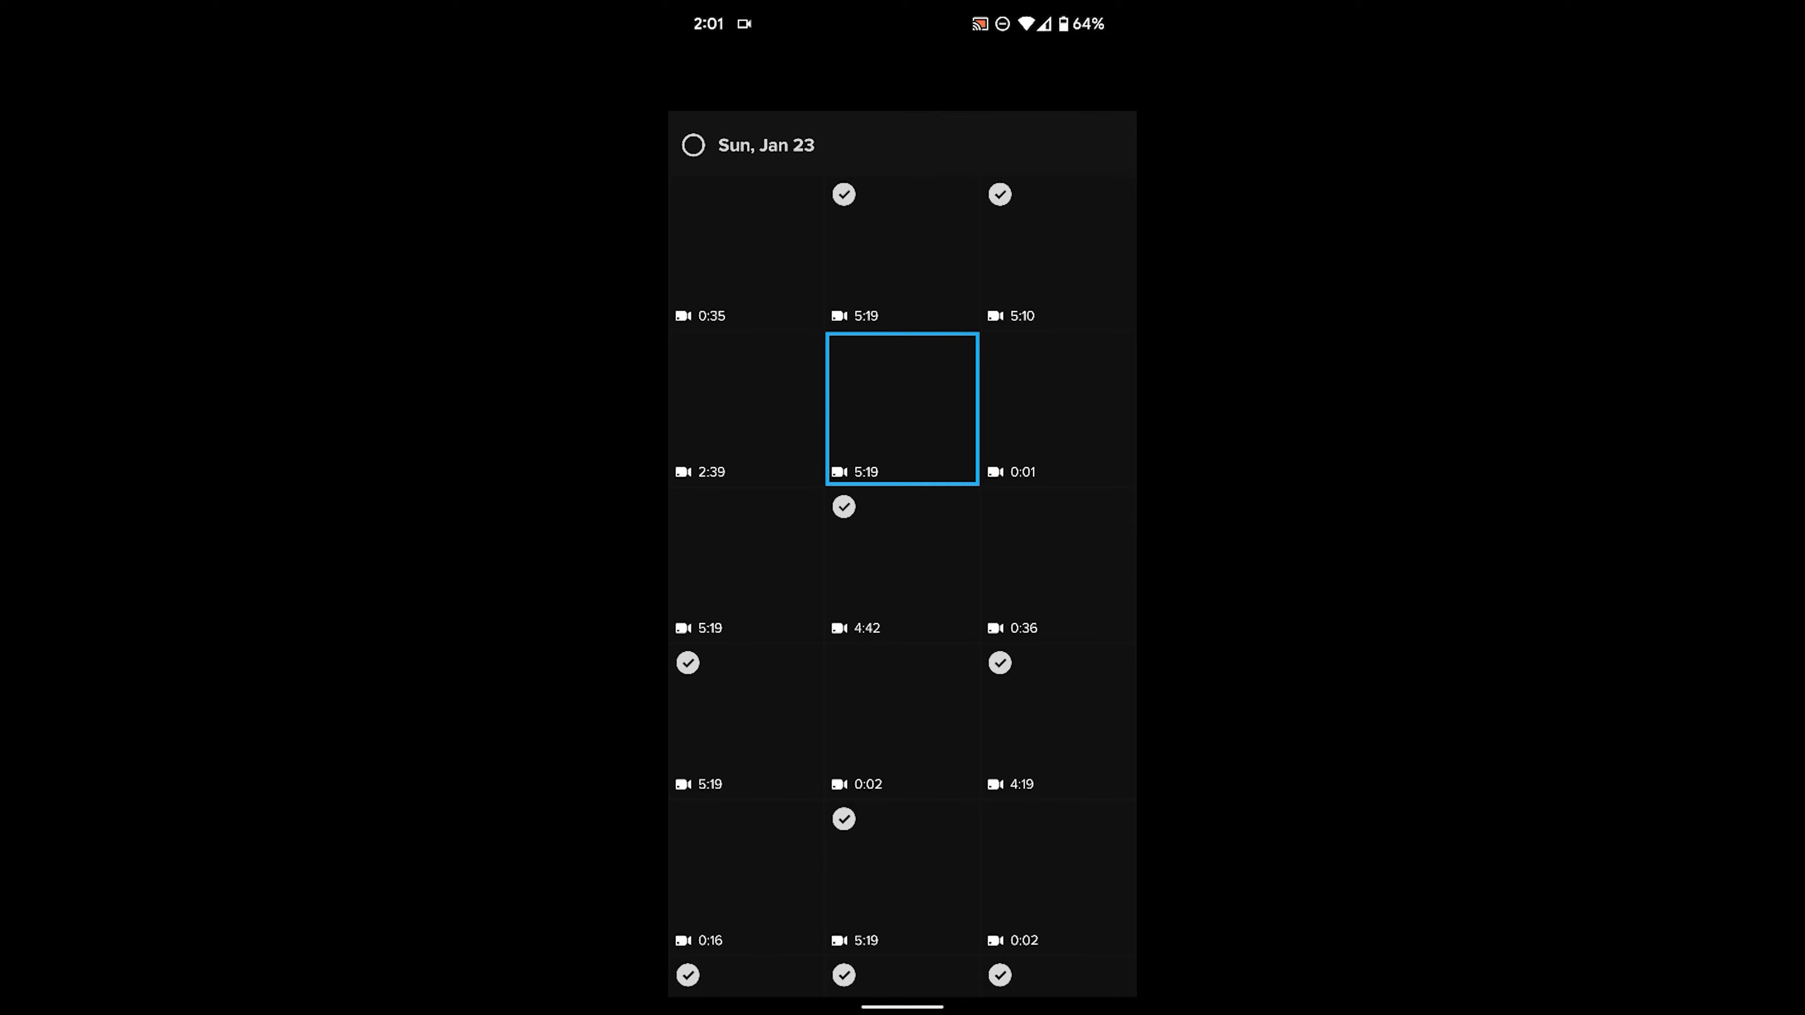
click(901, 409)
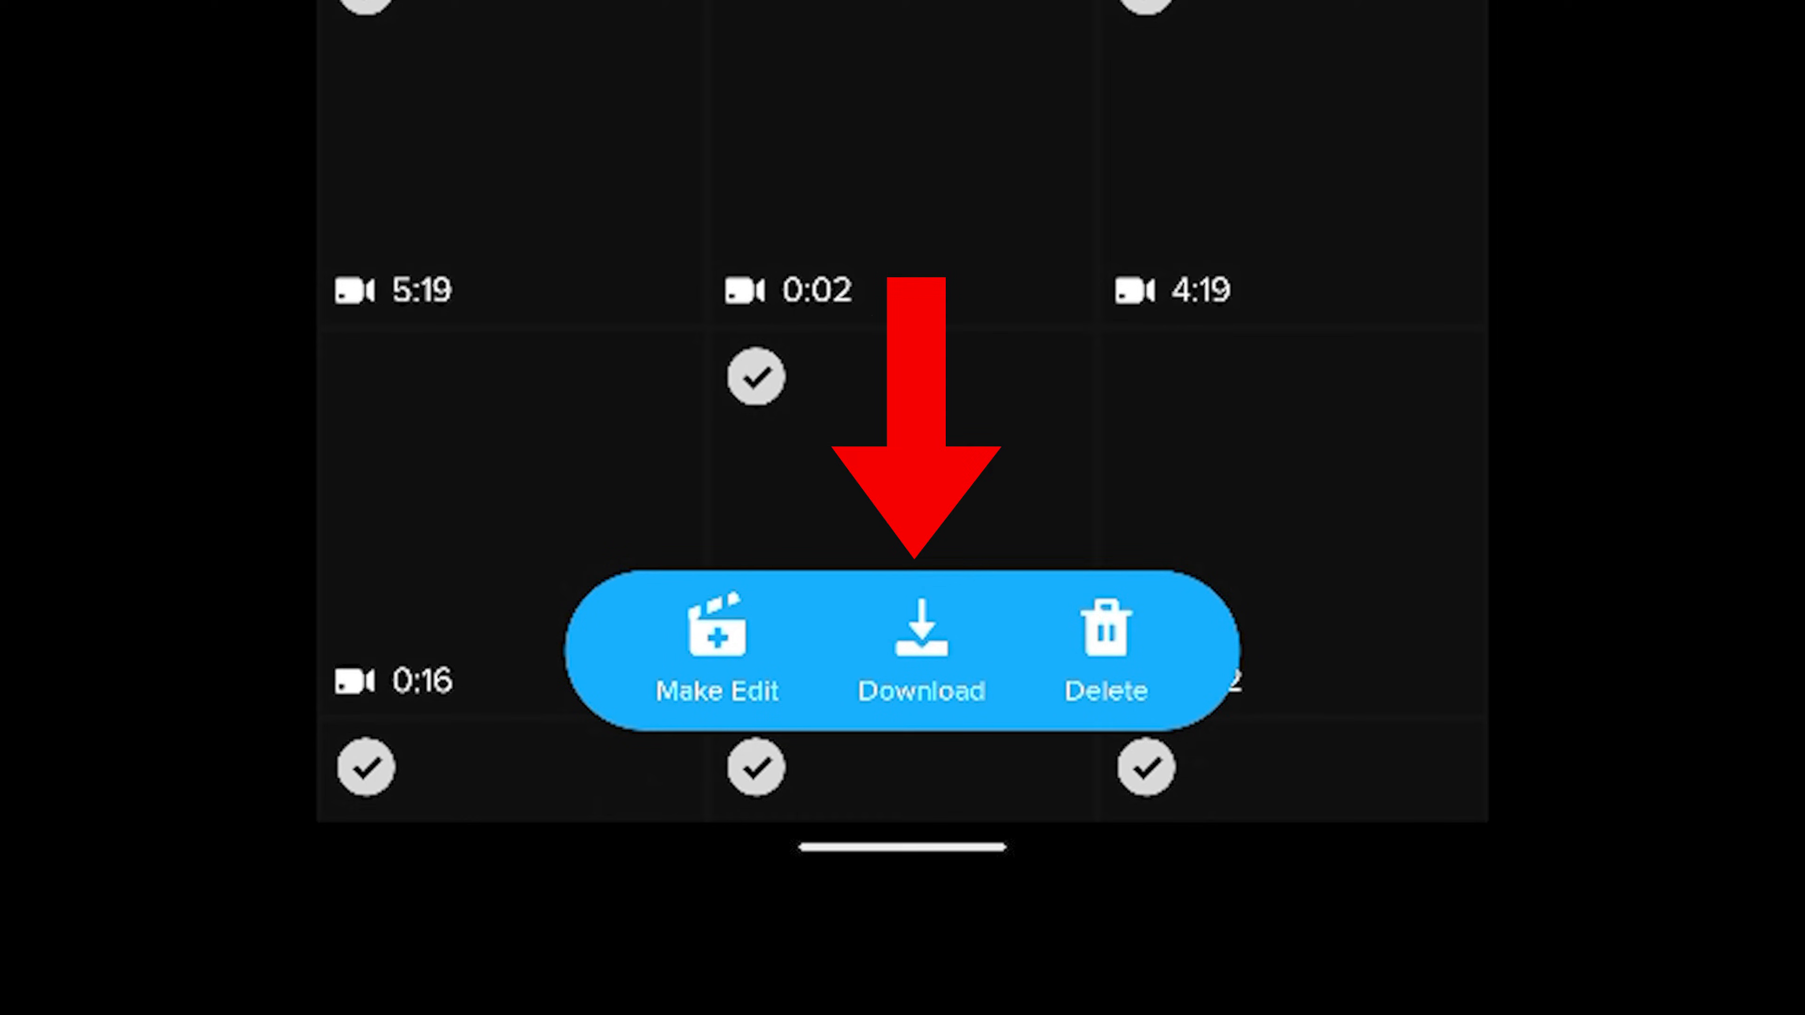
click(919, 645)
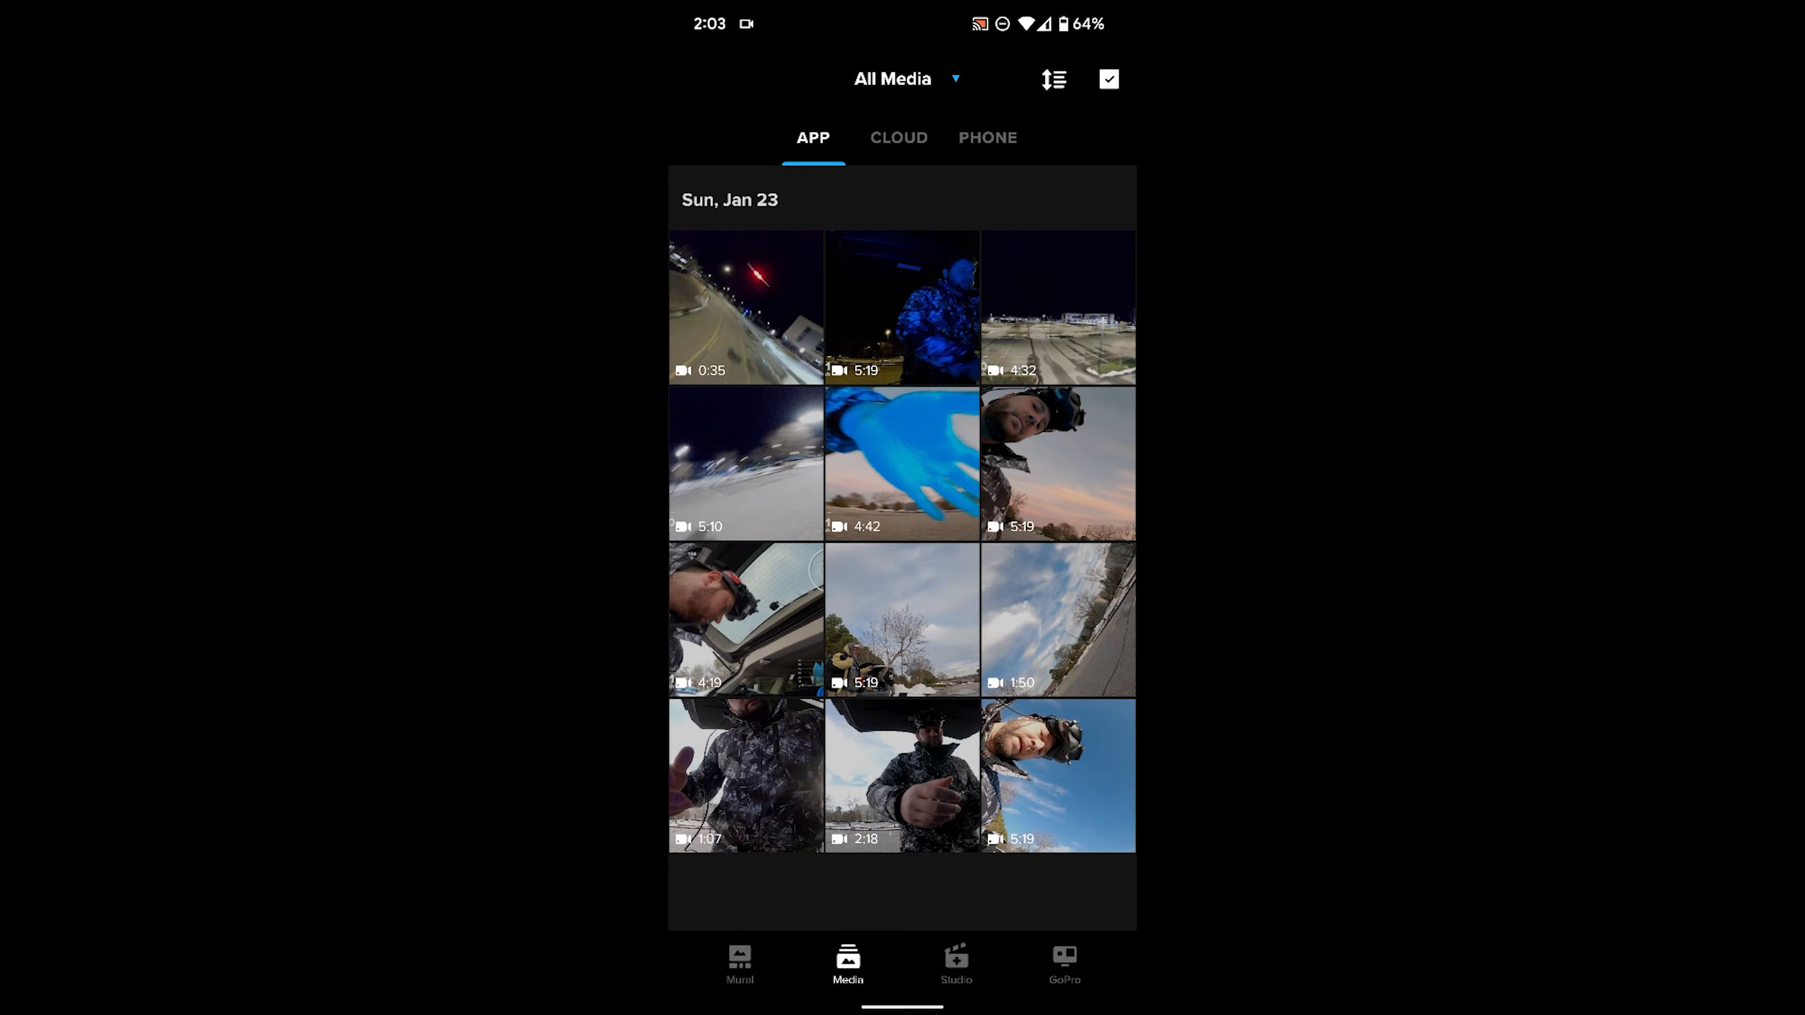
Bring the downloaded 4:42 glove clip into the phone editor.
click(902, 462)
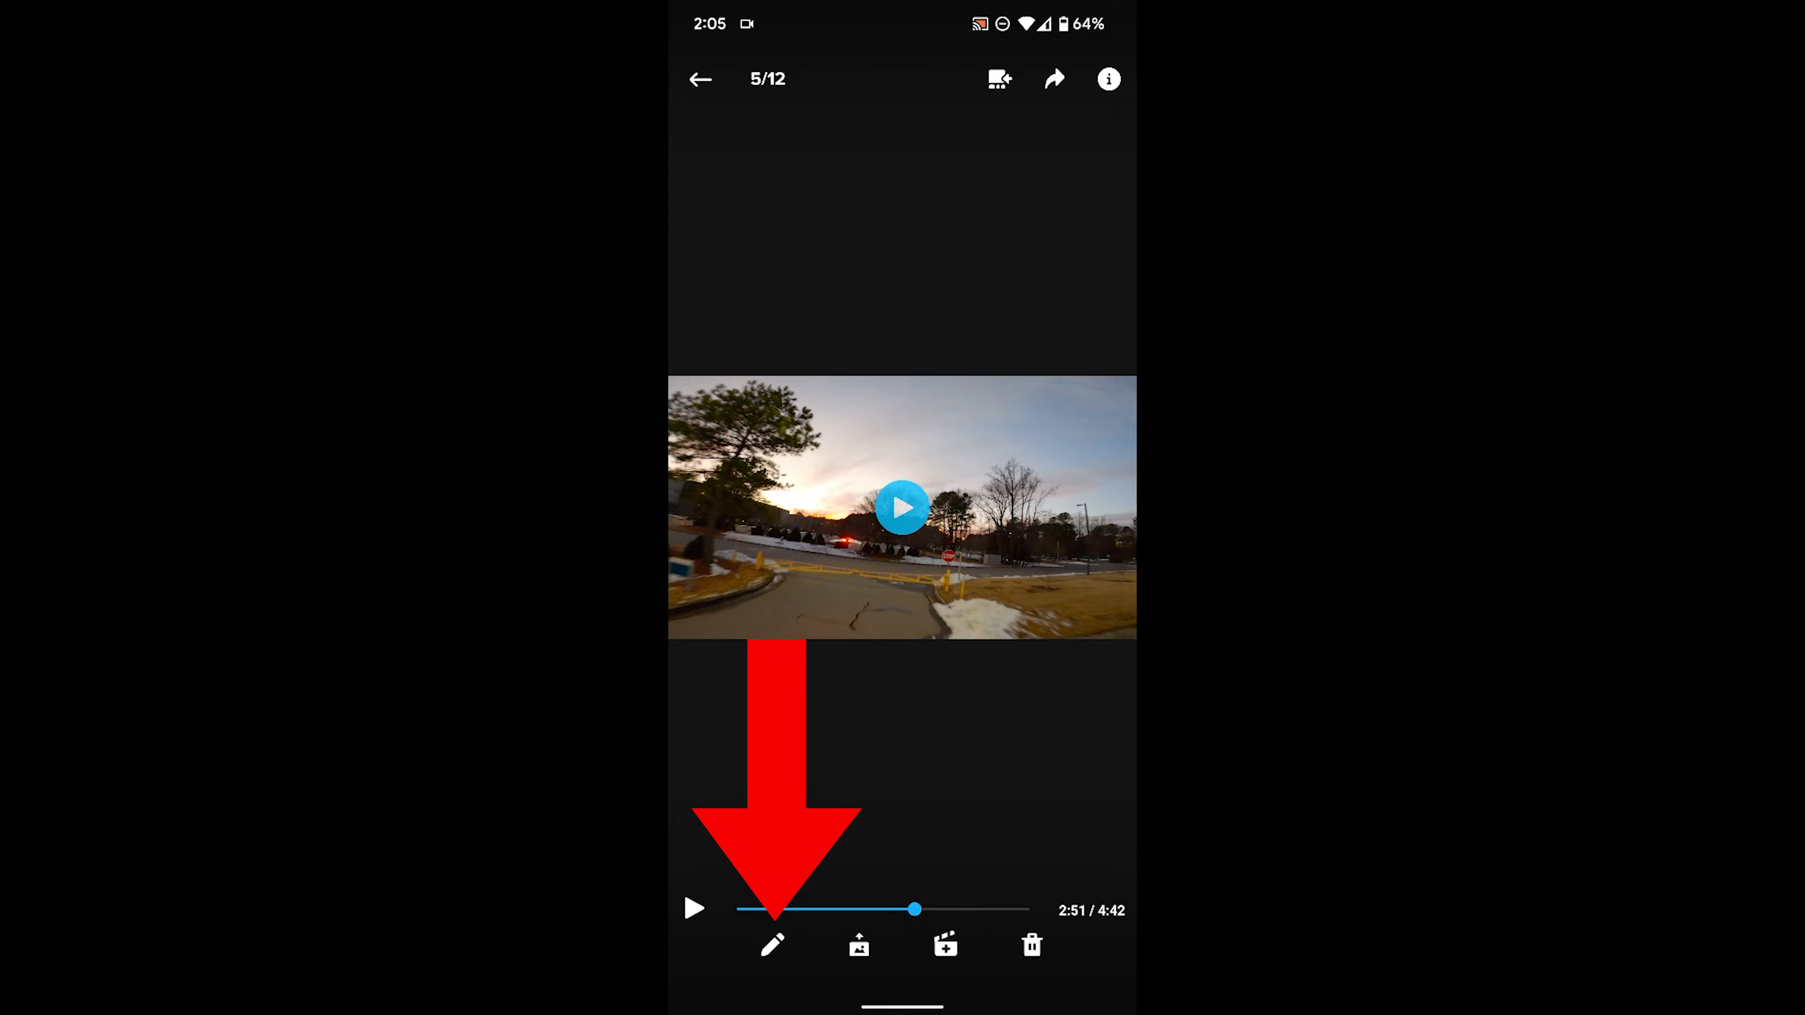
click(773, 943)
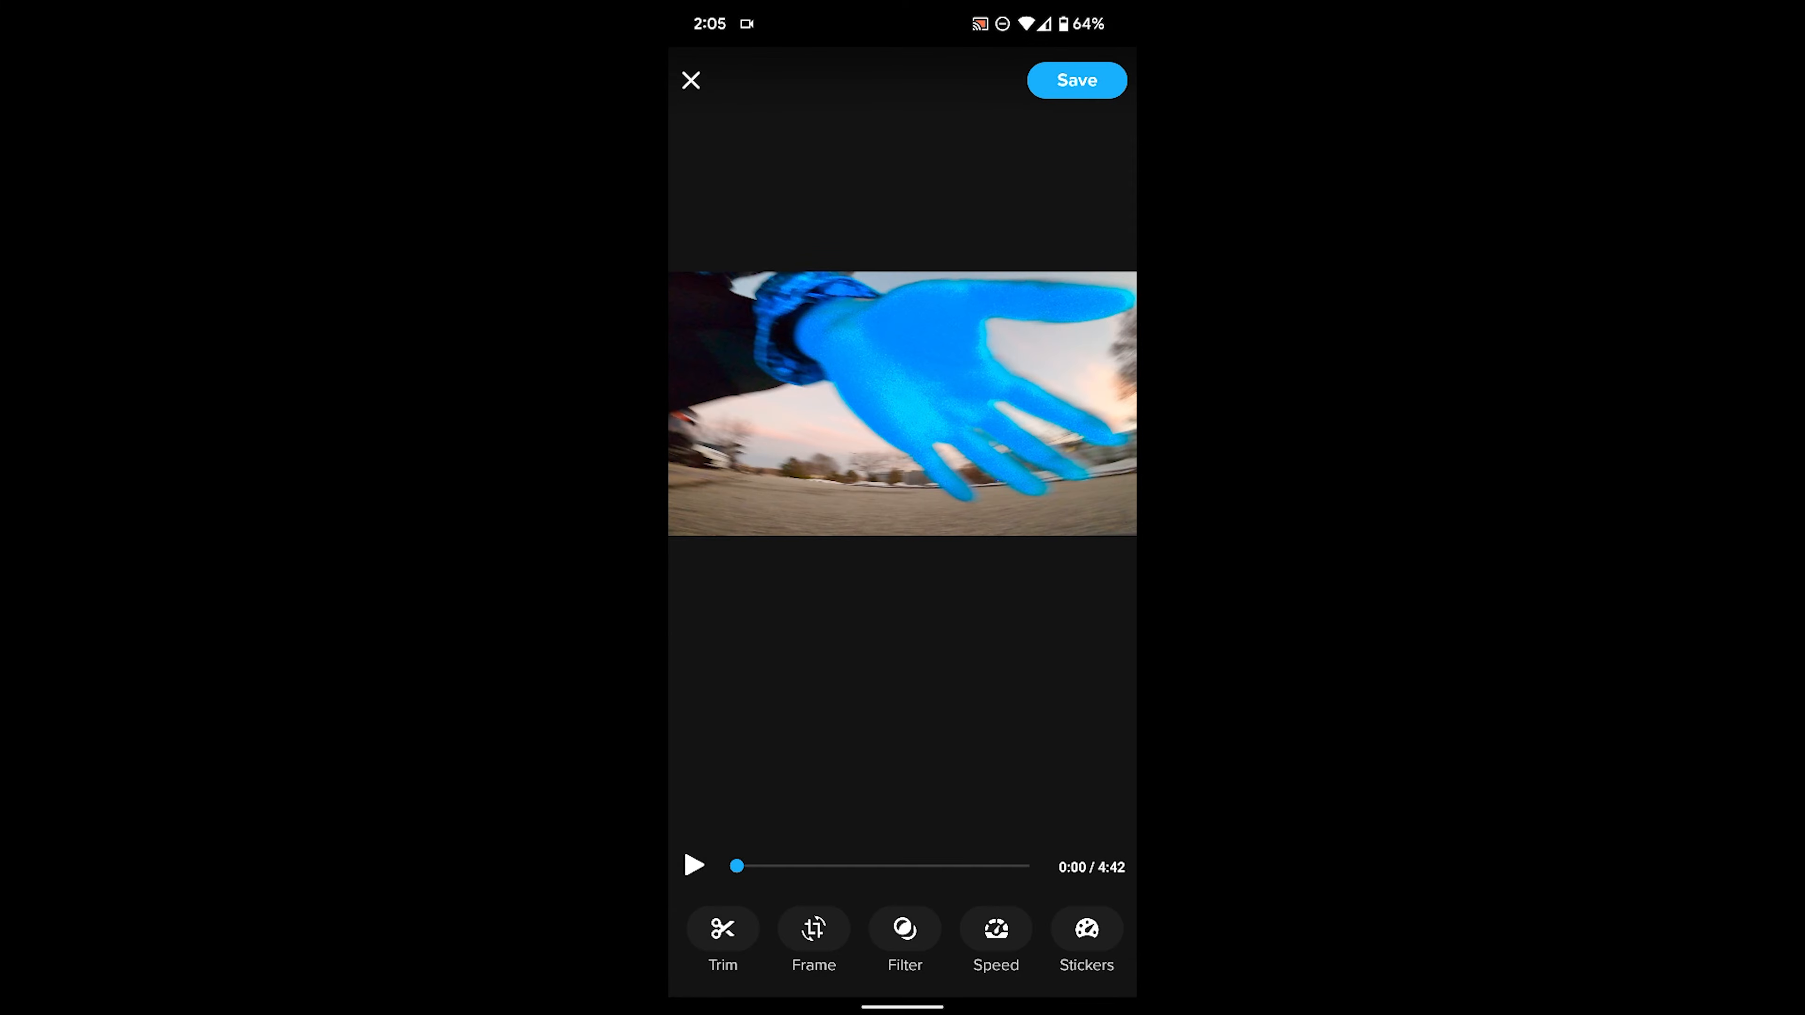
scroll(left, 3)
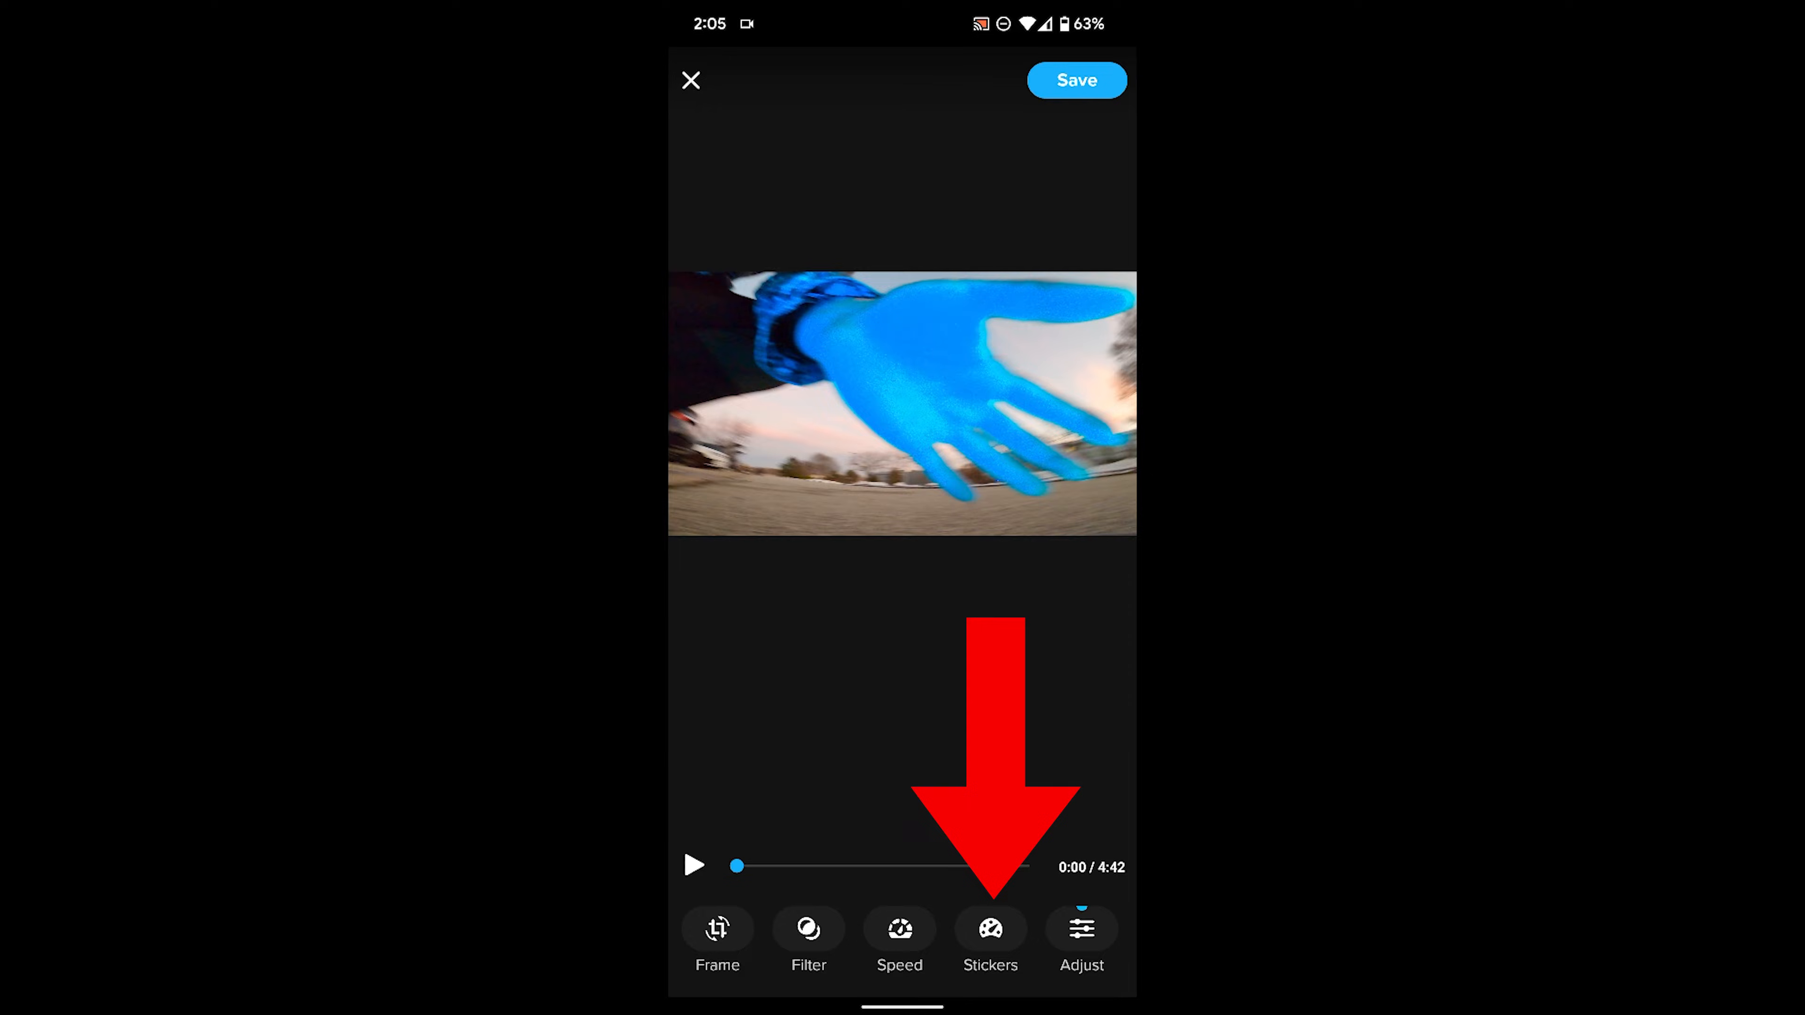
Add the Speedometer sticker at lower left plus Speed Chart, Path and Terrain stickers to the clip.
click(989, 928)
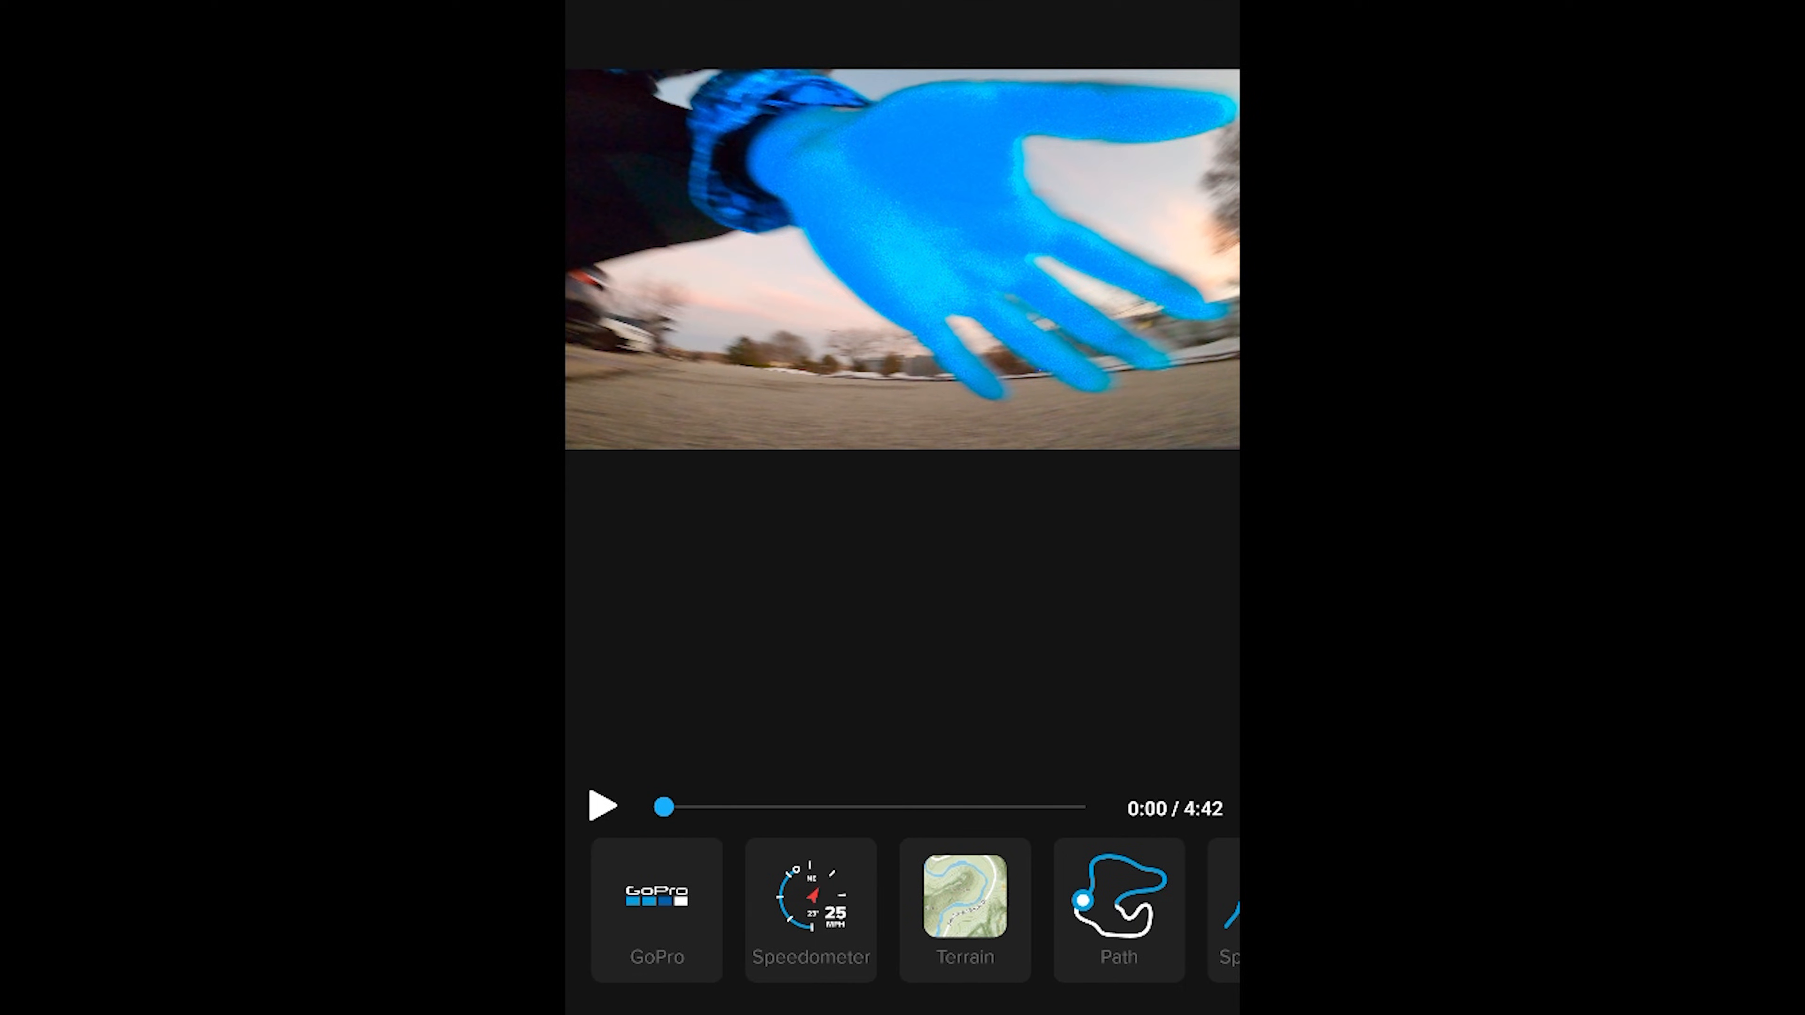
click(810, 909)
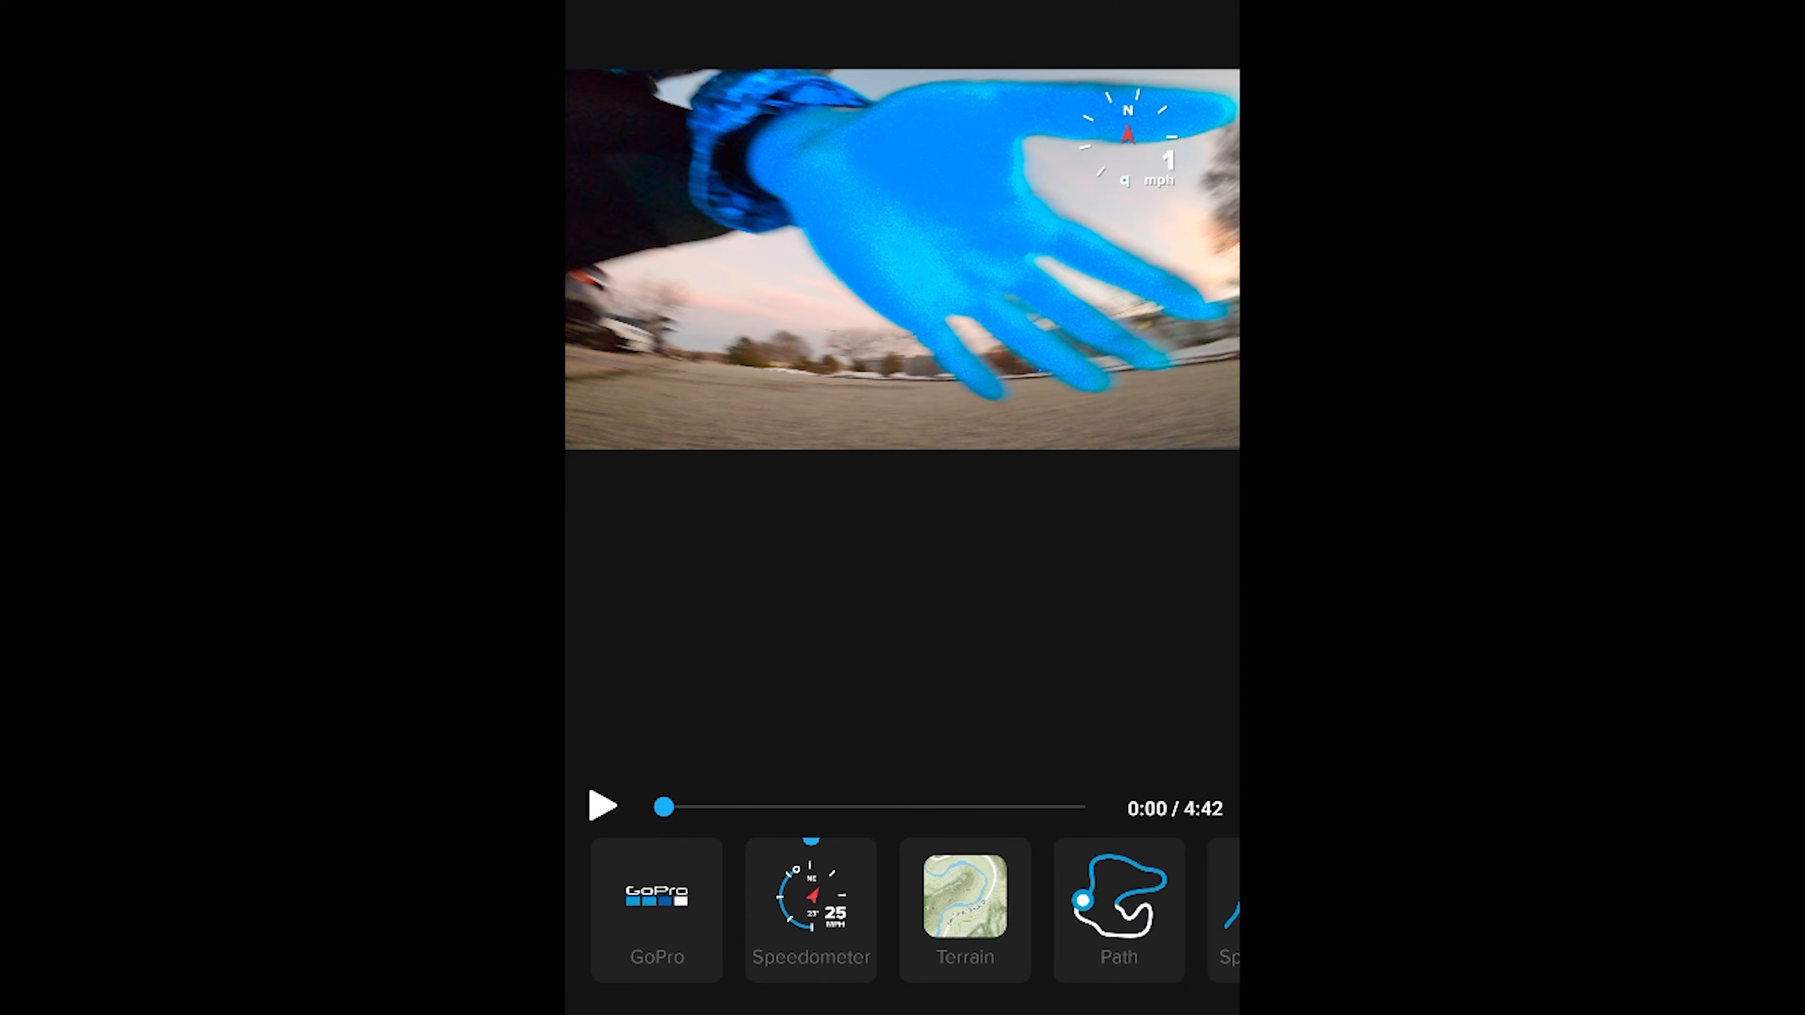
drag(1133, 138, 676, 386)
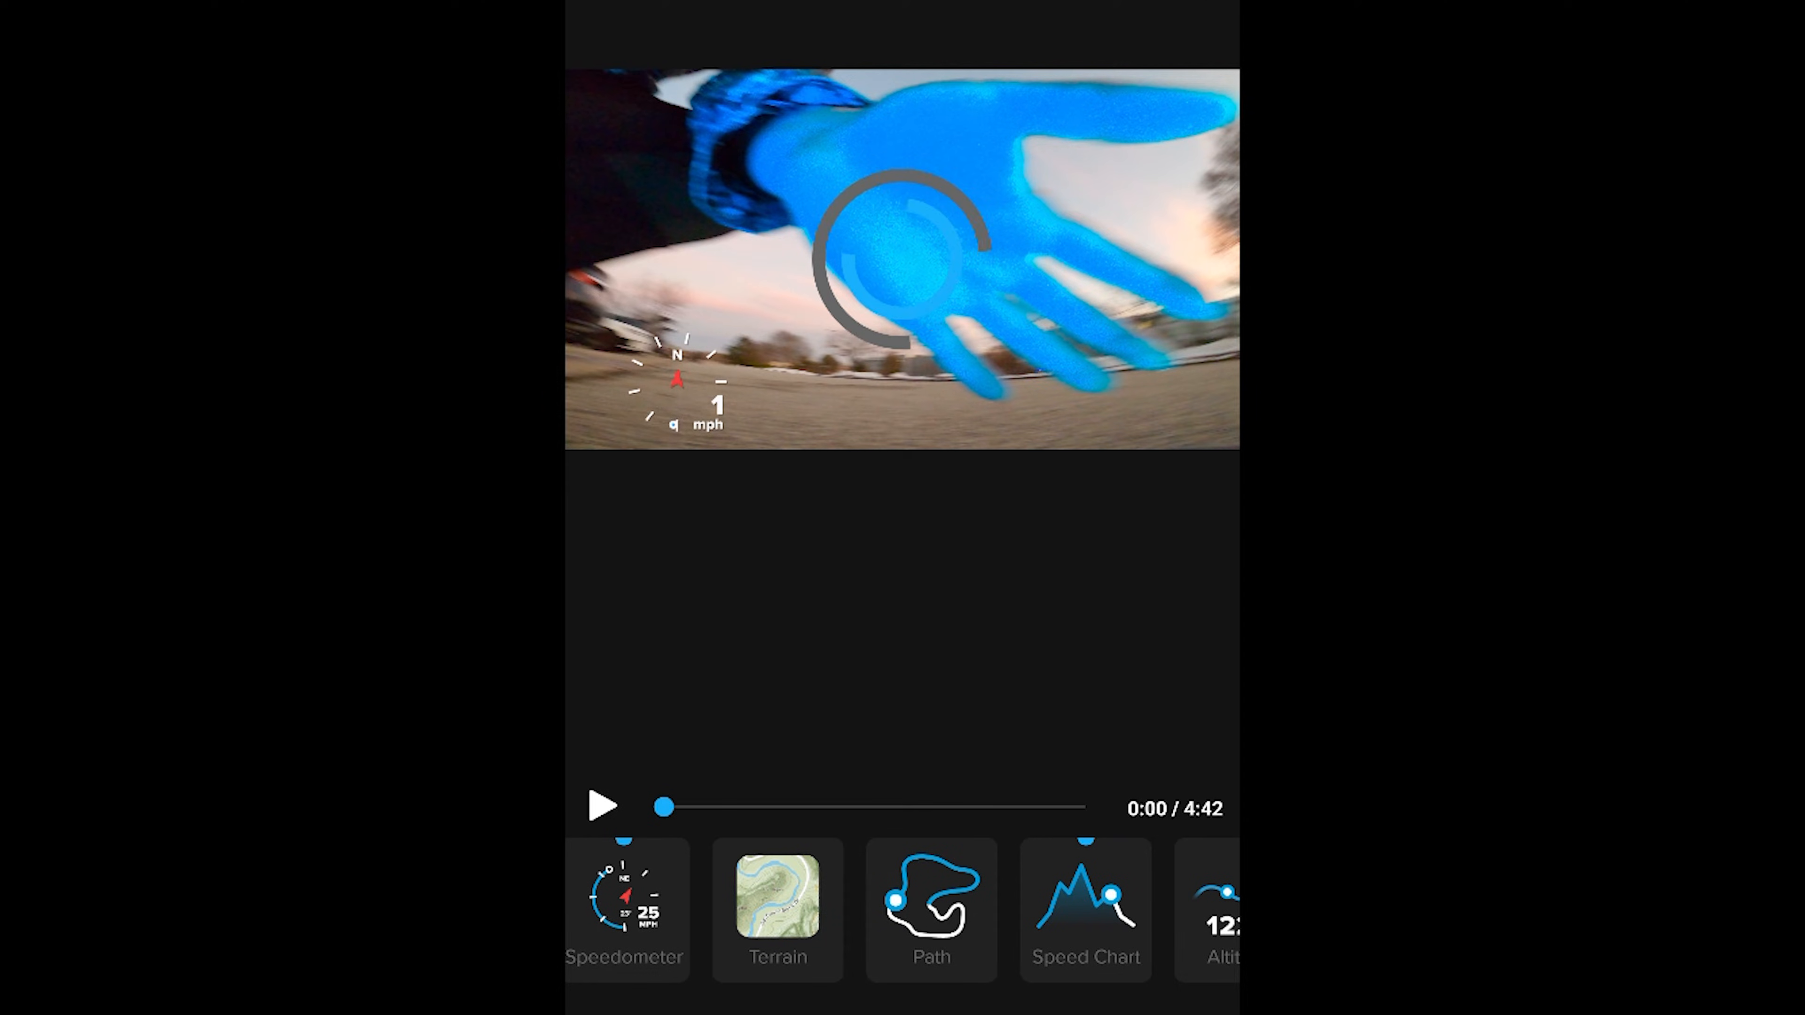
scroll(left, 3)
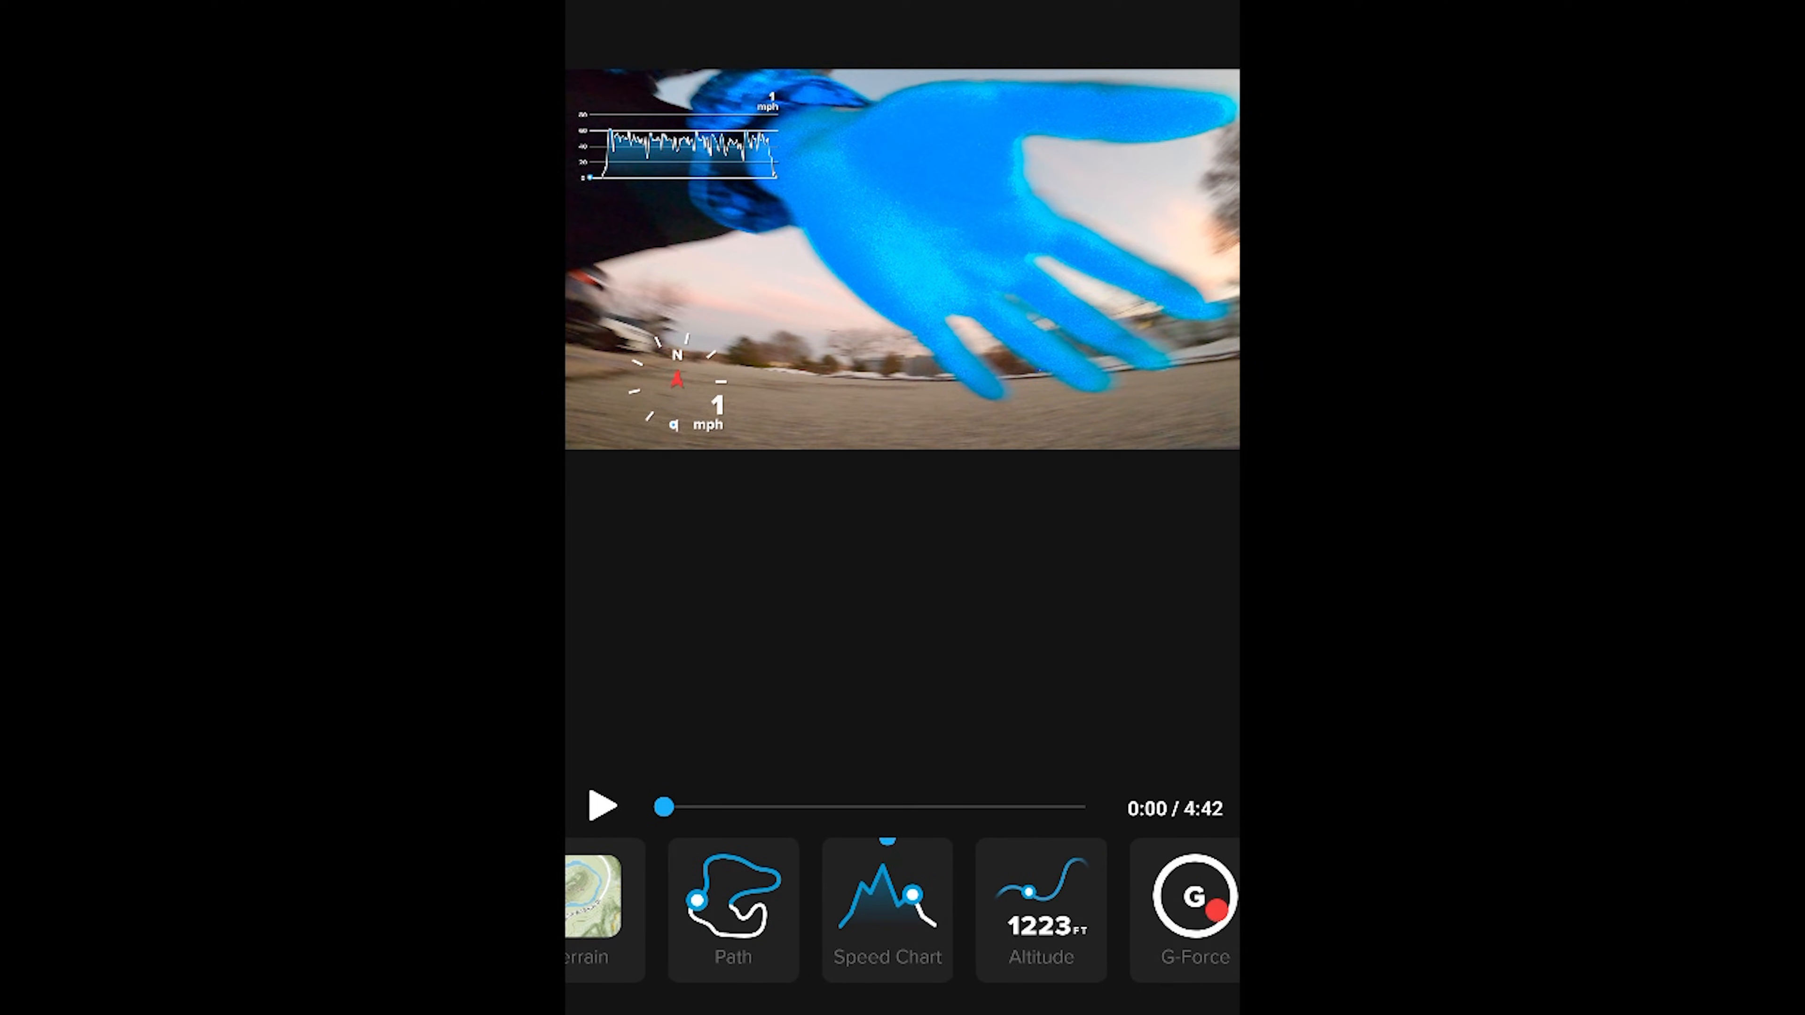
scroll(left, 3)
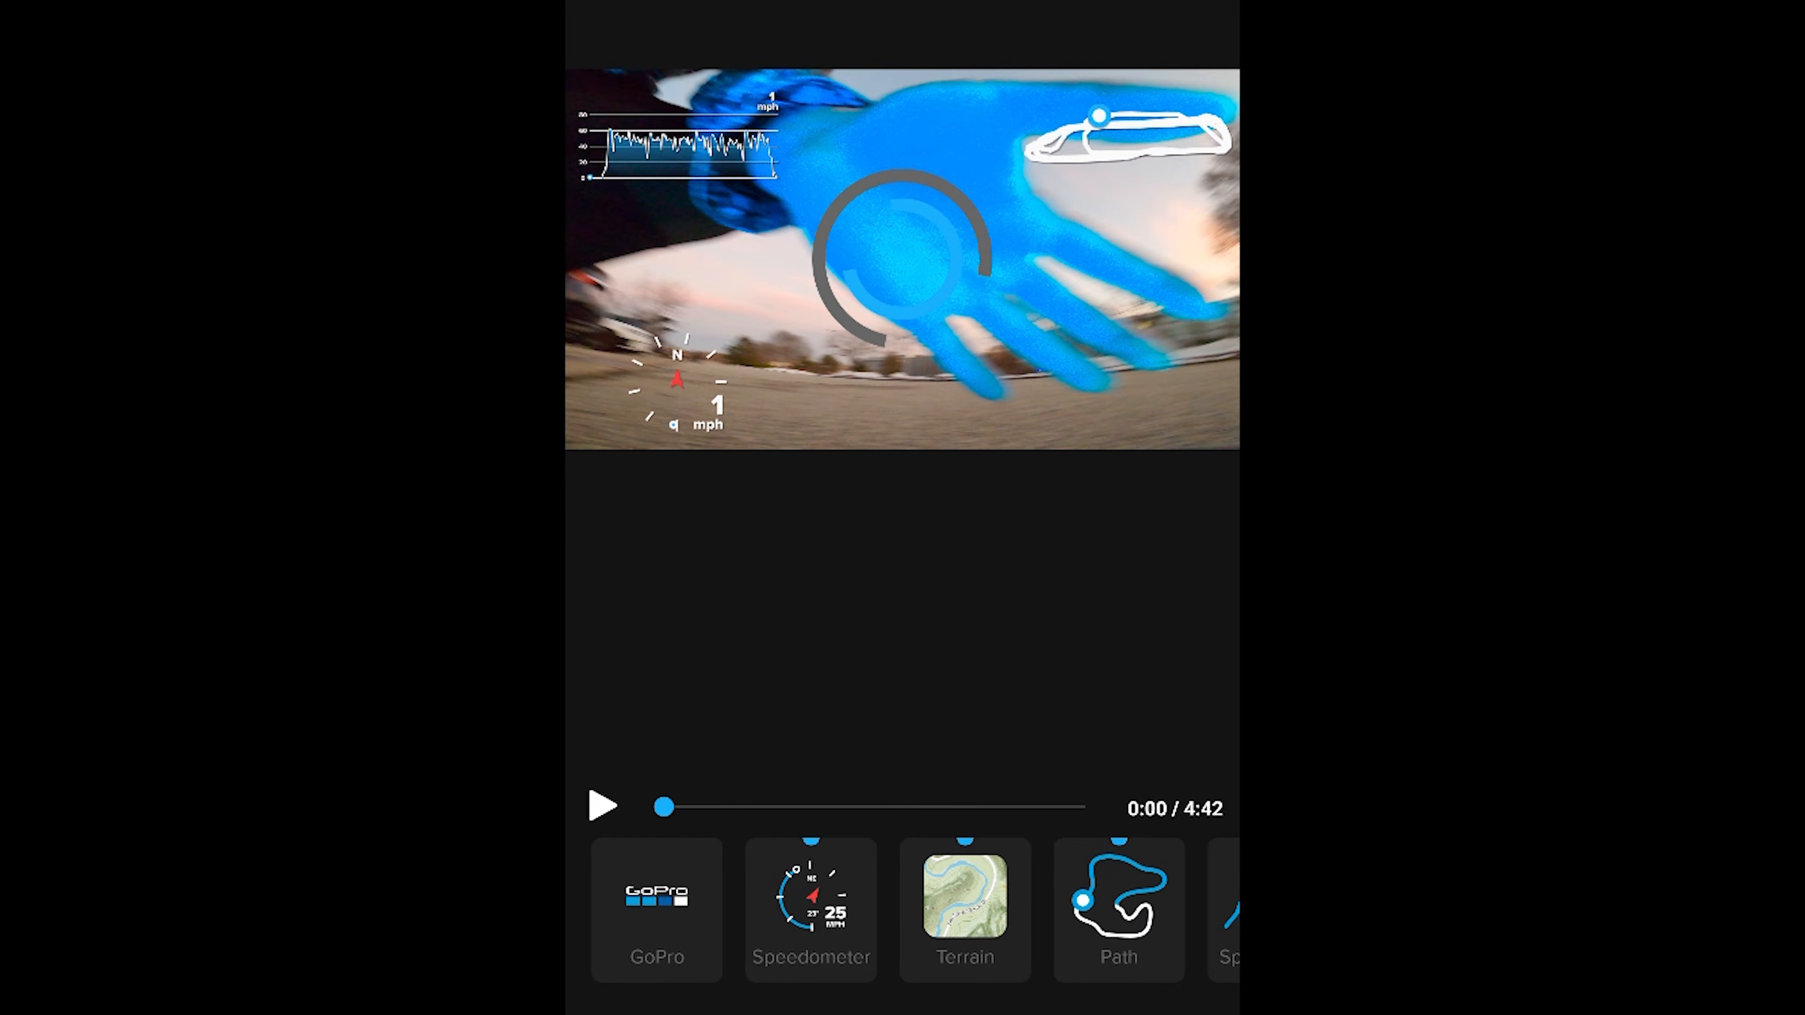
click(965, 909)
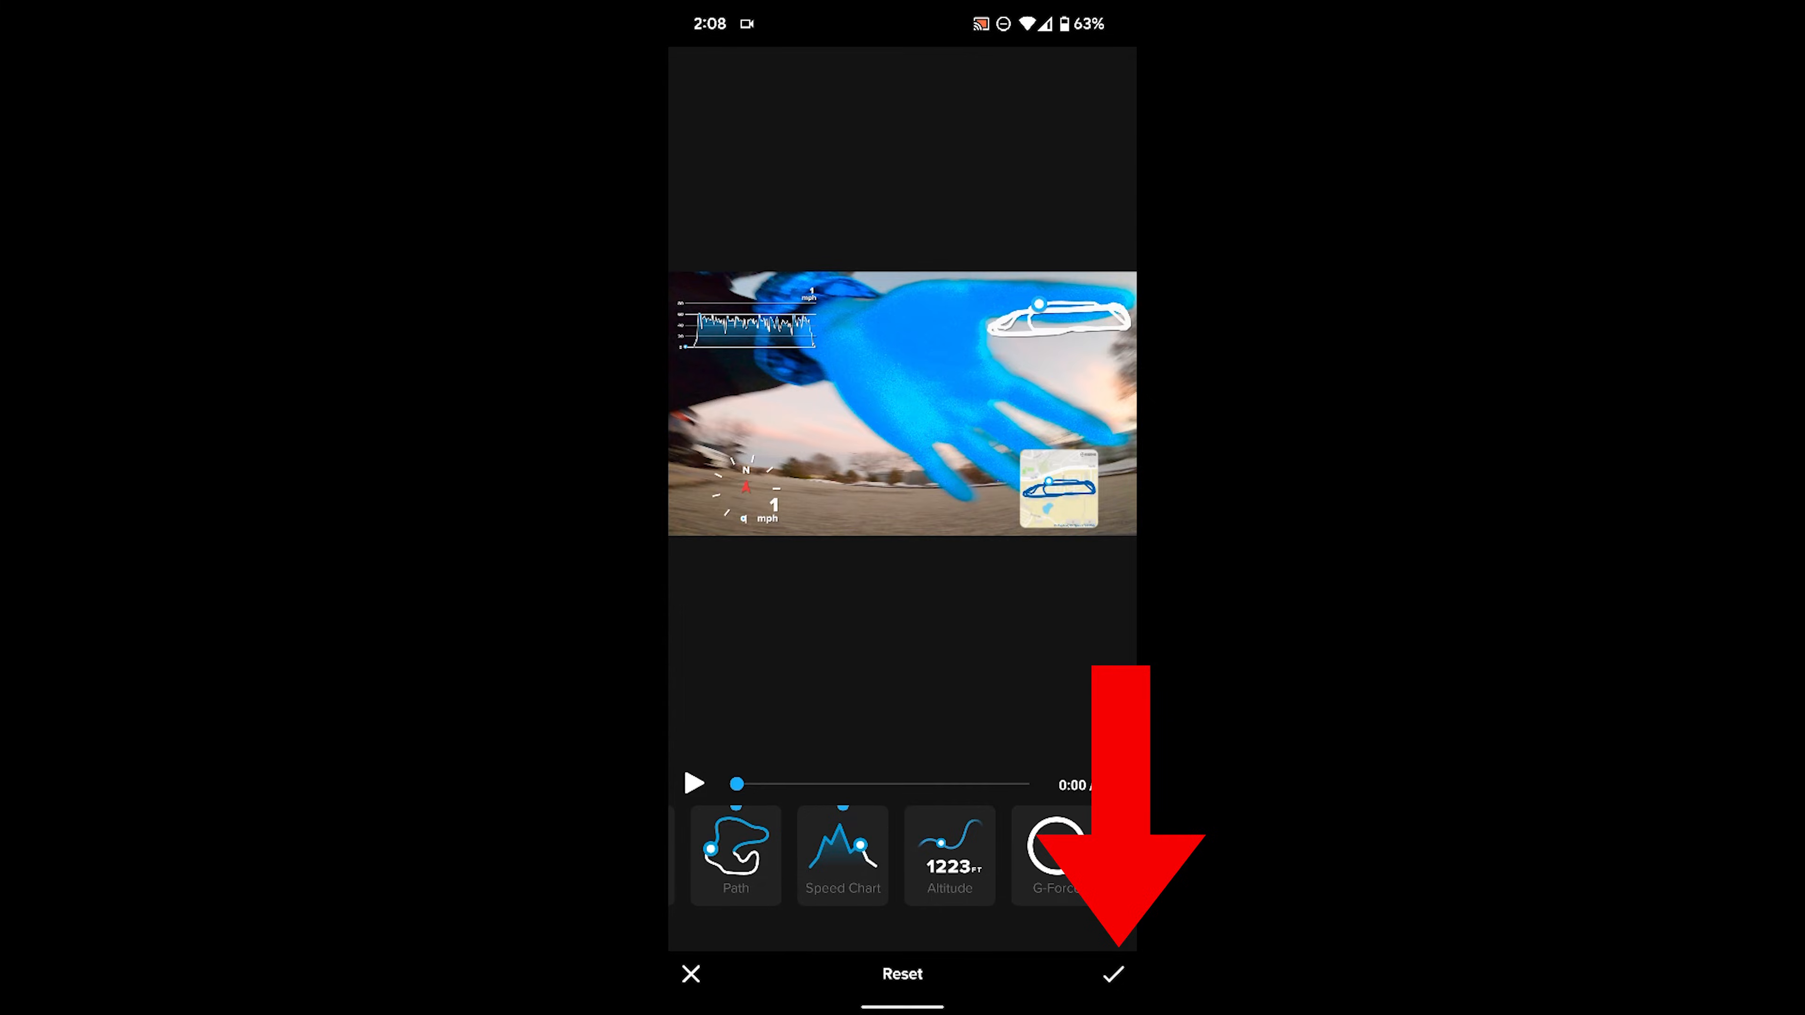
Apply the telemetry stickers and raise the clip's Contrast adjustment.
click(1111, 974)
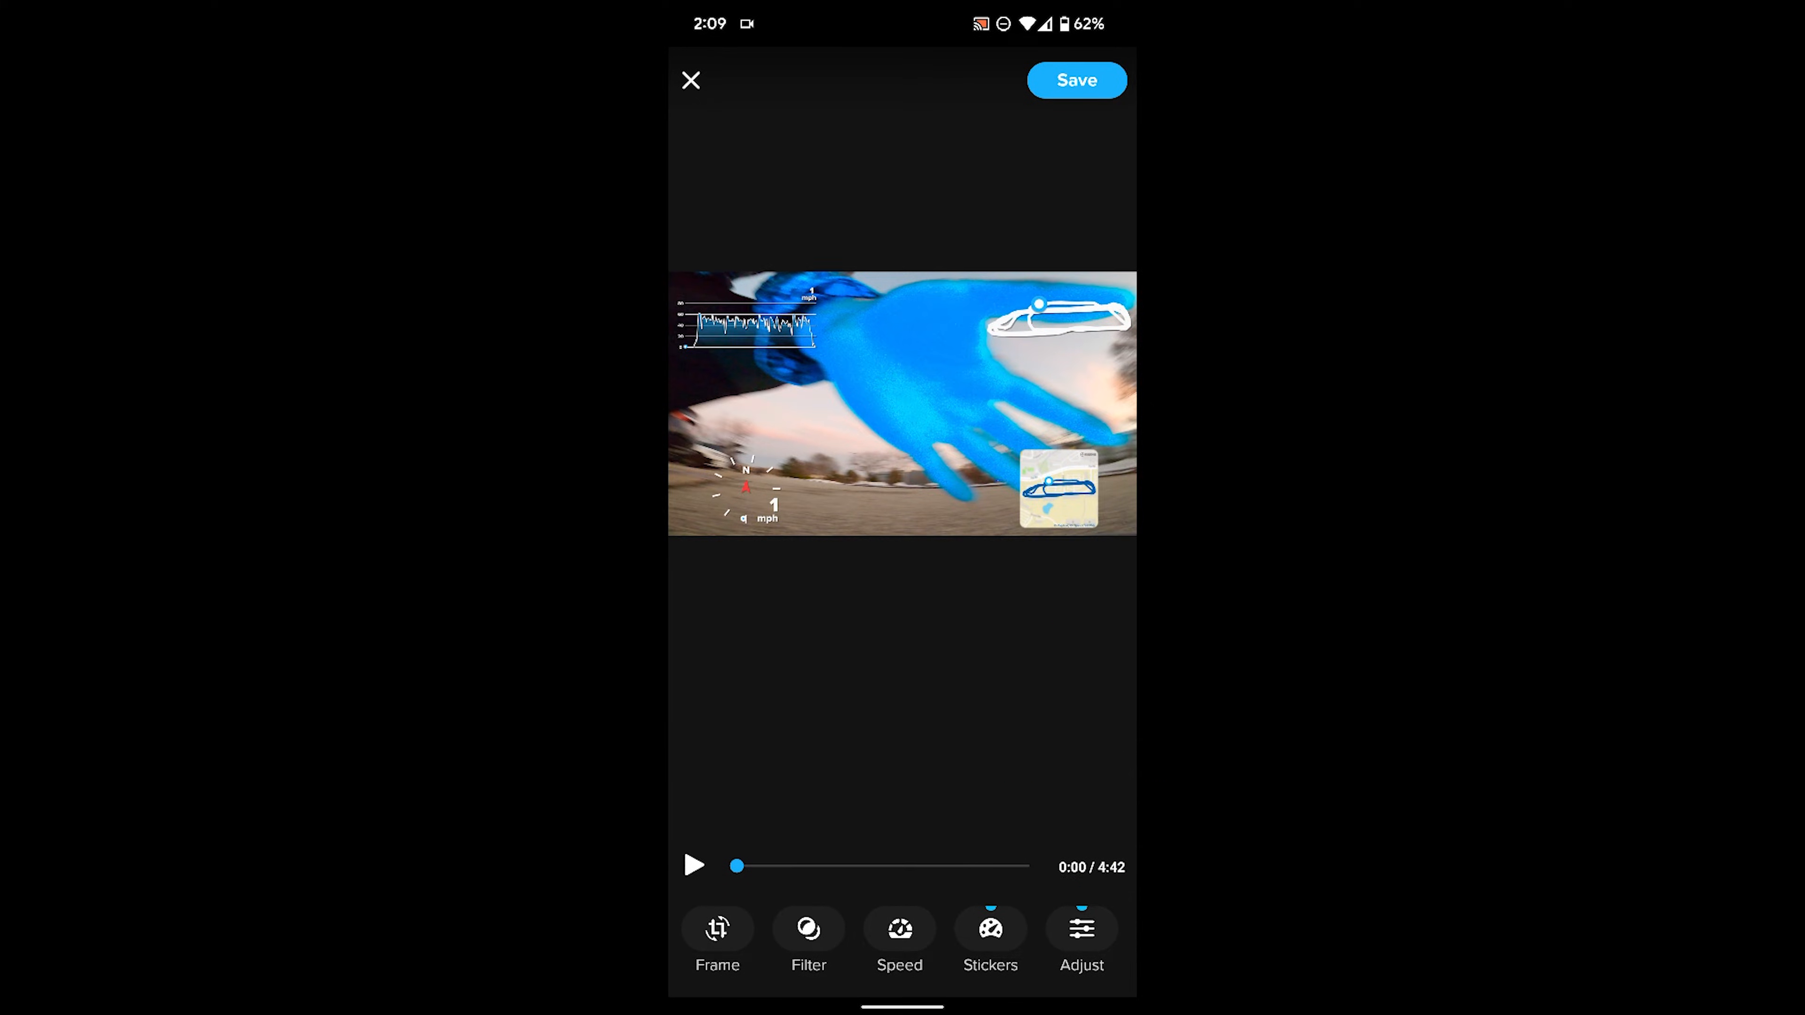
click(1080, 929)
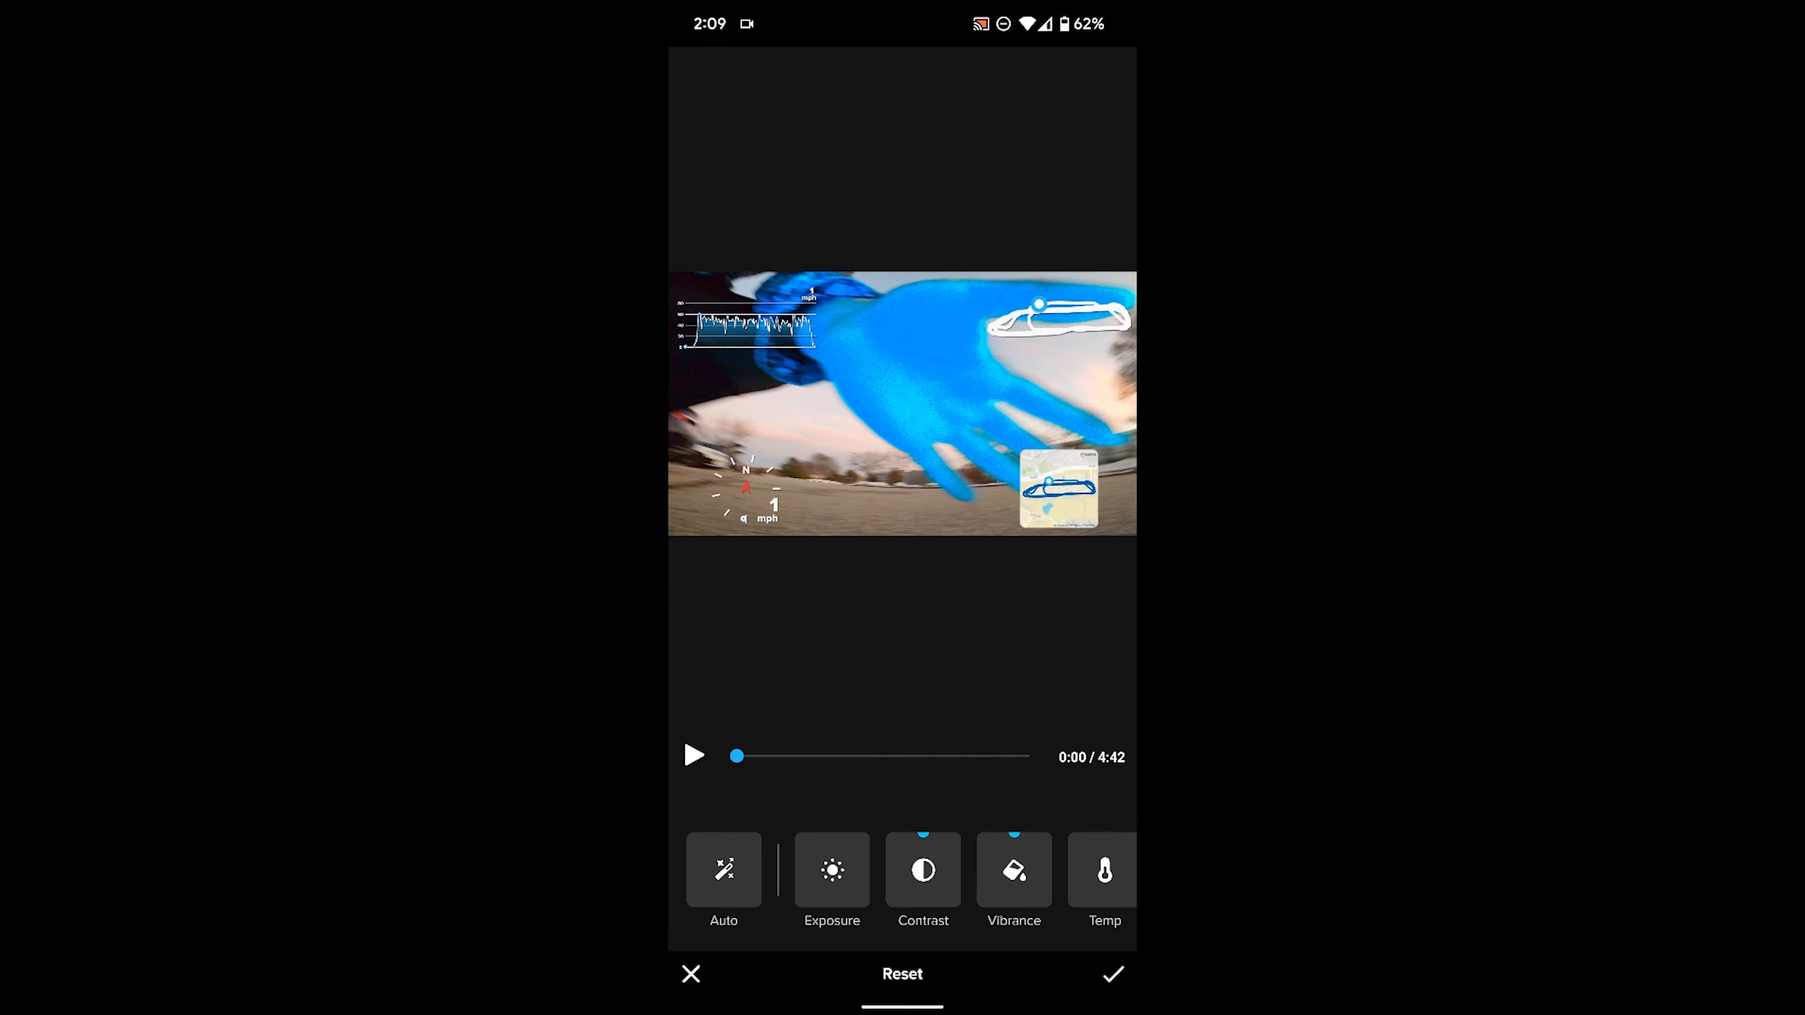
click(922, 880)
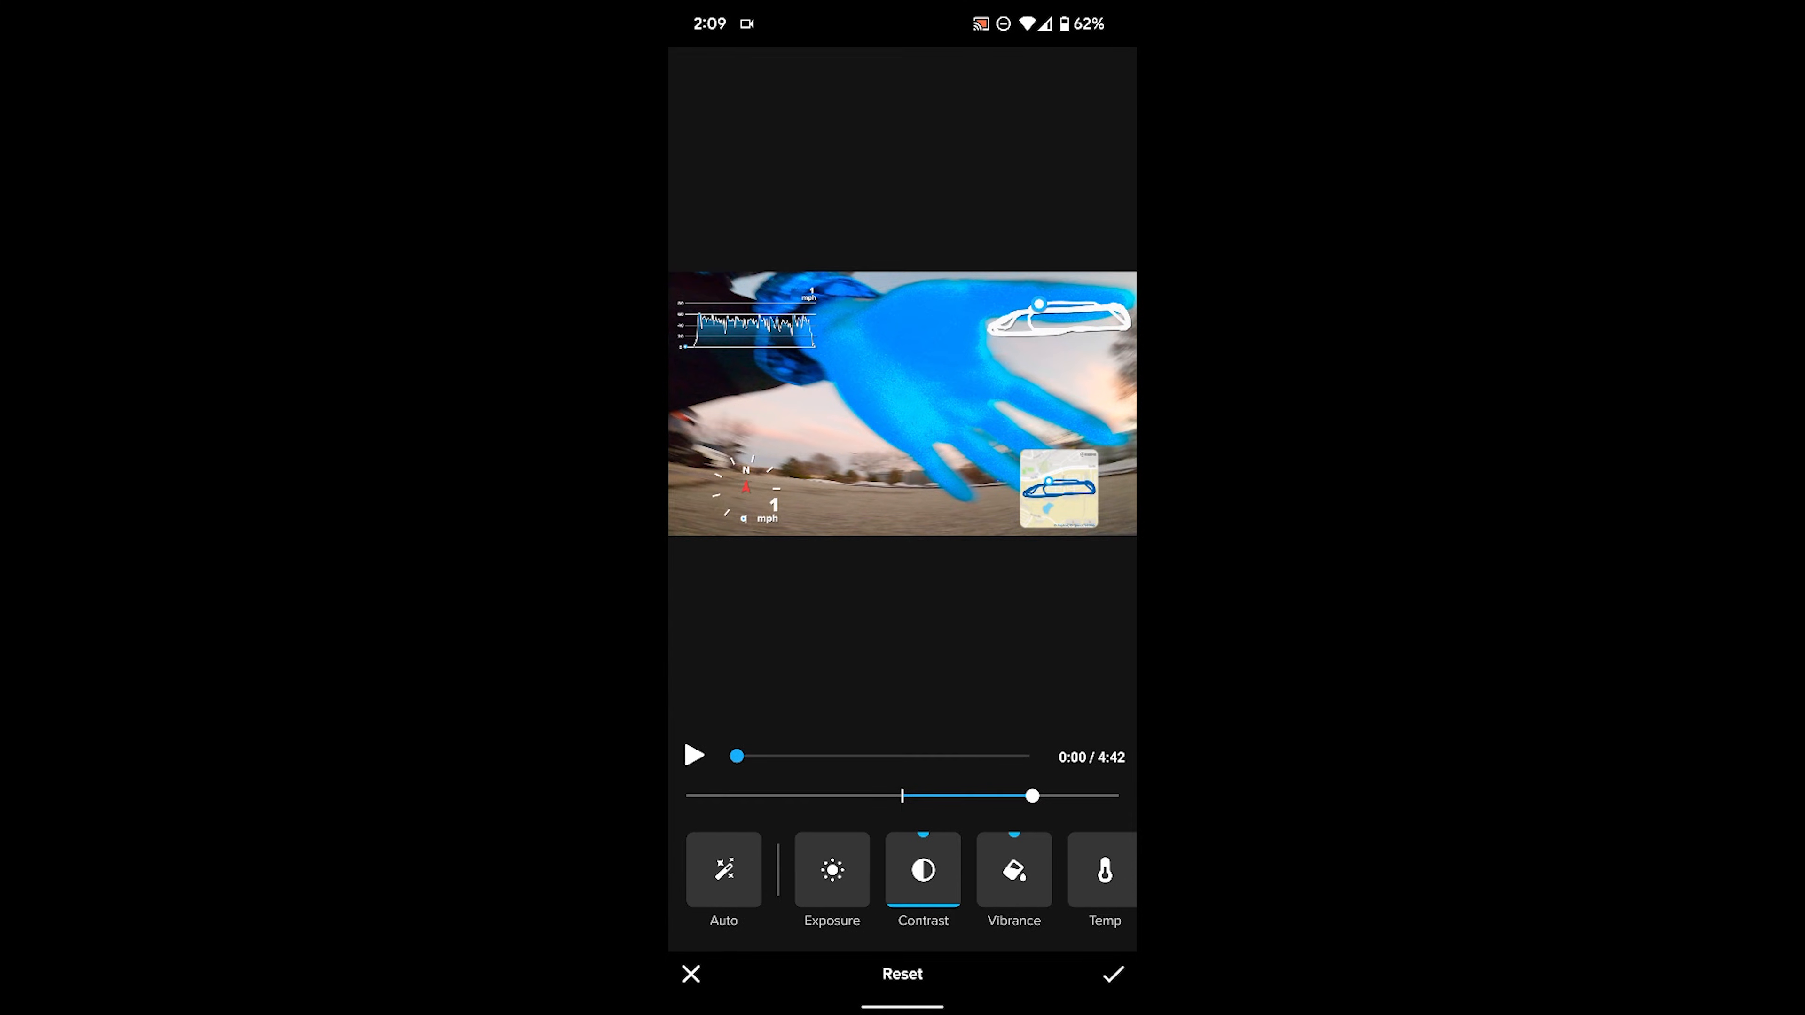
click(1014, 872)
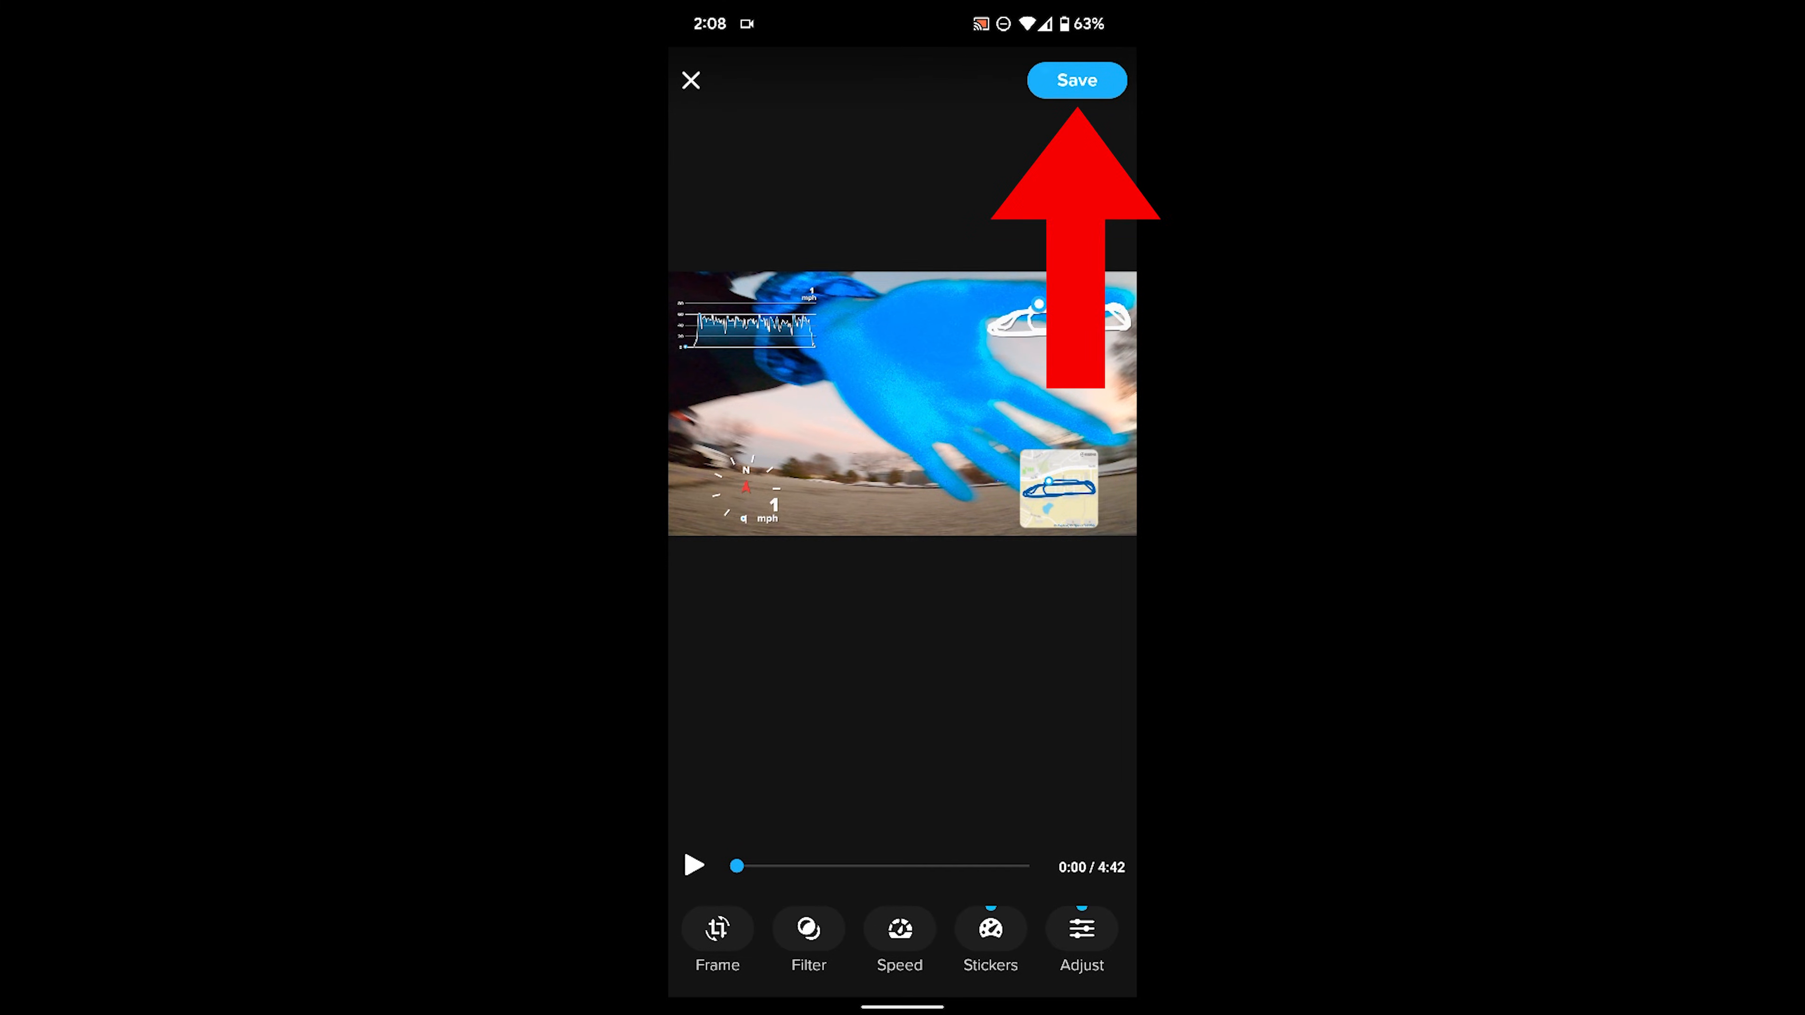
Save the edited 4:42 clip and reveal the Save to phone export option.
click(1075, 81)
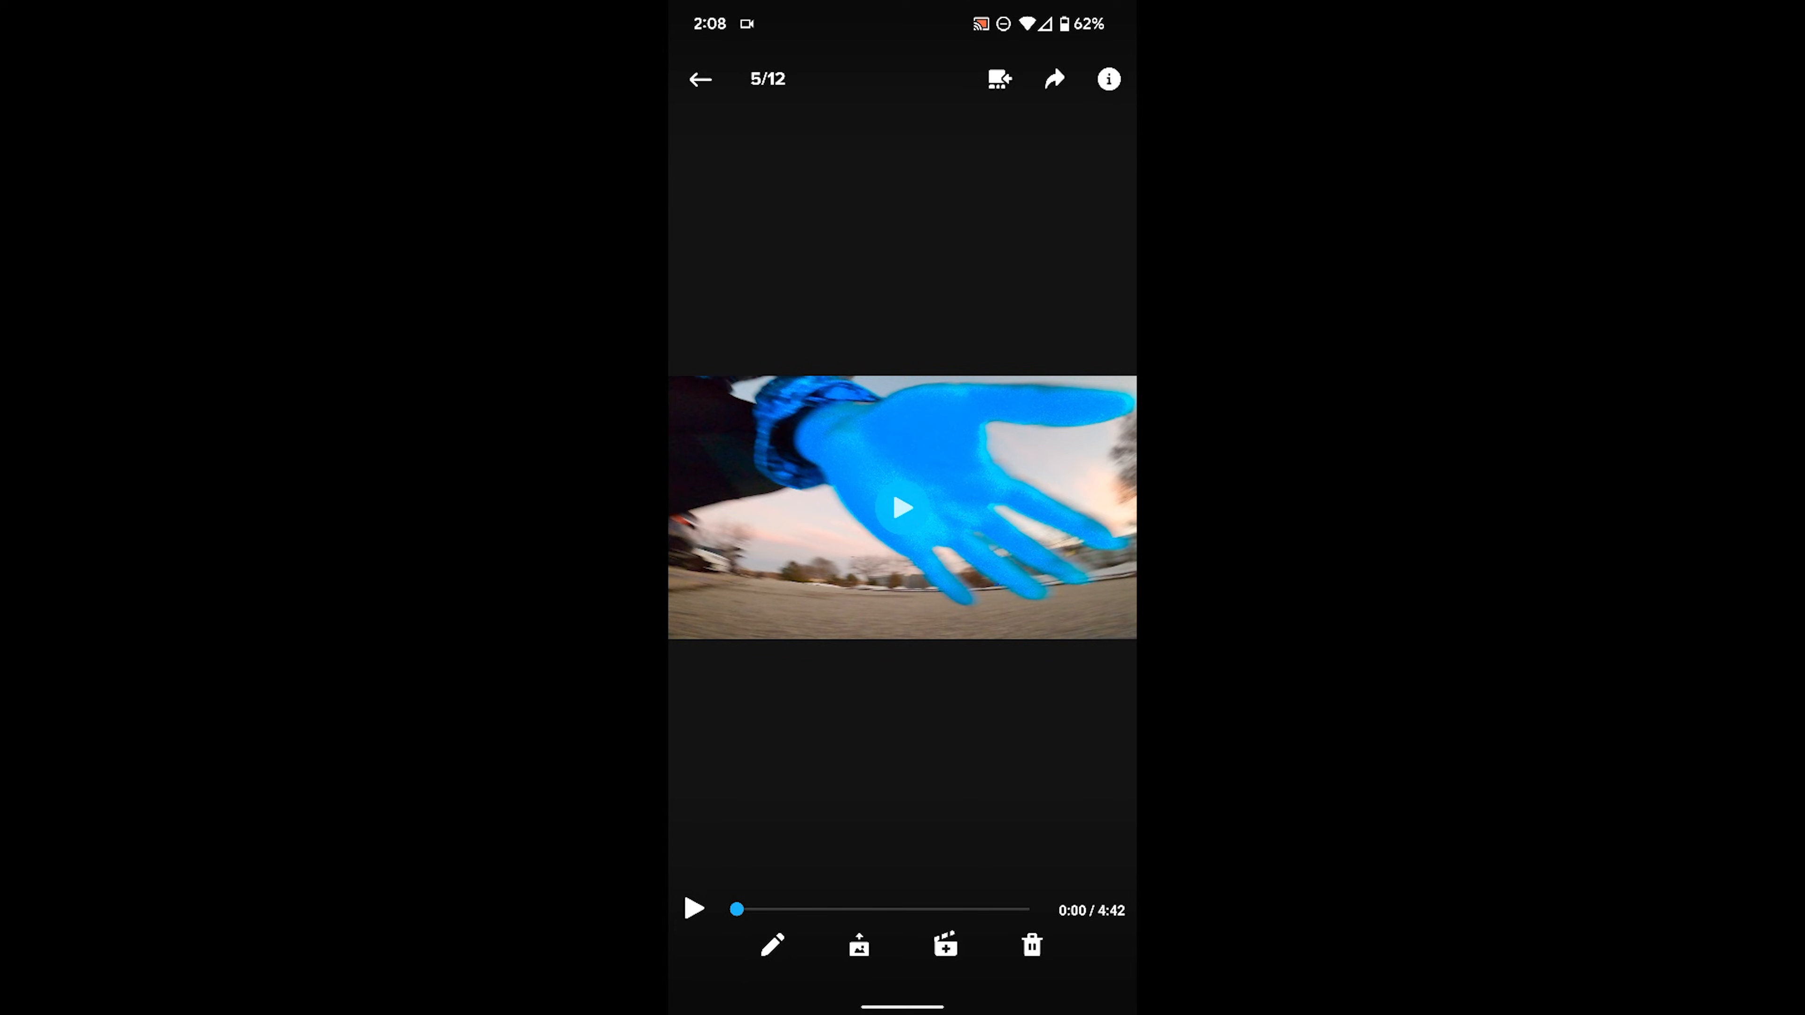
click(1052, 78)
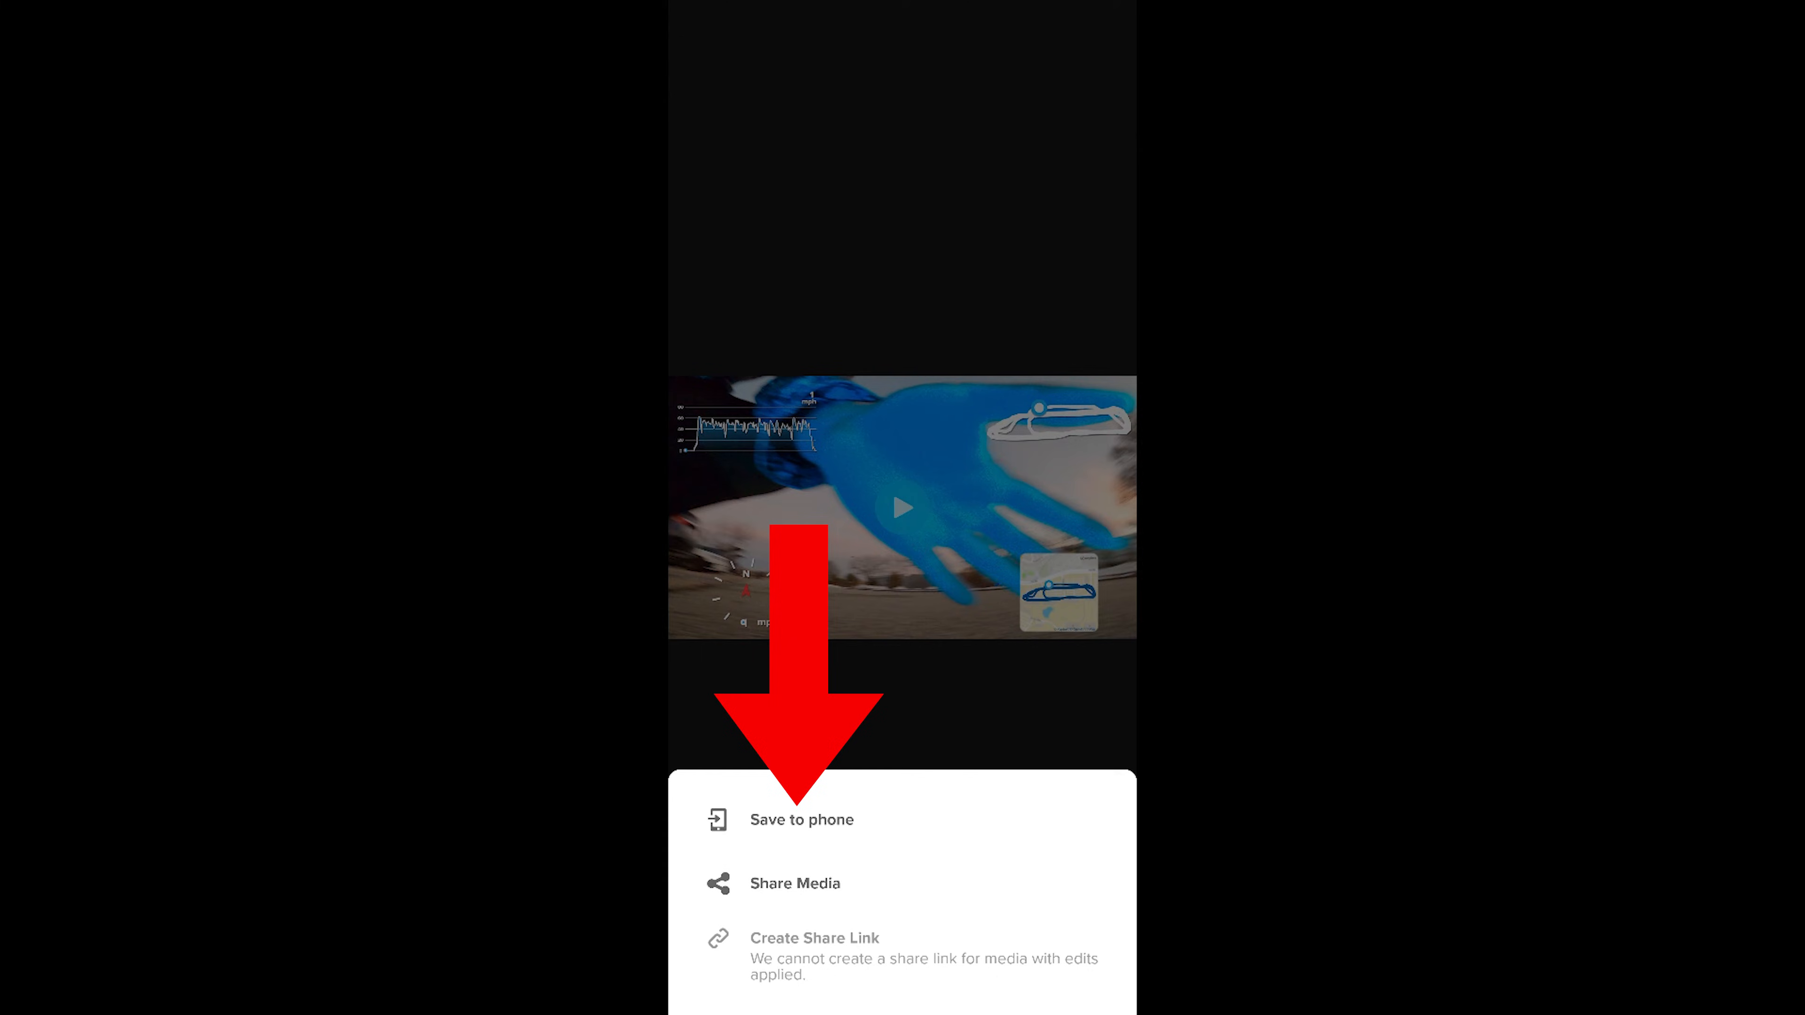